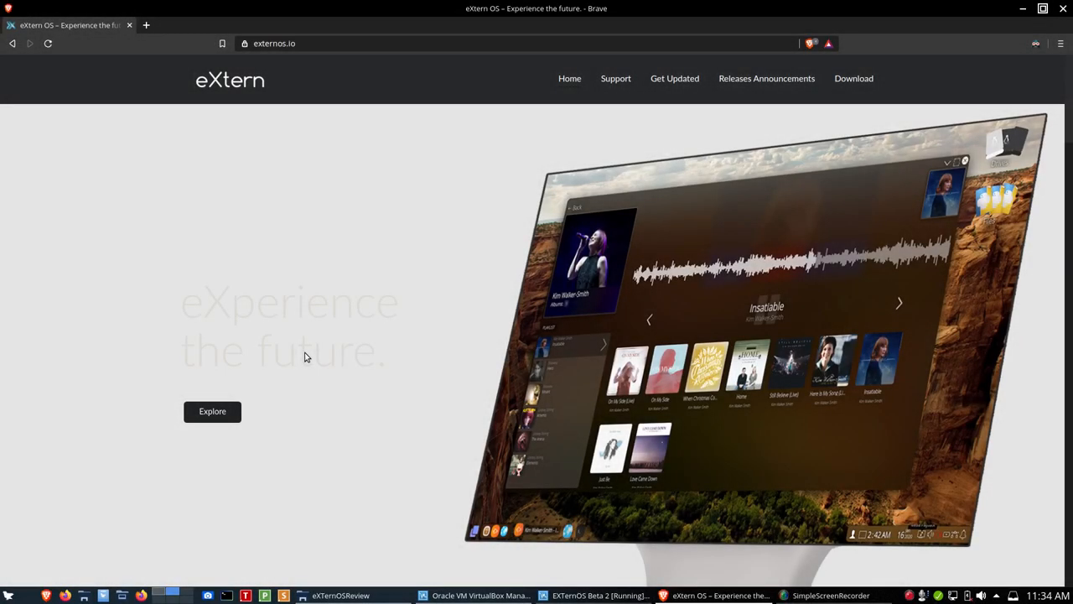
pyautogui.moveTo(305, 356)
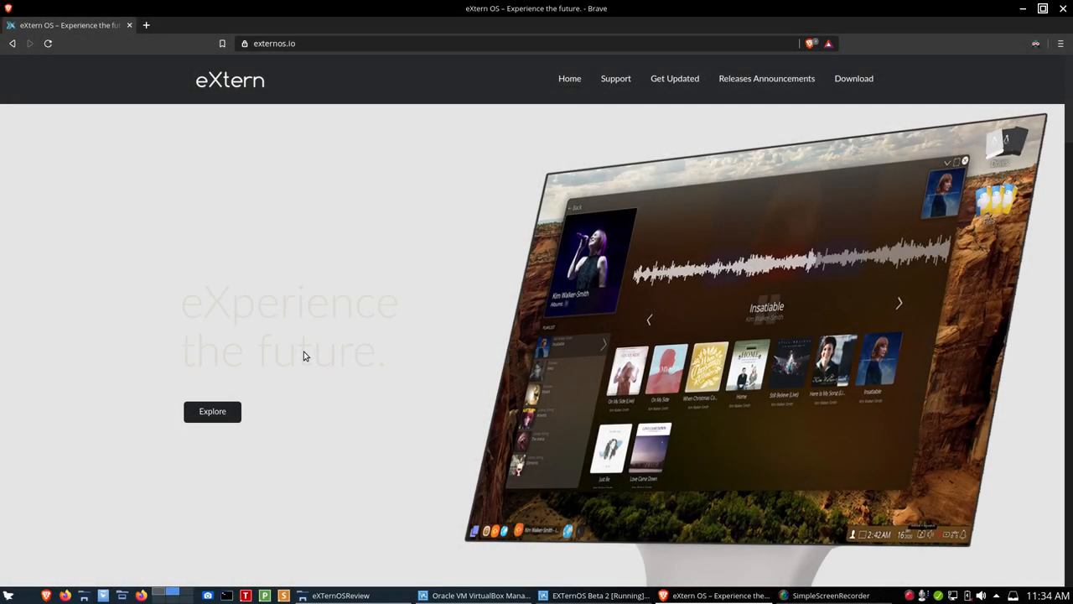
pyautogui.moveTo(401, 400)
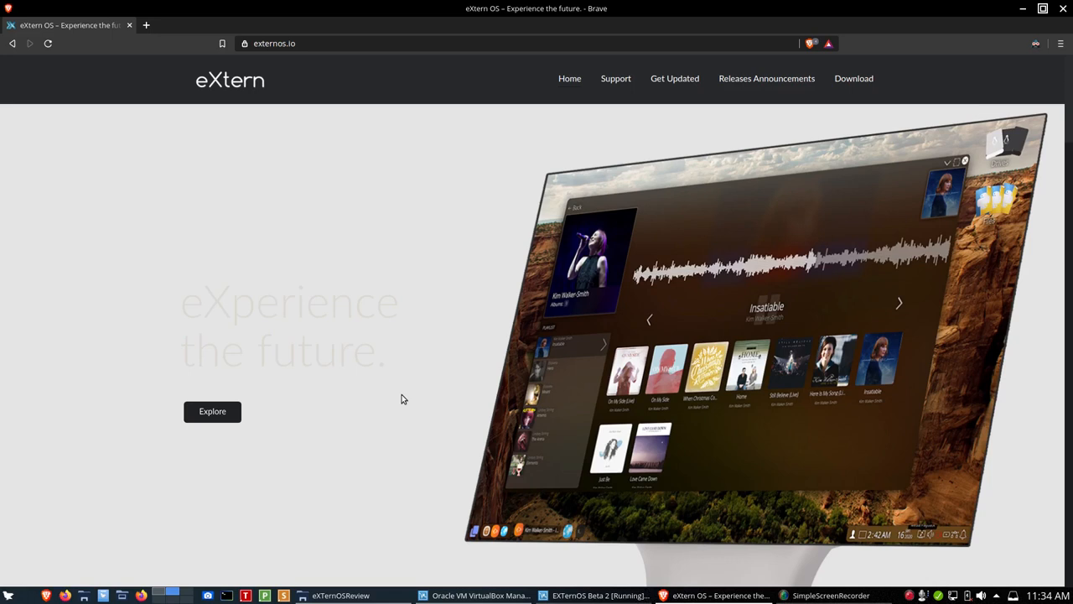
pyautogui.moveTo(402, 397)
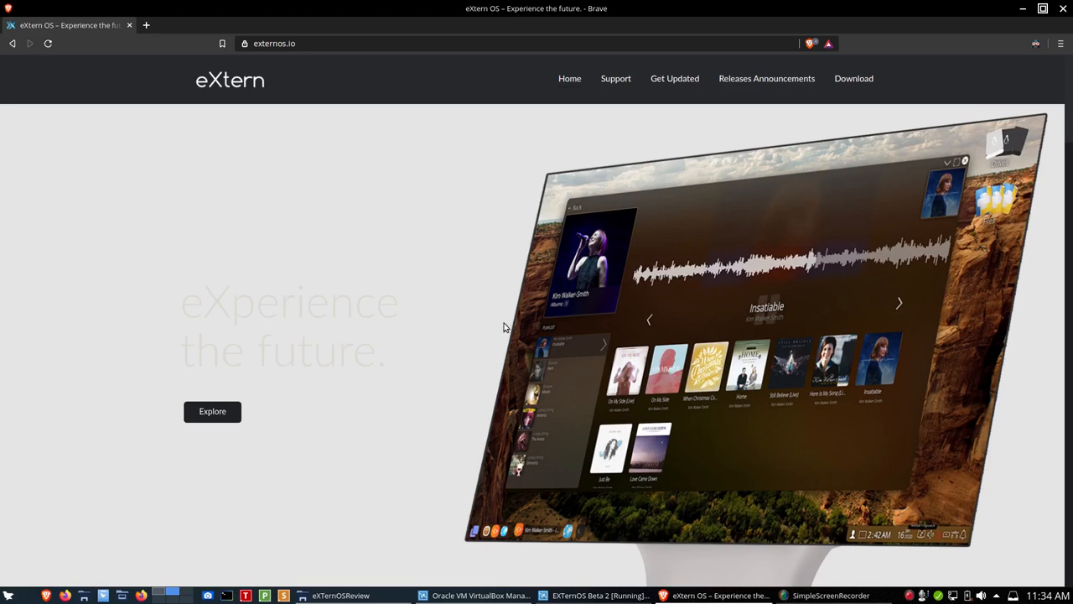
pyautogui.moveTo(853, 78)
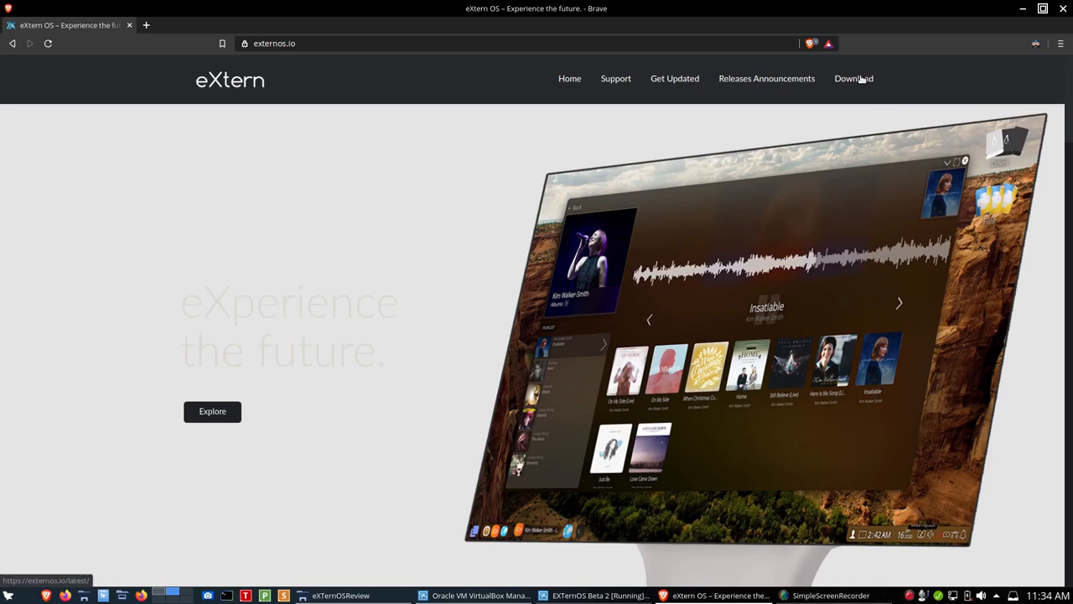
# Go to externos.io's Download page and scroll through its USB creator install instructions
pyautogui.click(854, 78)
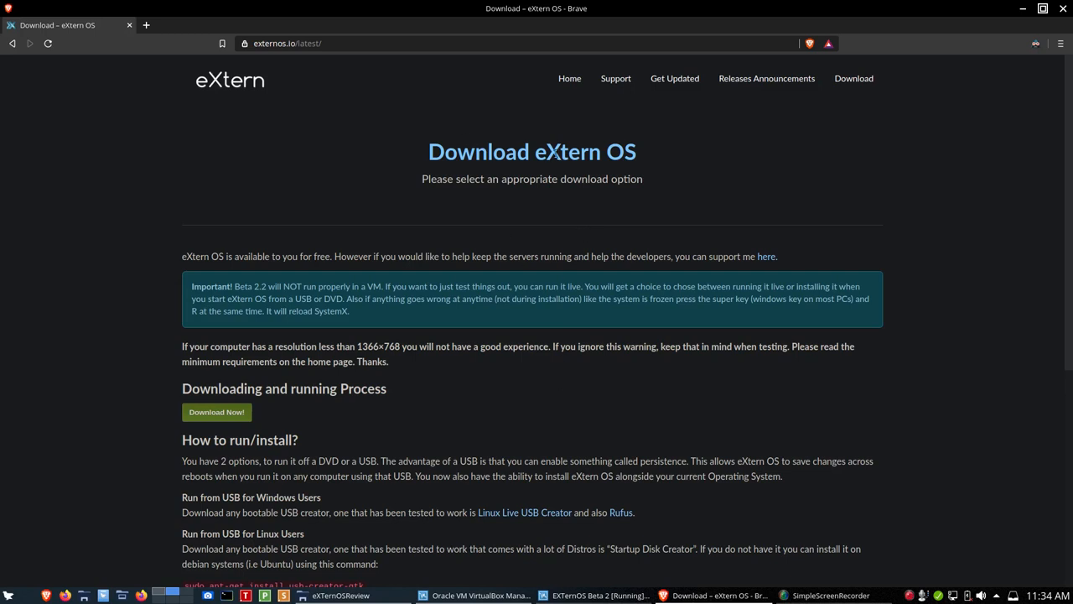
pyautogui.moveTo(217, 412)
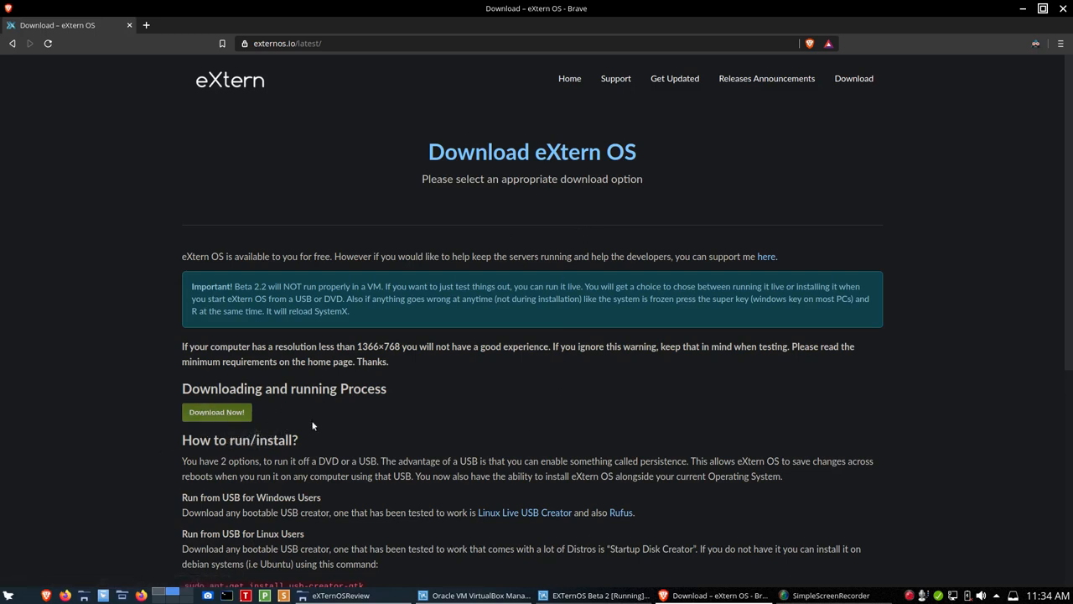
pyautogui.scroll(-3)
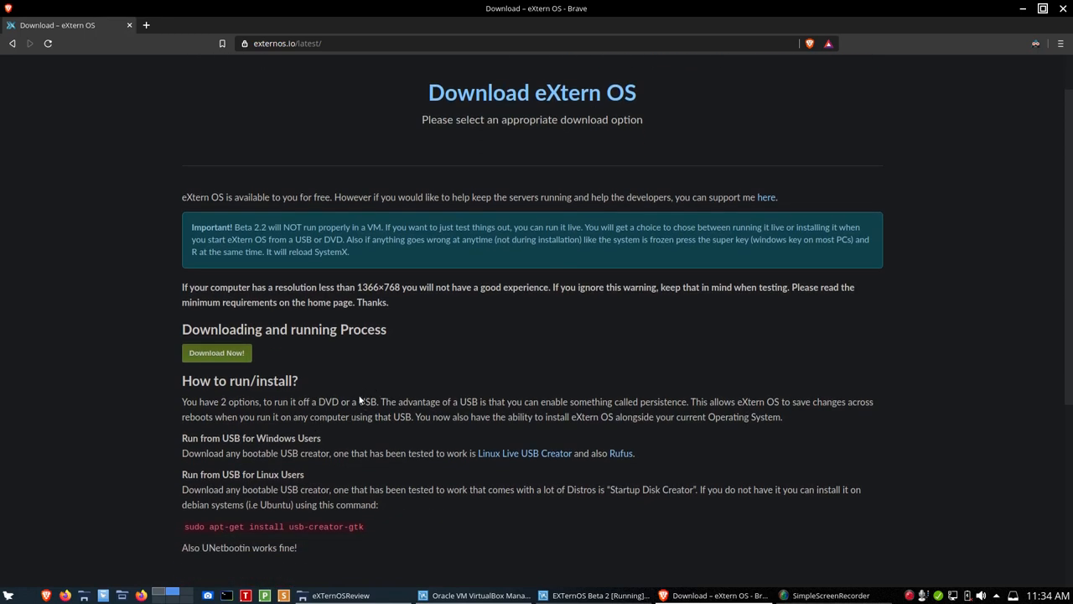
pyautogui.moveTo(405, 486)
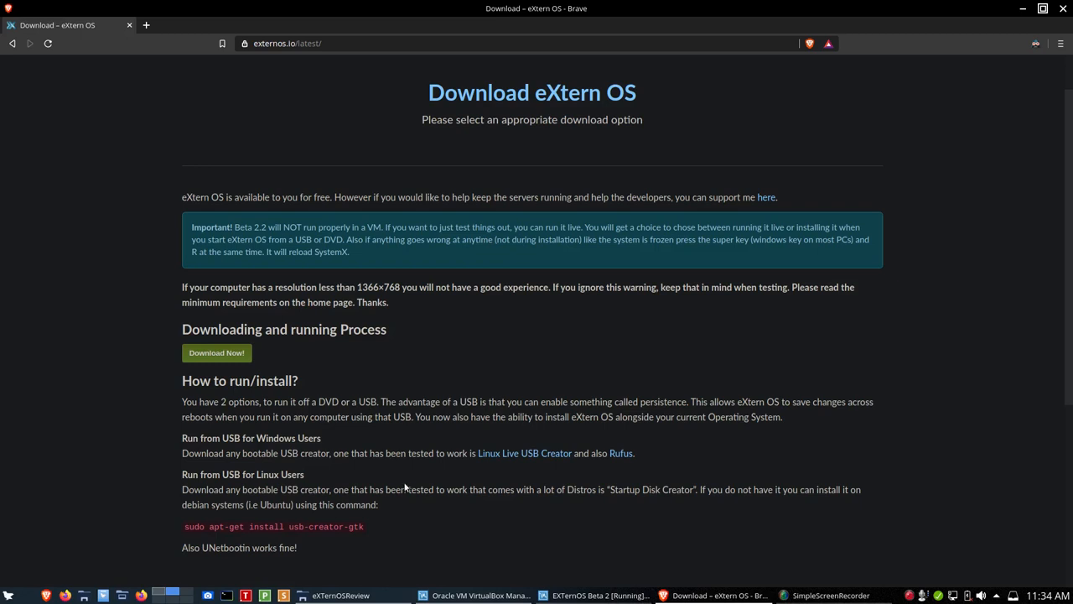
pyautogui.moveTo(411, 507)
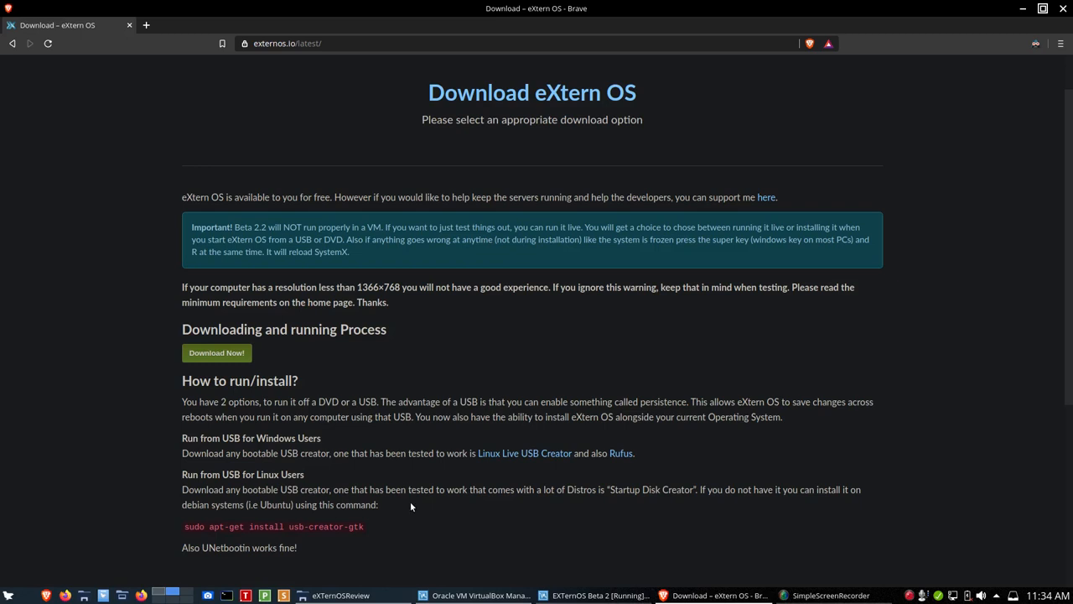
pyautogui.scroll(-3)
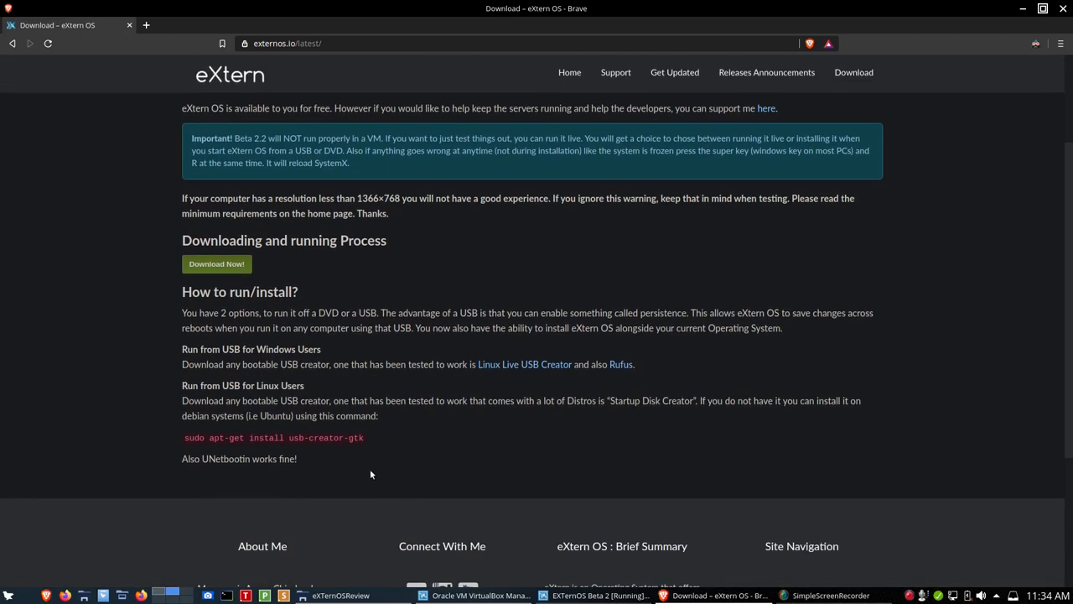
pyautogui.moveTo(176, 447)
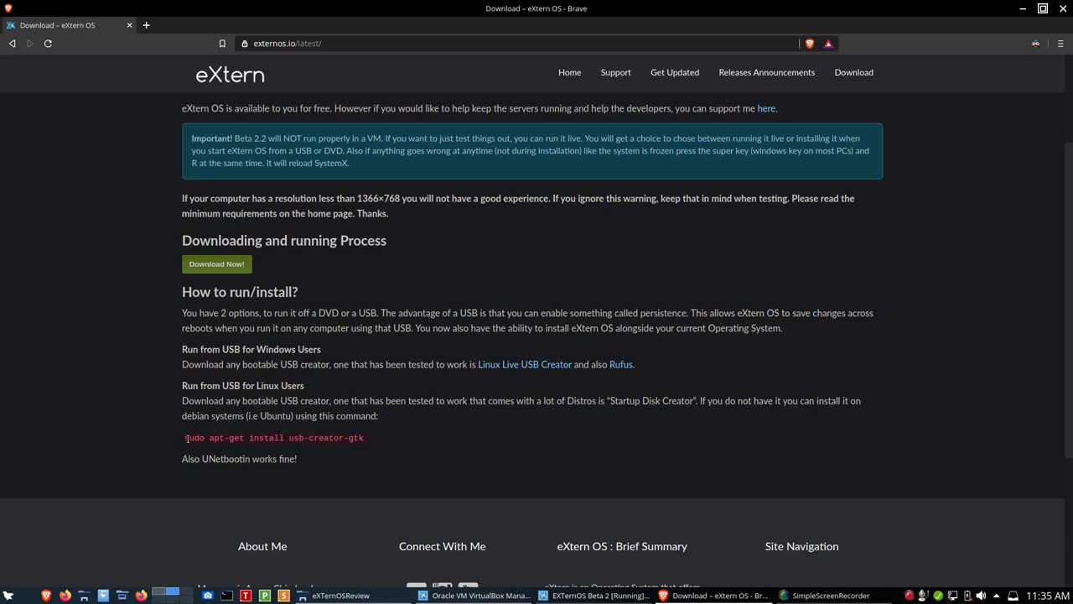
pyautogui.moveTo(365, 447)
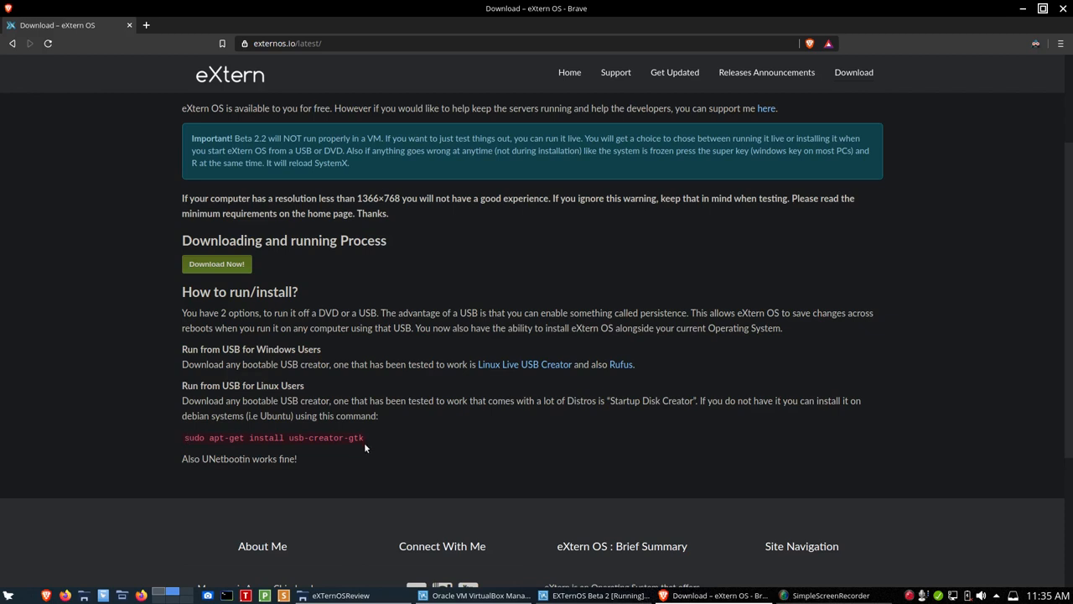
pyautogui.moveTo(547, 437)
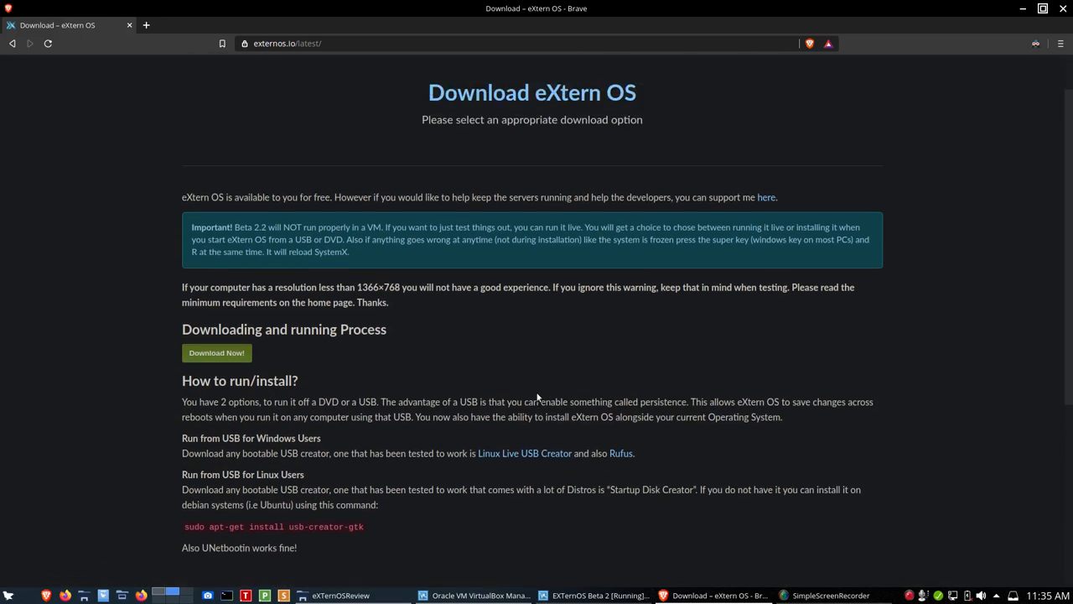
pyautogui.moveTo(684, 75)
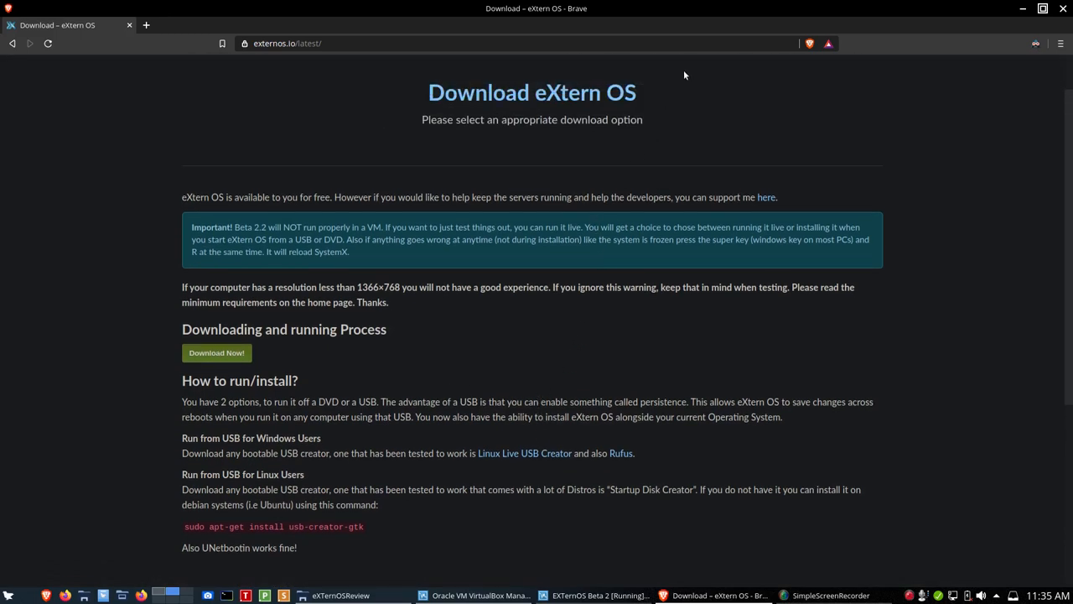
pyautogui.moveTo(700, 95)
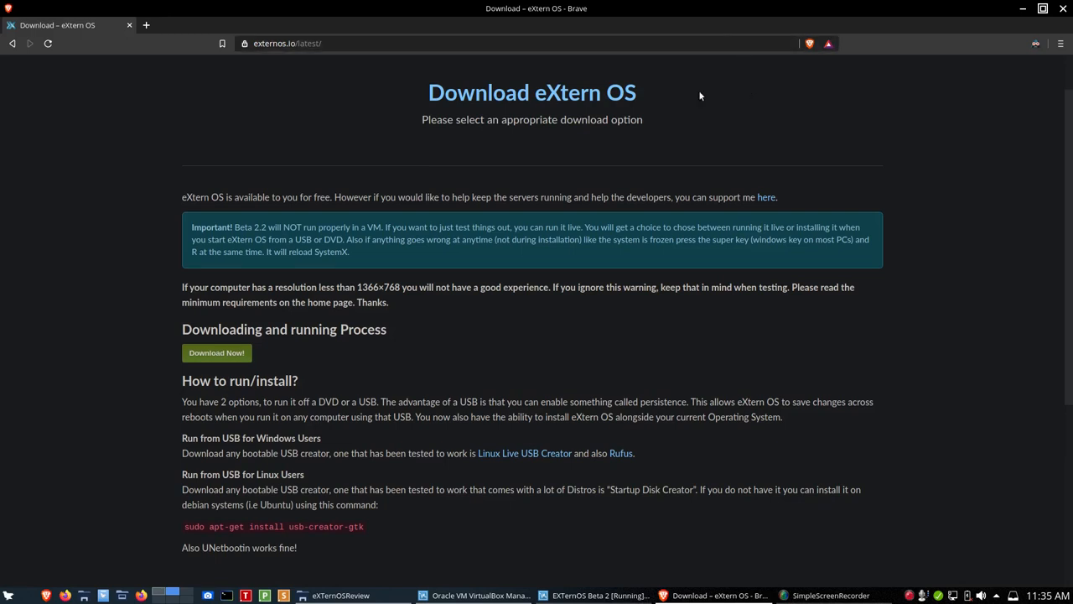
pyautogui.moveTo(236, 162)
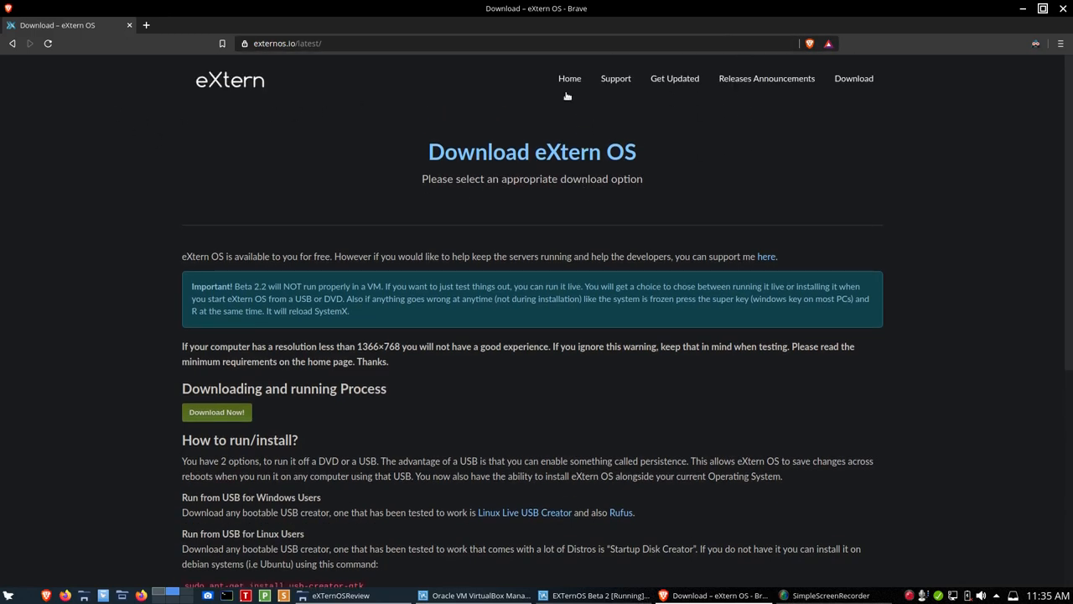
pyautogui.moveTo(569, 78)
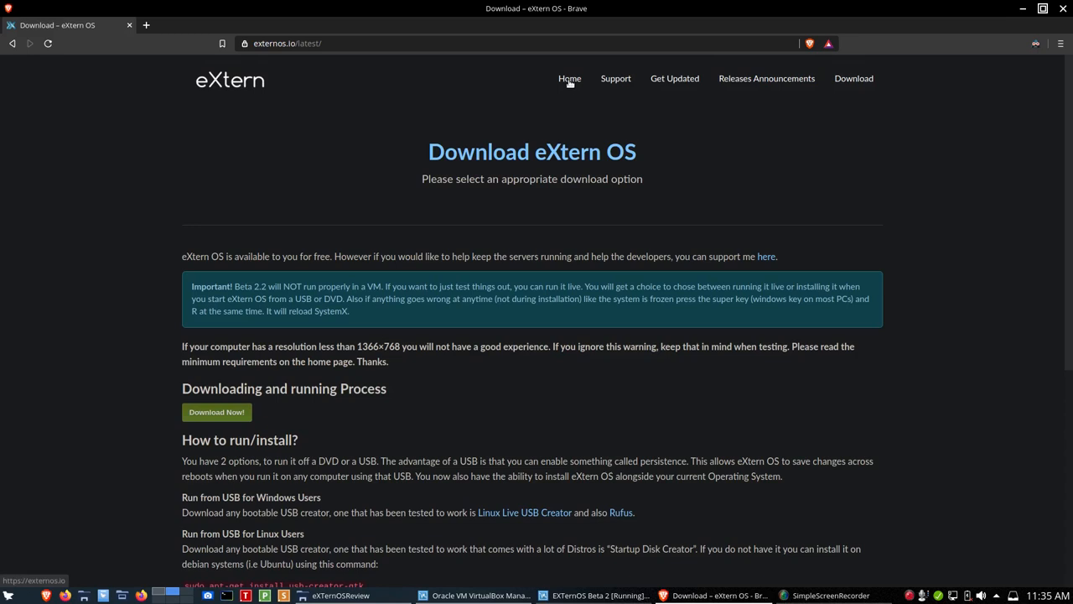
pyautogui.moveTo(569, 78)
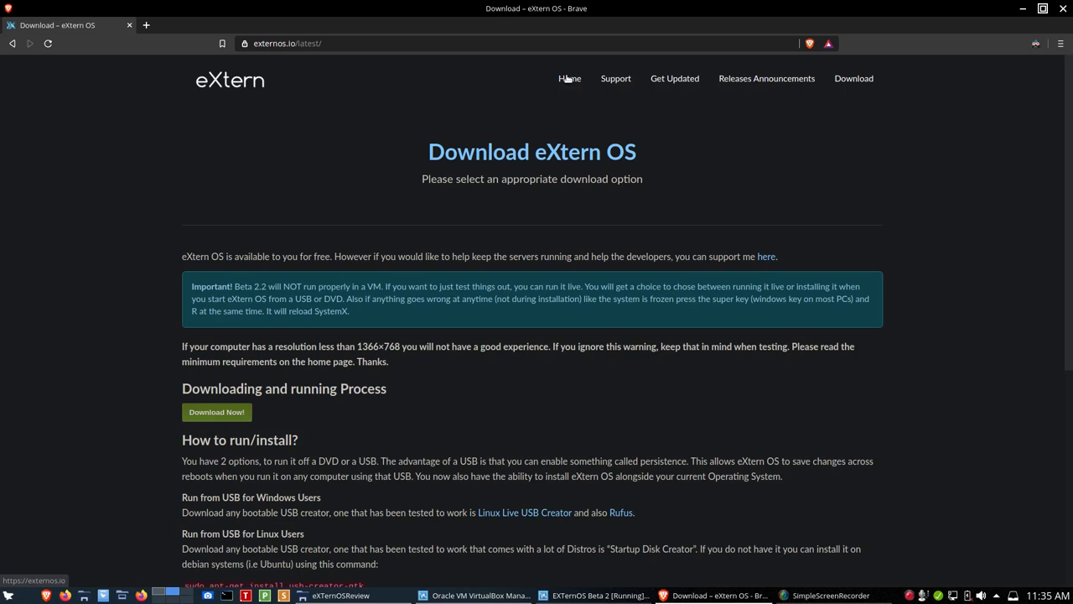
pyautogui.moveTo(398, 173)
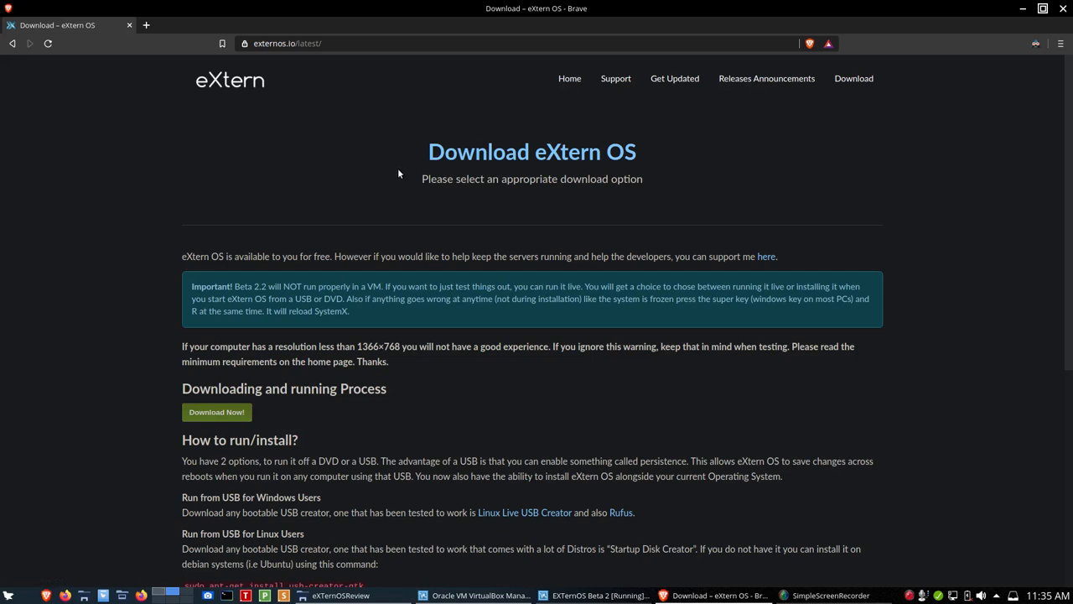
pyautogui.moveTo(214, 297)
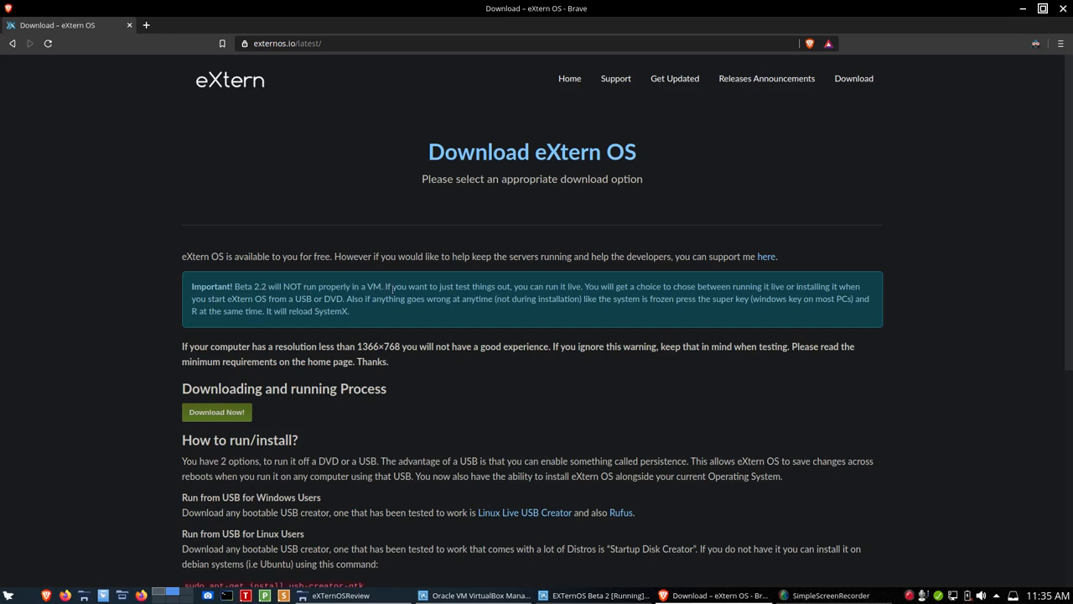
pyautogui.moveTo(571, 92)
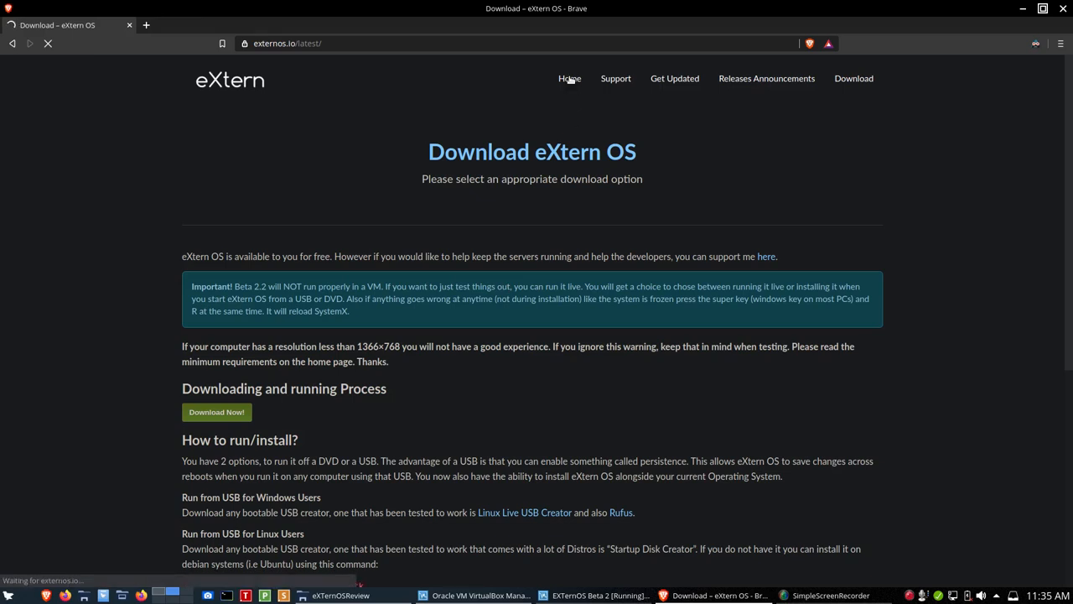
# Return to the externos.io home page and scroll past NW.js to Minimum Requirements
pyautogui.click(569, 78)
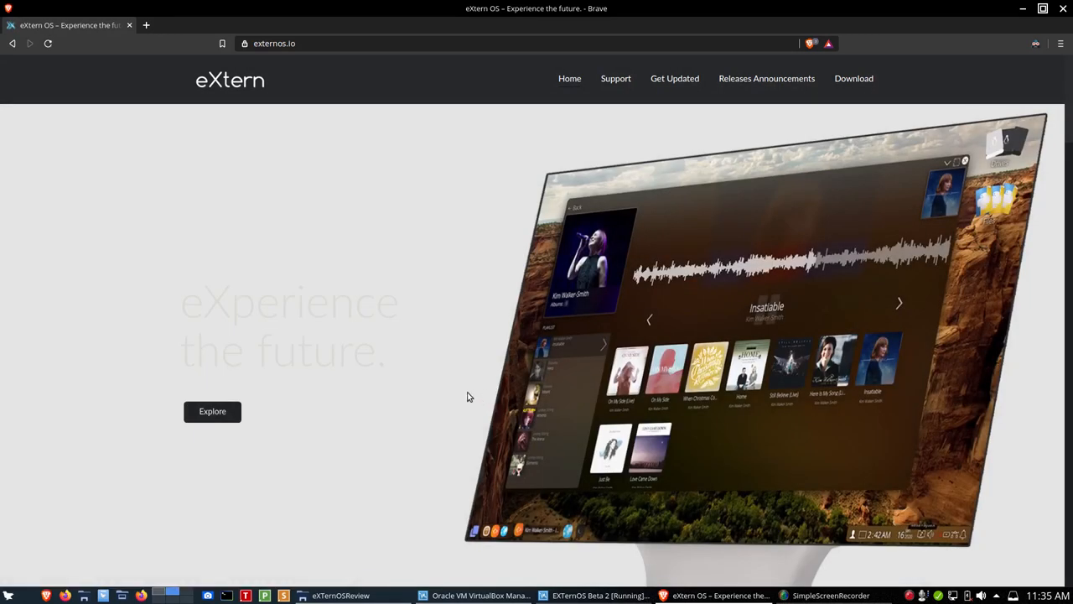
pyautogui.moveTo(464, 386)
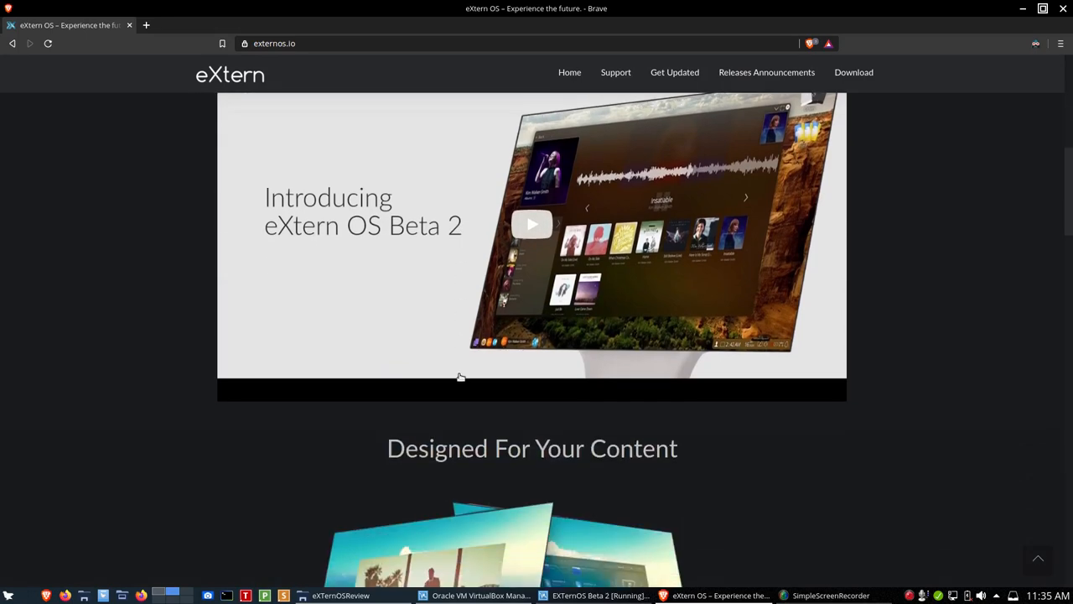
pyautogui.scroll(-3)
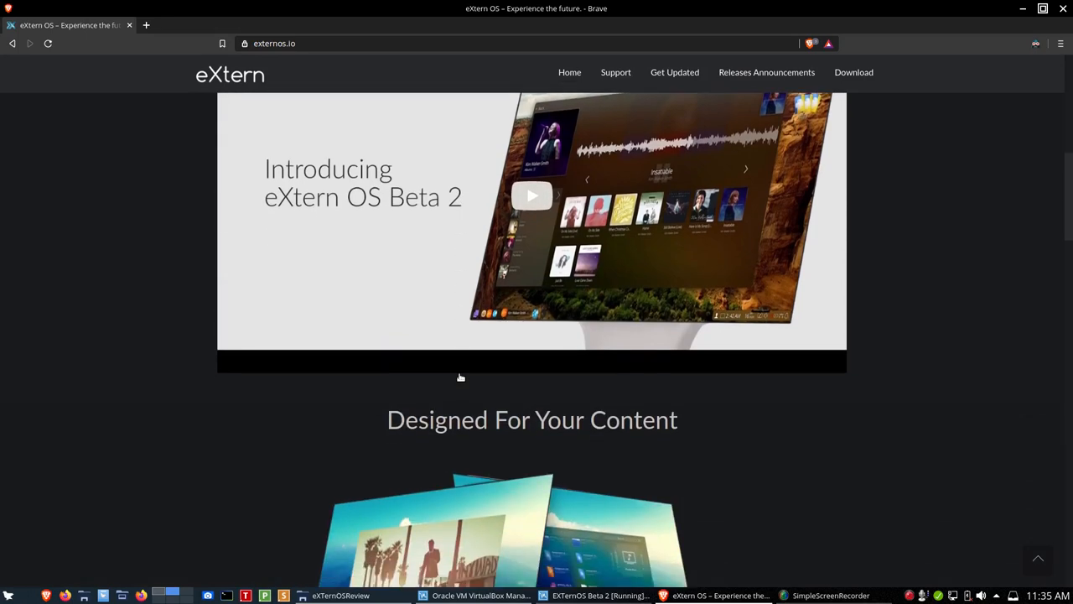
pyautogui.scroll(-3)
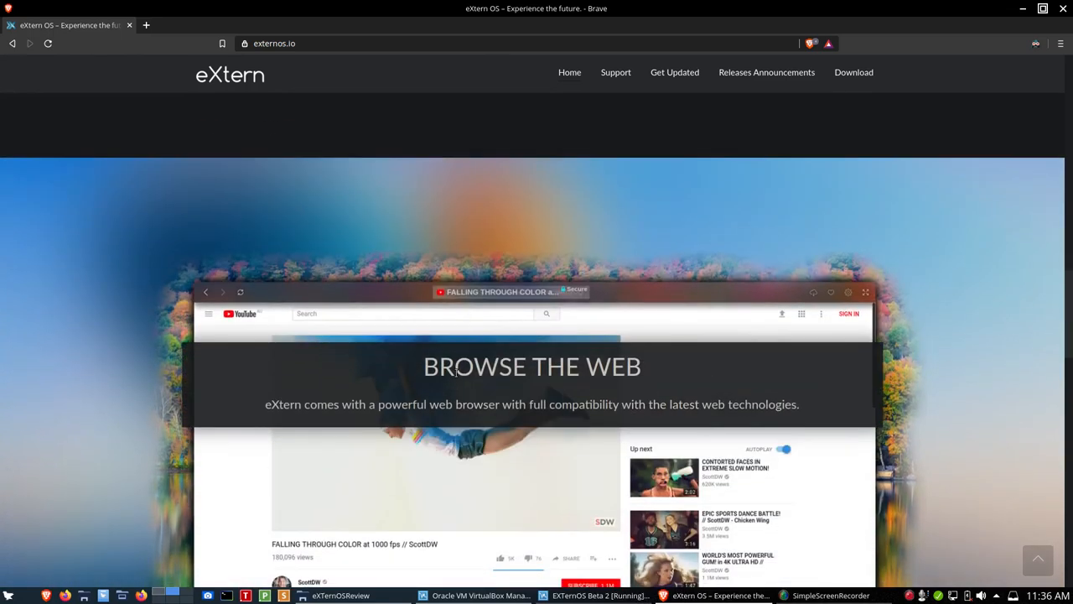
pyautogui.scroll(-3)
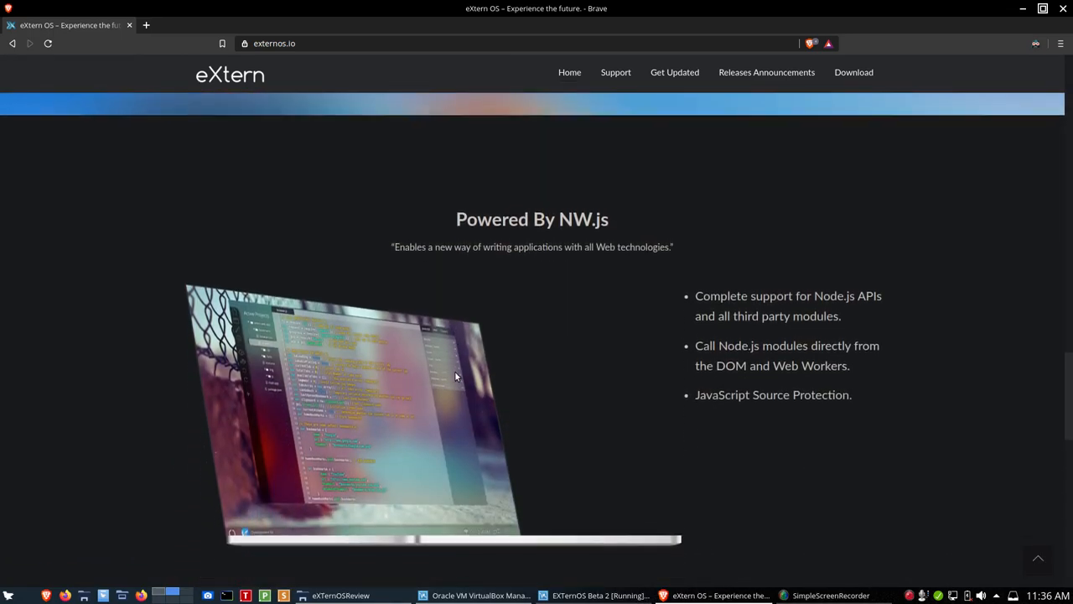
pyautogui.scroll(-3)
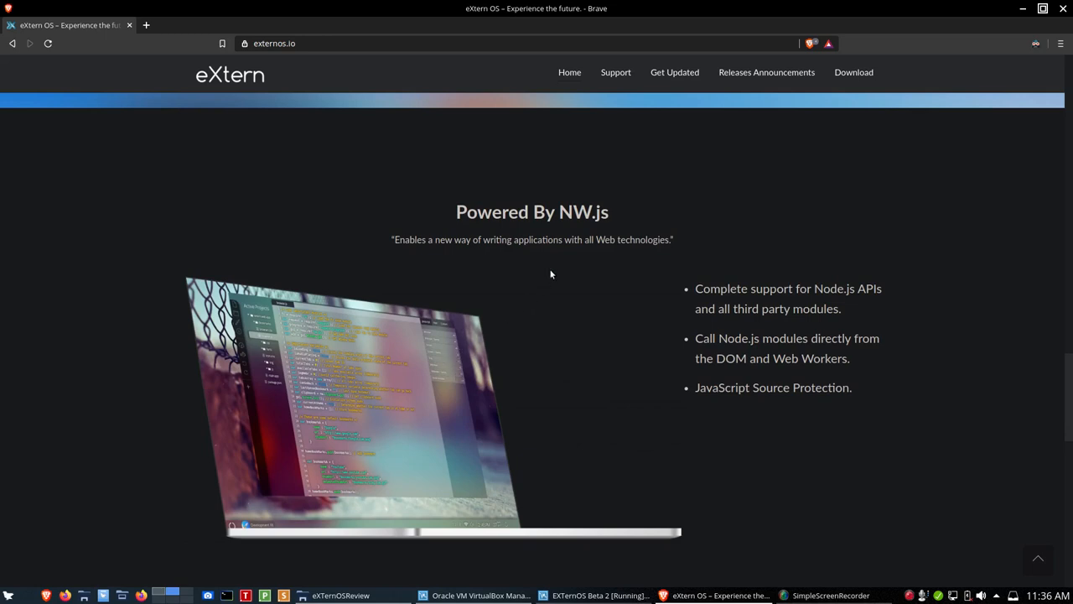
pyautogui.scroll(-3)
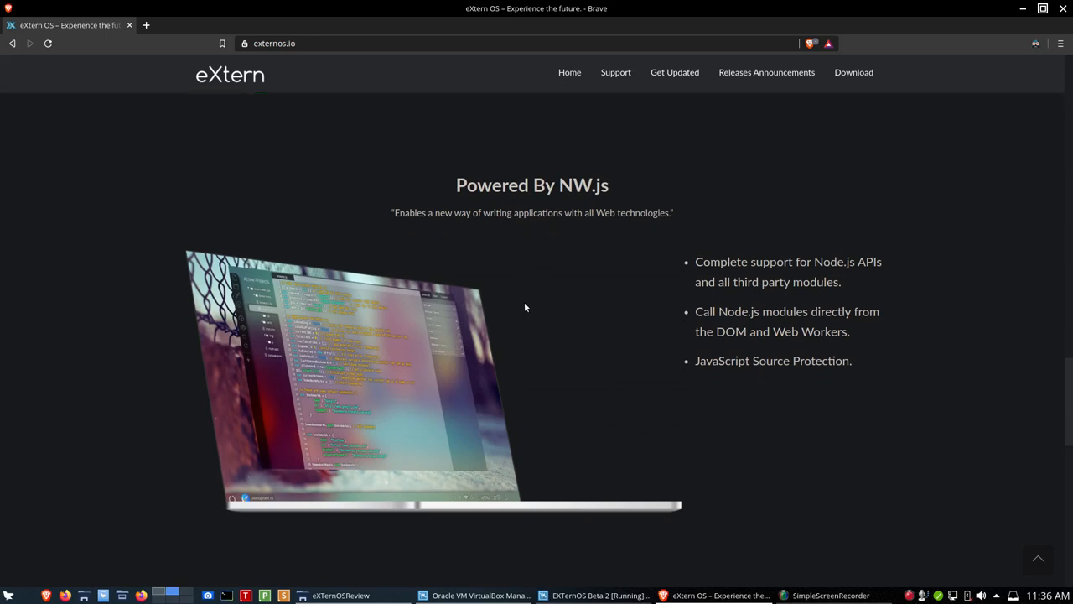
pyautogui.scroll(-3)
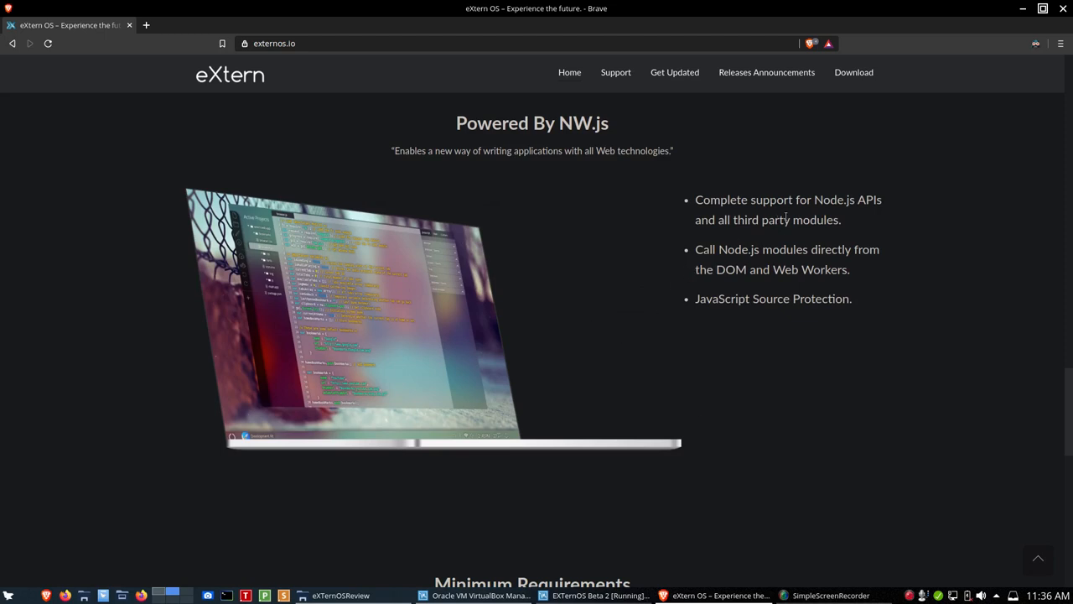
pyautogui.moveTo(770, 246)
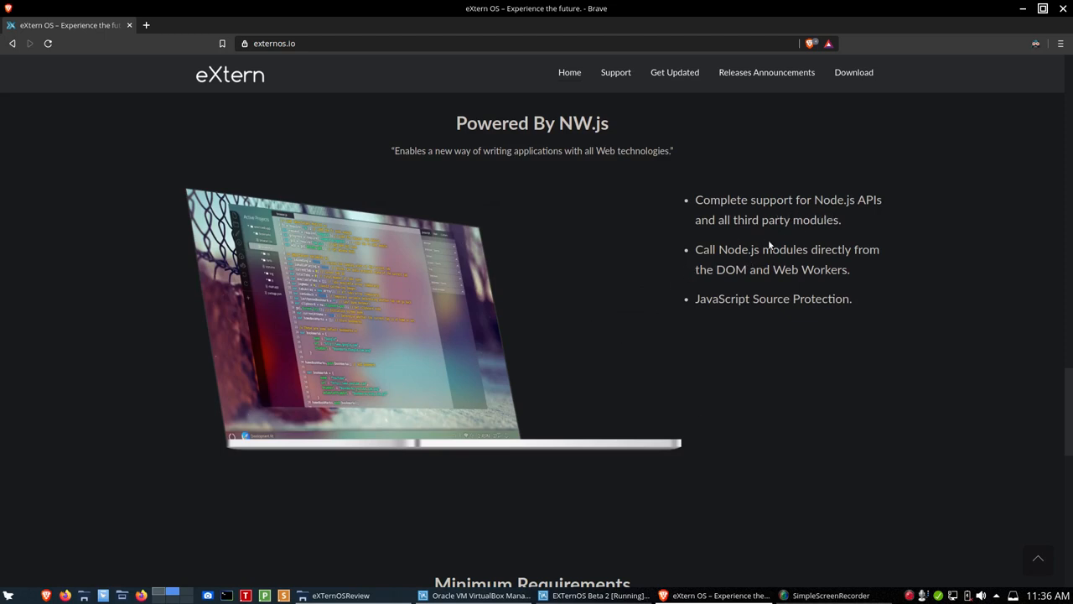
pyautogui.moveTo(707, 299)
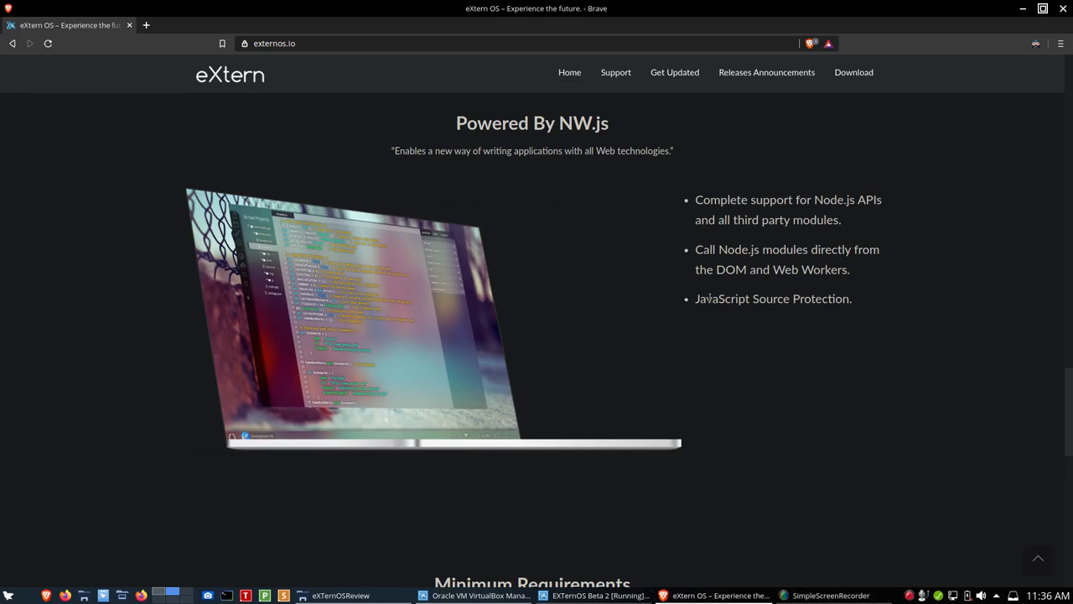
pyautogui.moveTo(720, 291)
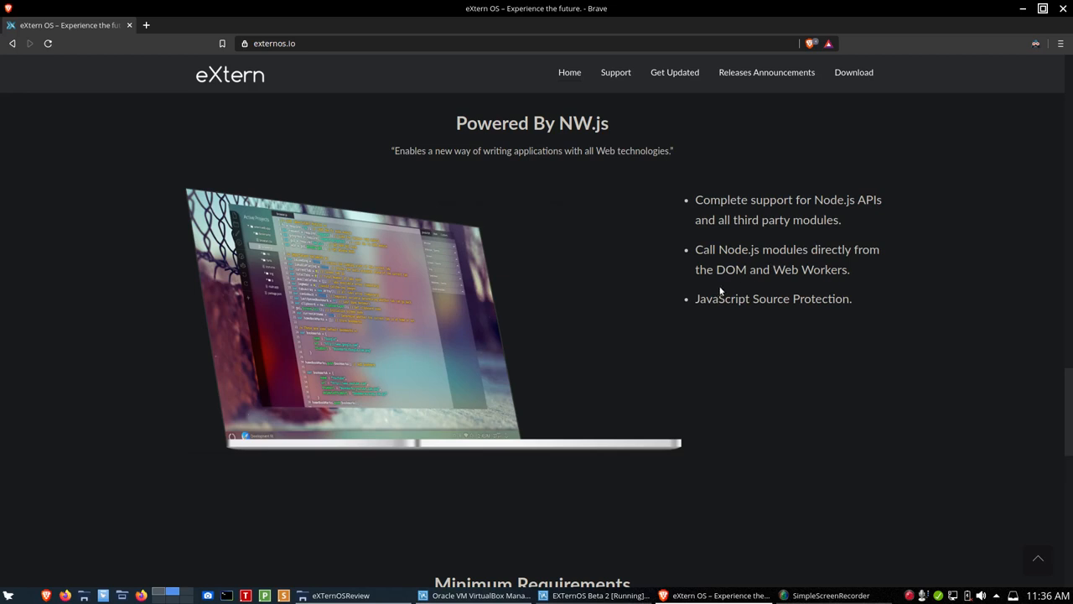
pyautogui.moveTo(759, 321)
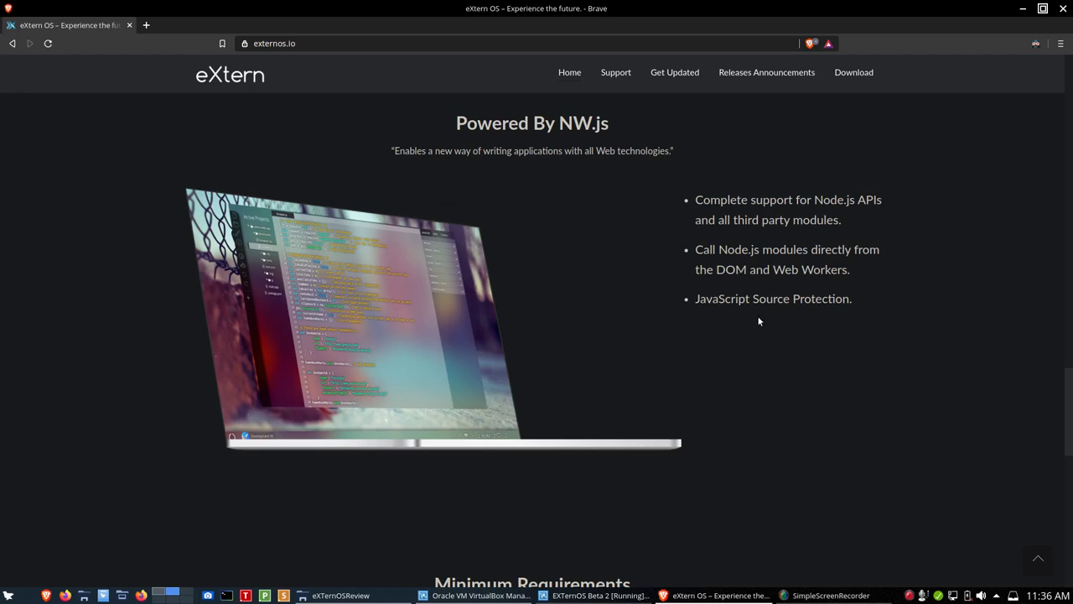
pyautogui.scroll(-3)
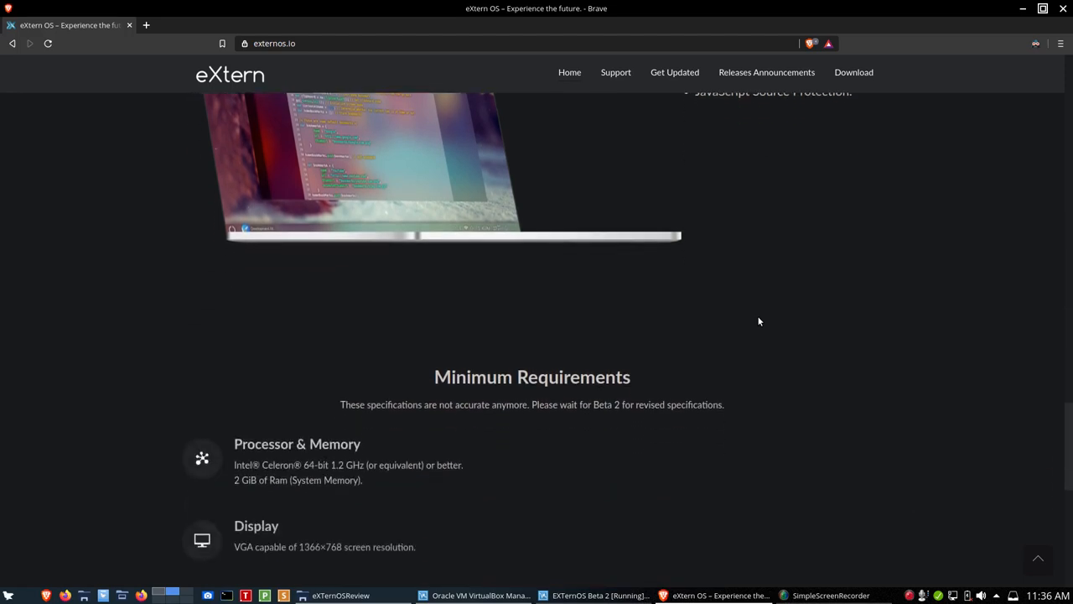
pyautogui.scroll(-3)
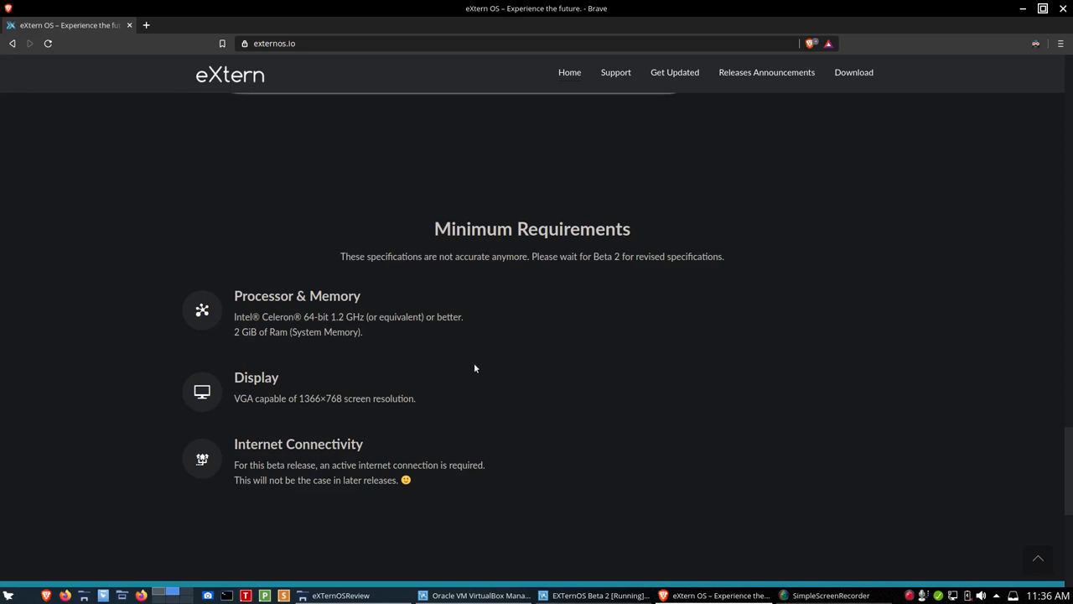
pyautogui.moveTo(340, 336)
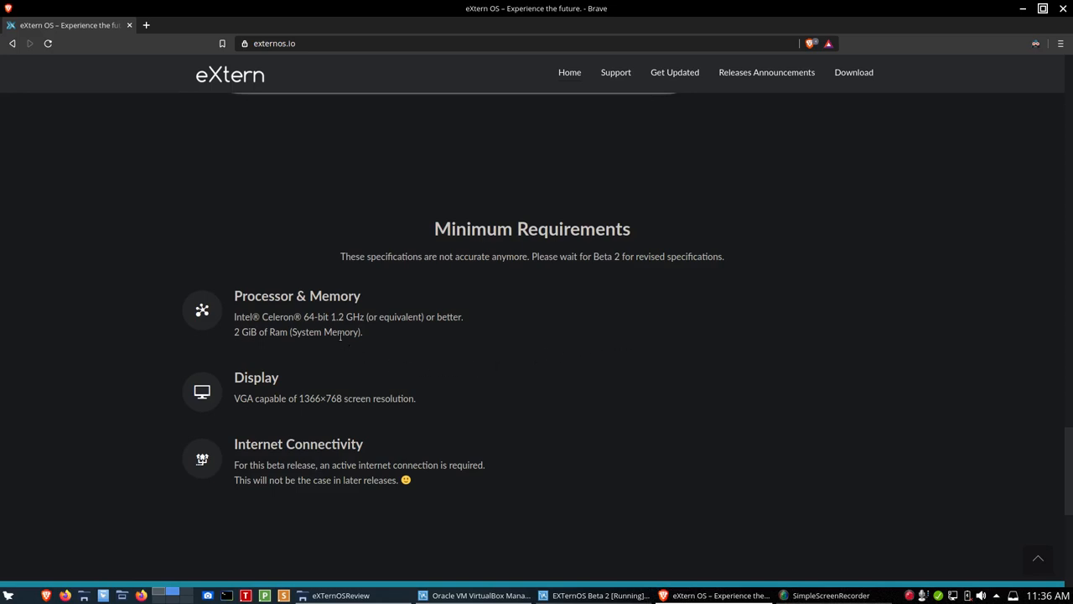
pyautogui.moveTo(294, 371)
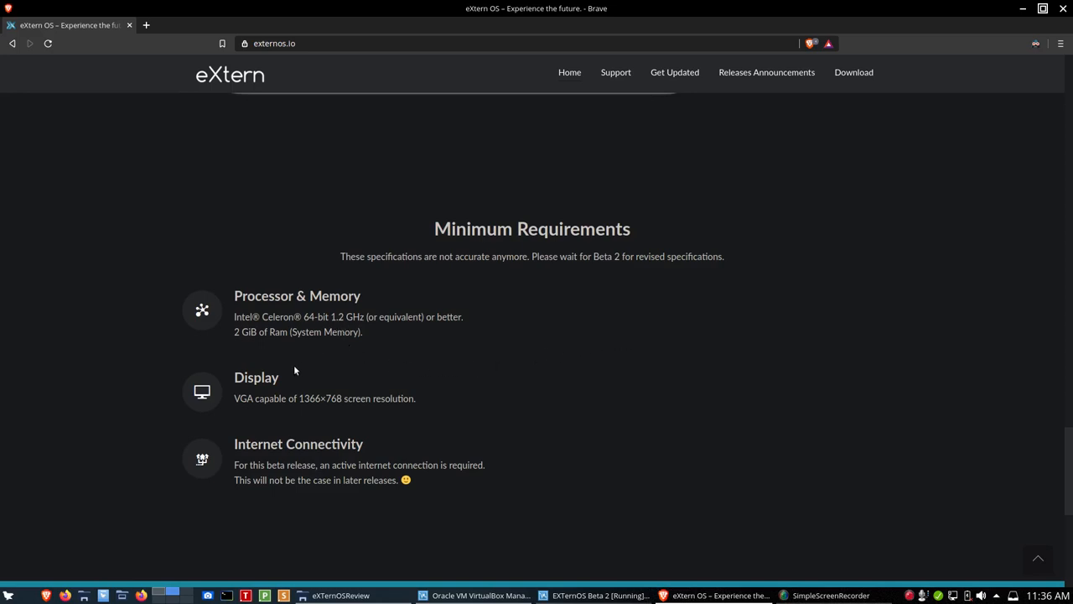
pyautogui.moveTo(295, 367)
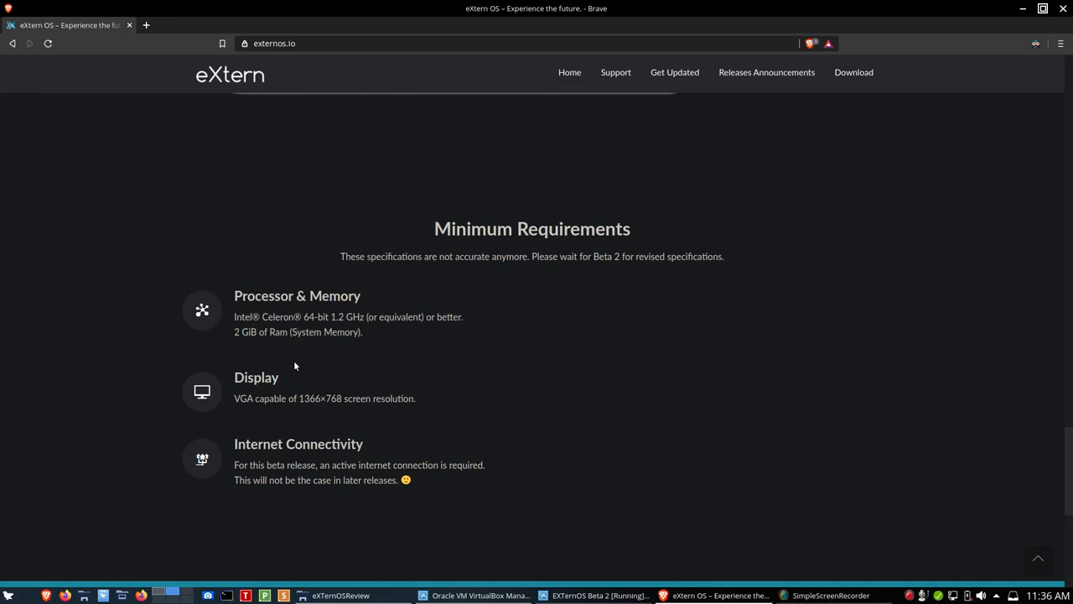
pyautogui.scroll(-3)
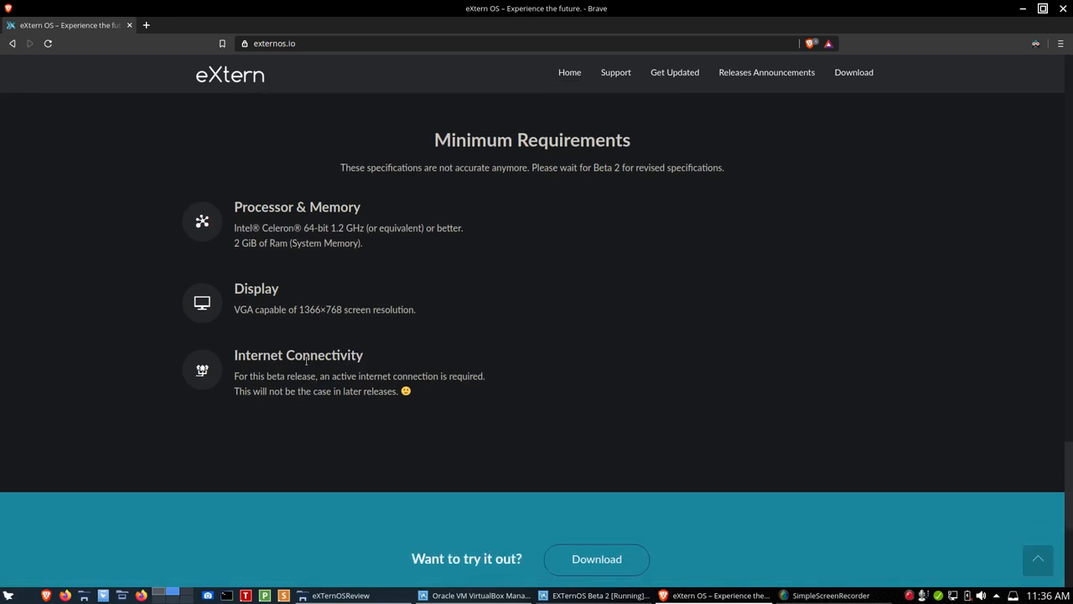
pyautogui.moveTo(295, 334)
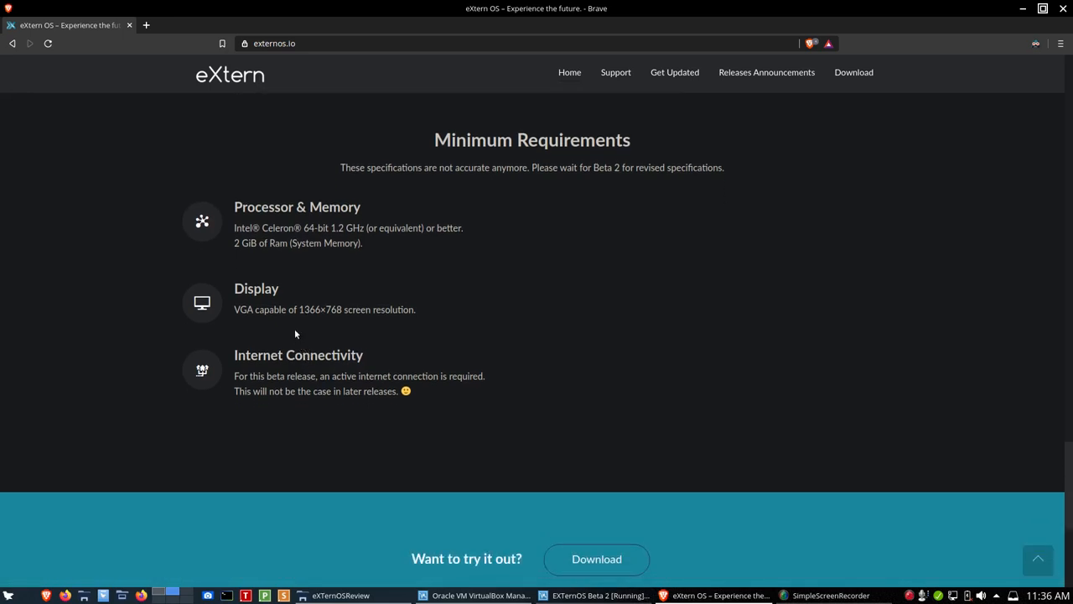
pyautogui.moveTo(411, 322)
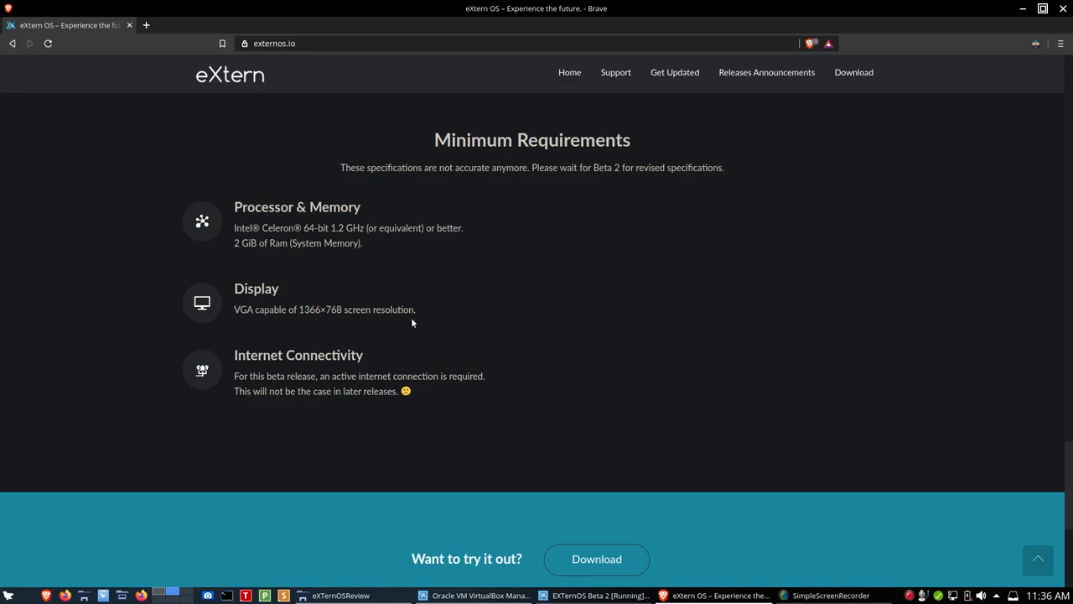
pyautogui.moveTo(367, 425)
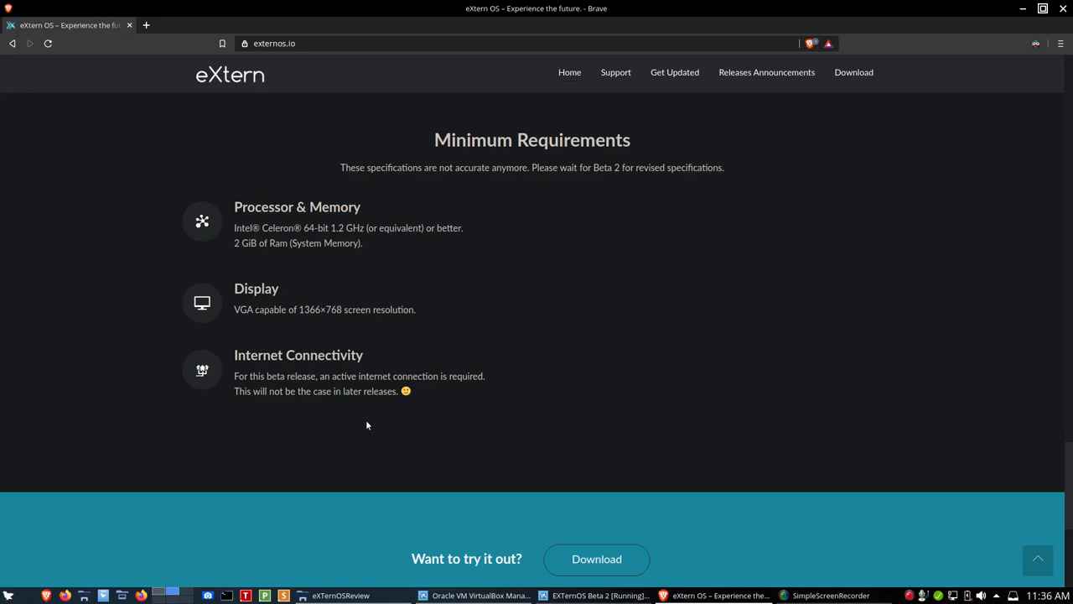
pyautogui.moveTo(370, 421)
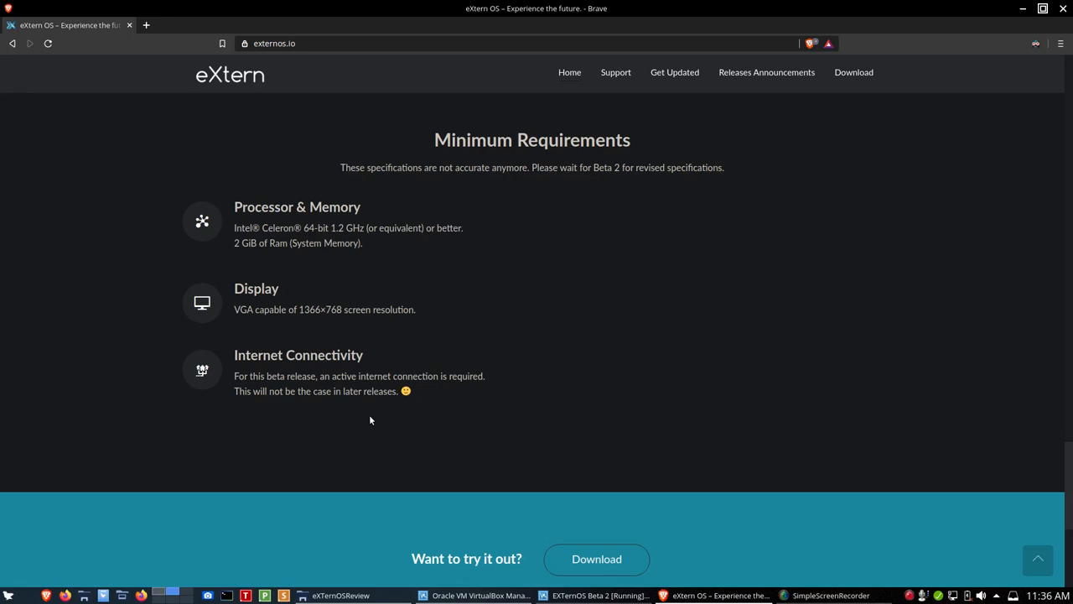
# Scroll to the externos.io footer with About Me, summary and site navigation
pyautogui.scroll(-3)
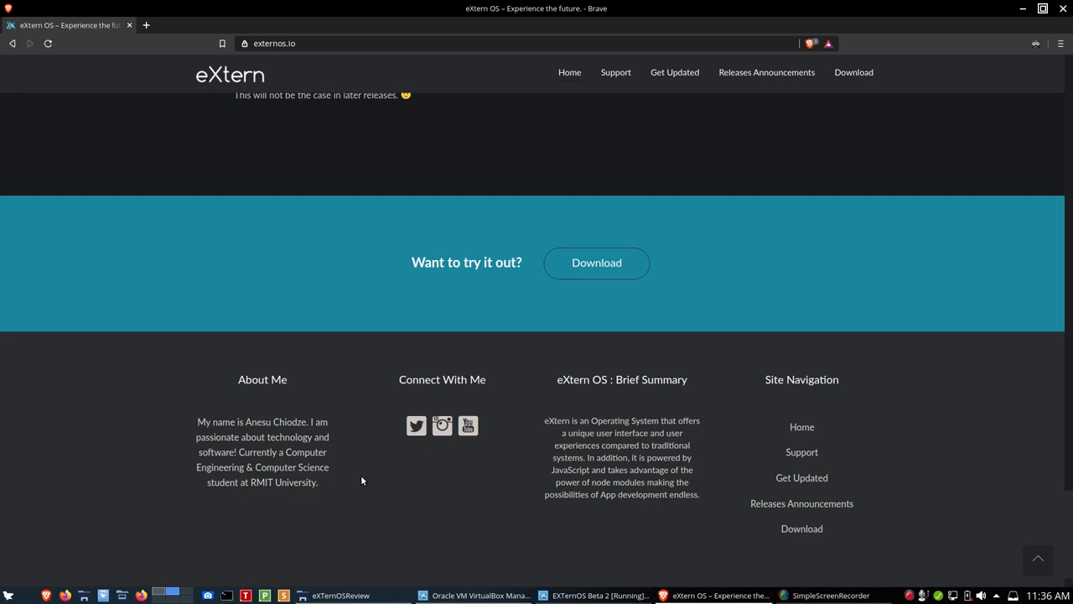
pyautogui.moveTo(514, 478)
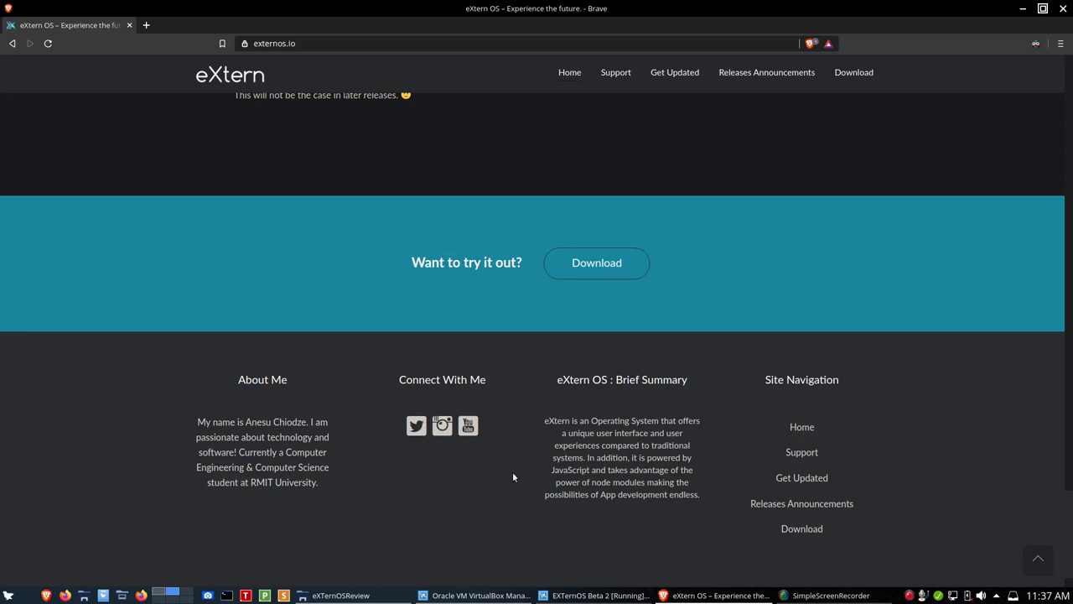
pyautogui.moveTo(635, 407)
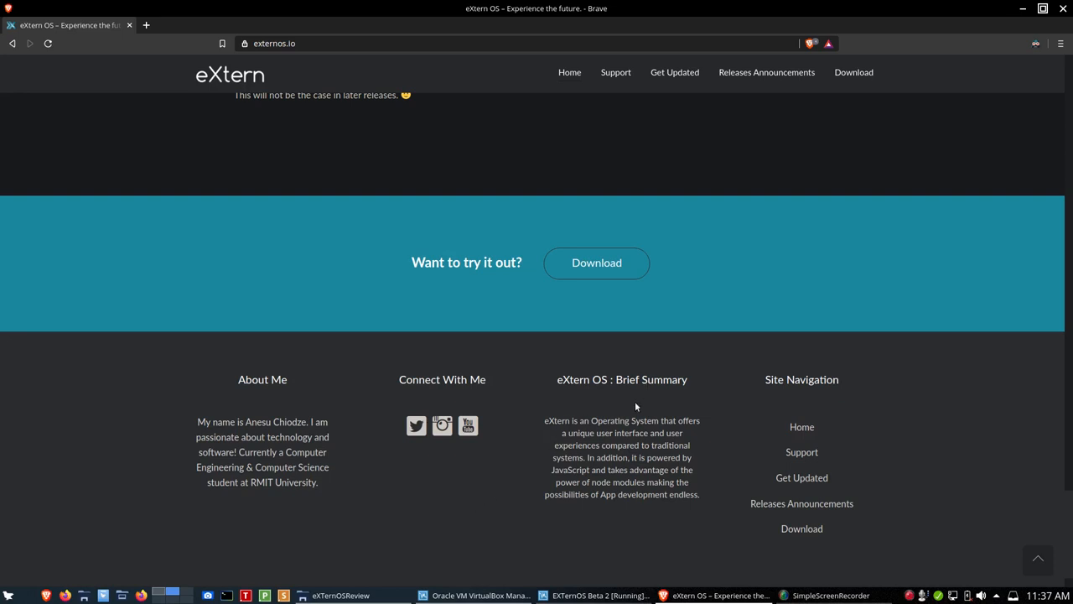
pyautogui.moveTo(530, 450)
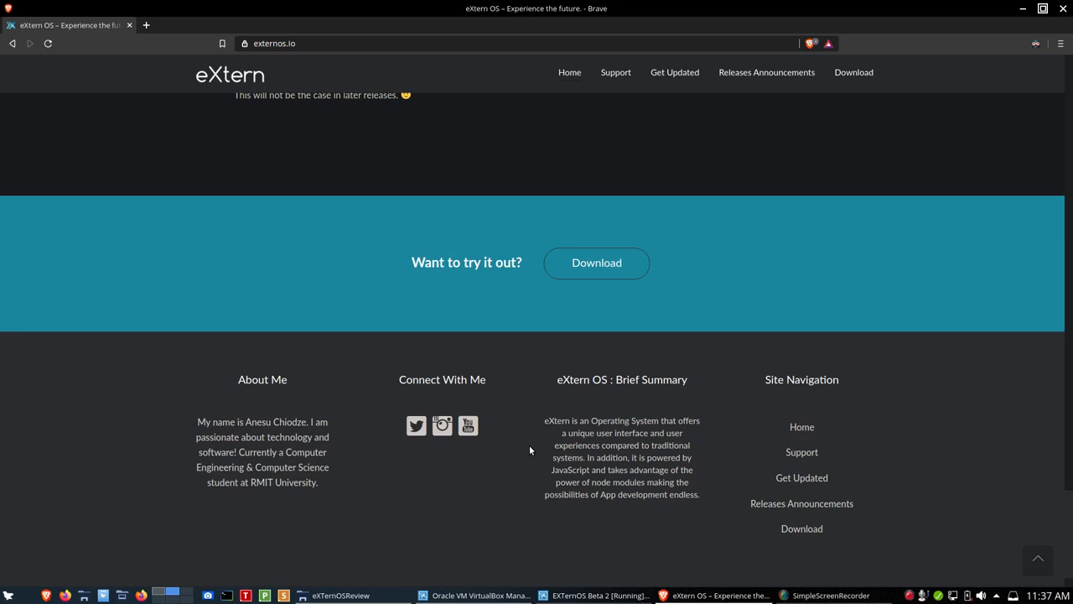
pyautogui.moveTo(530, 481)
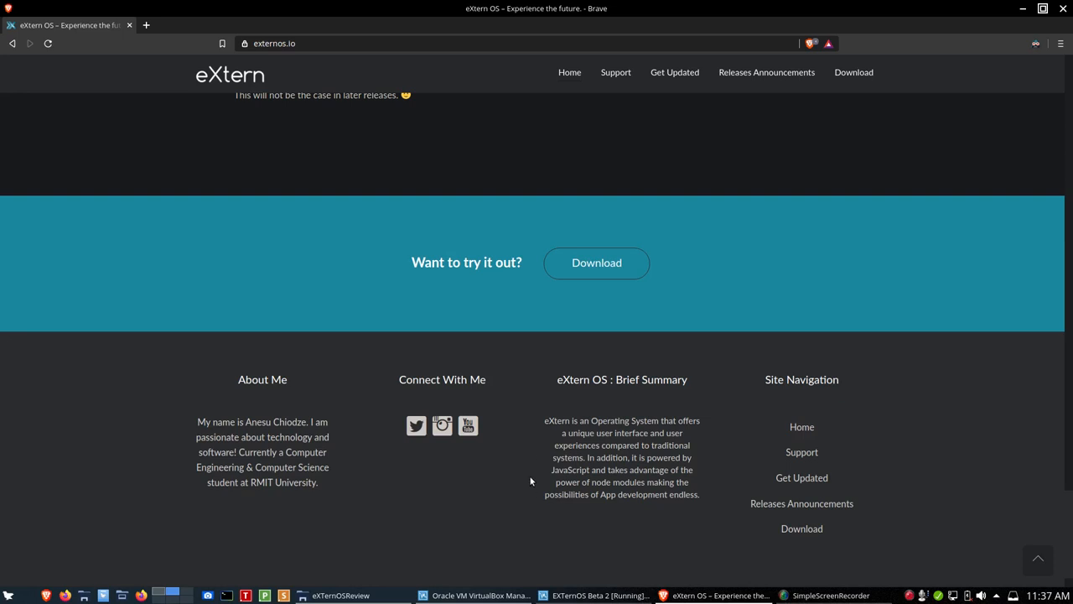
pyautogui.moveTo(671, 562)
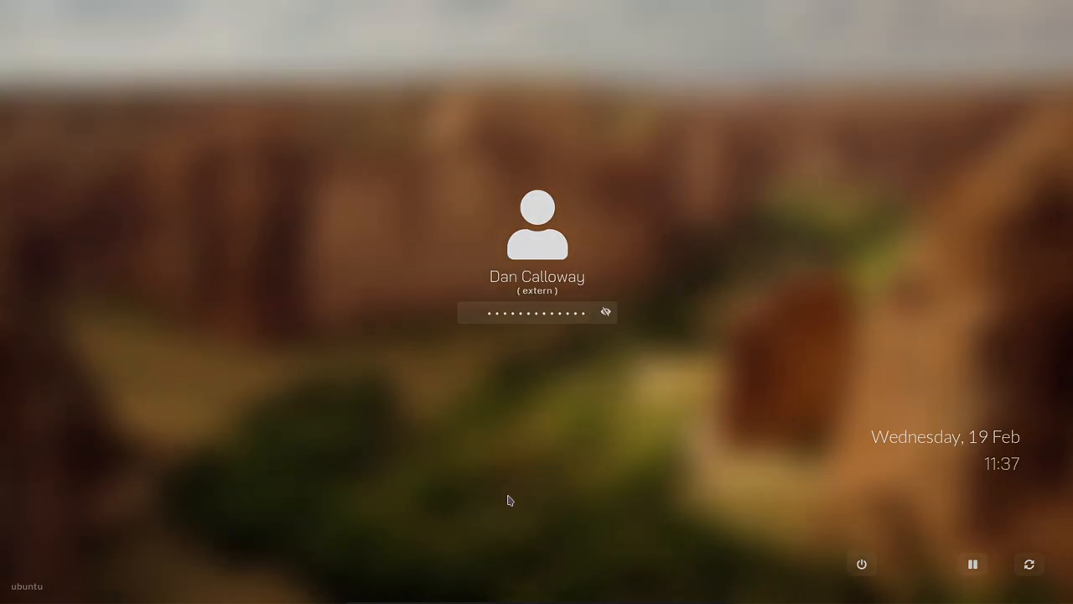
# Submit the password on the eXtern OS login screen to start the session
pyautogui.press('Return')
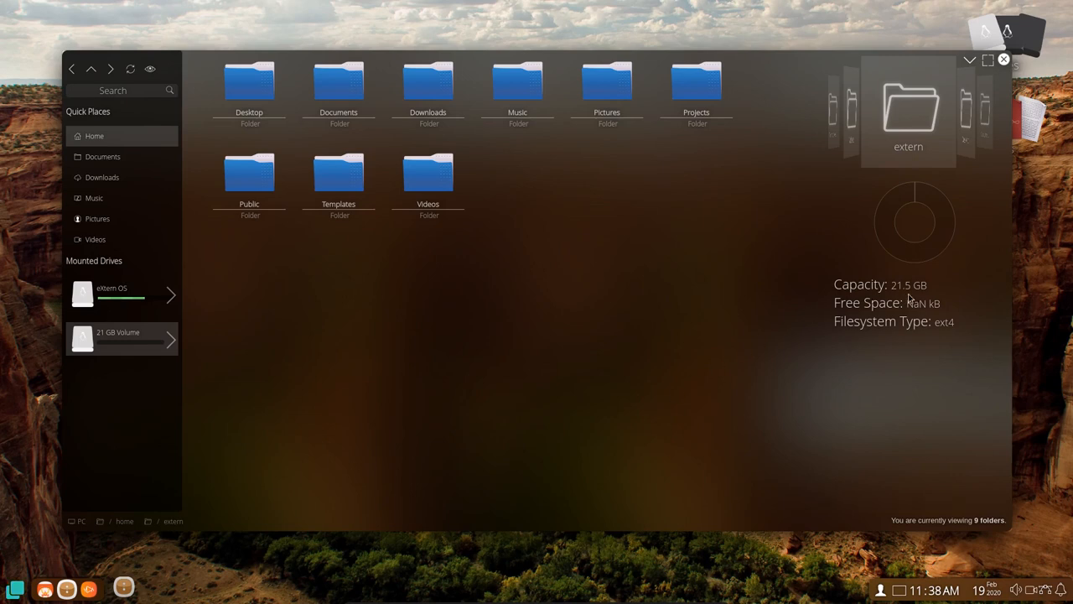
pyautogui.moveTo(888, 330)
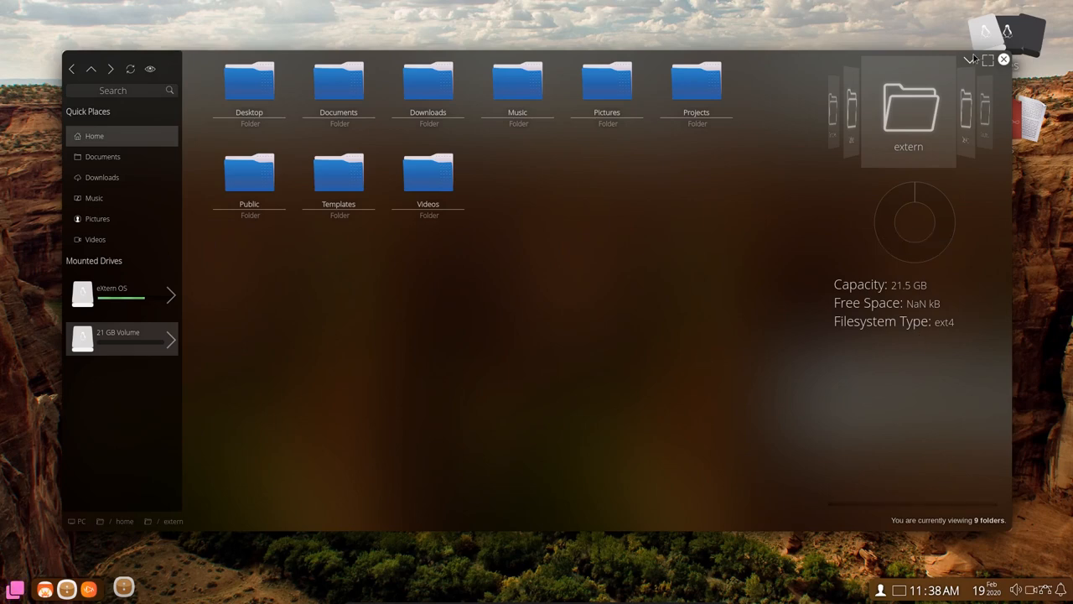
# Close the file manager window, leaving the desktop with Drives and Files shortcuts
pyautogui.click(1004, 59)
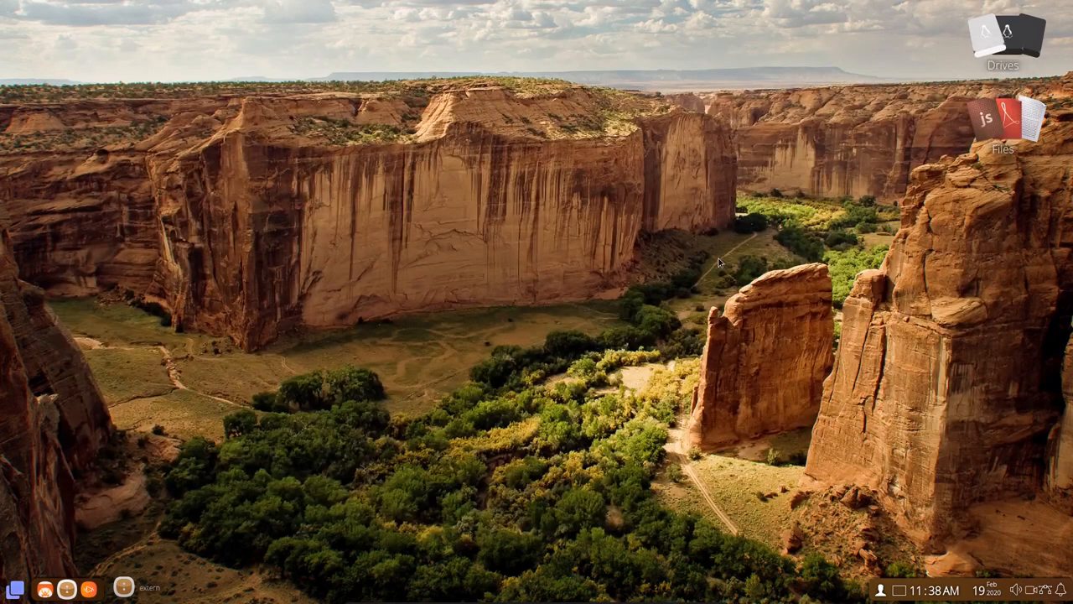
pyautogui.moveTo(401, 403)
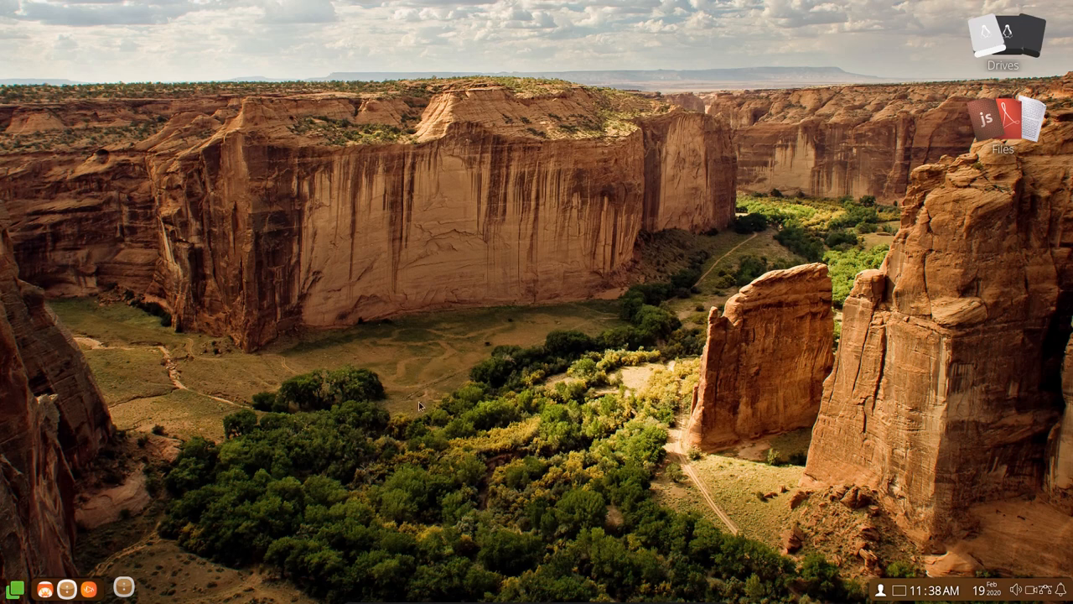
pyautogui.moveTo(489, 436)
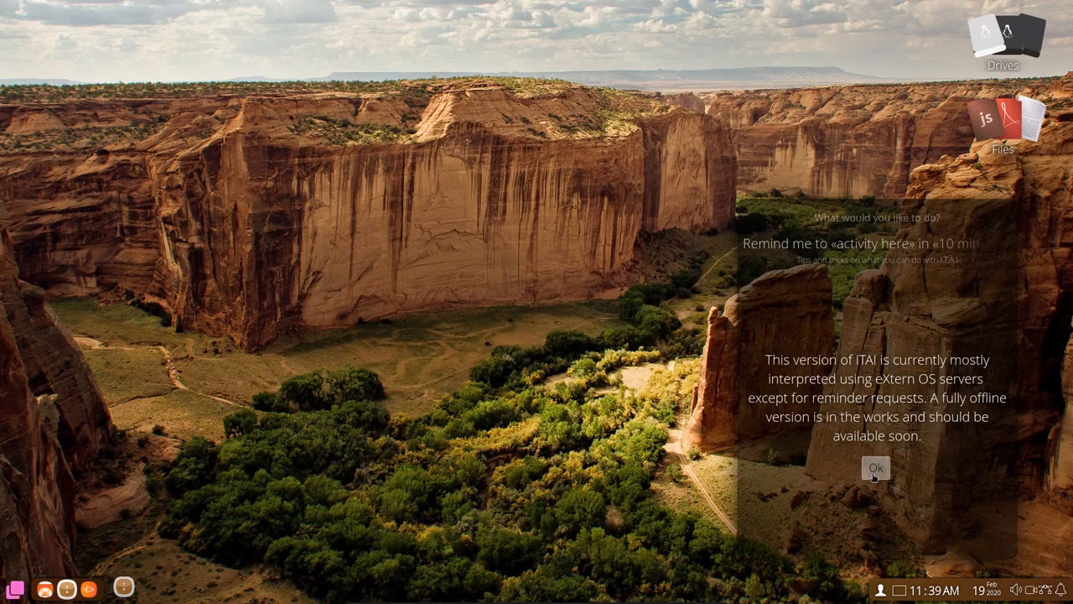
# Acknowledge the ITAI notice about server-based interpretation with Ok
pyautogui.click(875, 467)
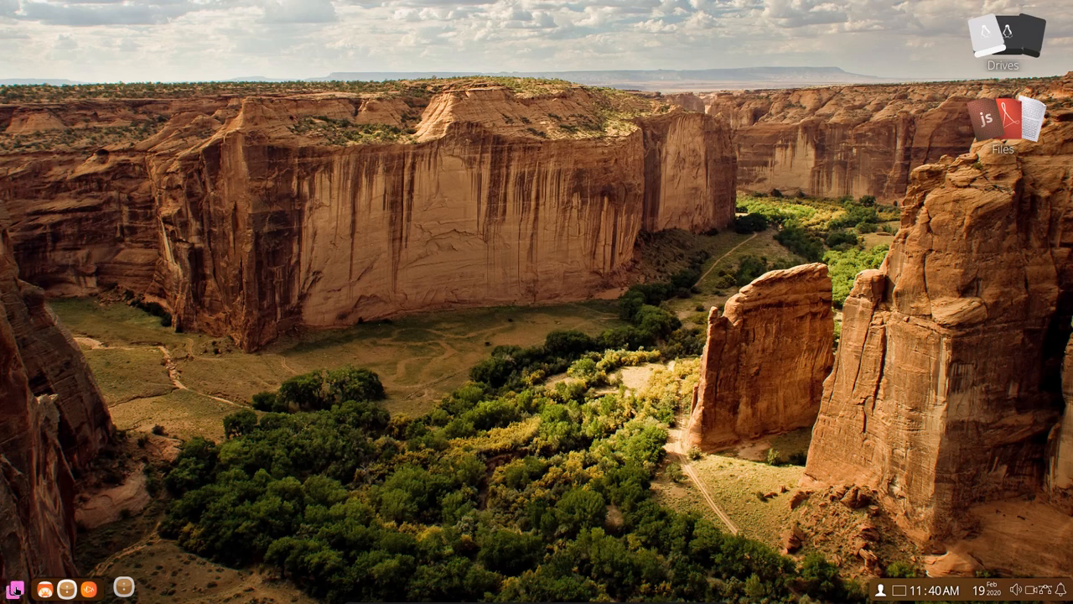
# Launch DevKit, open and cancel its New Project form, then close DevKit
pyautogui.click(14, 588)
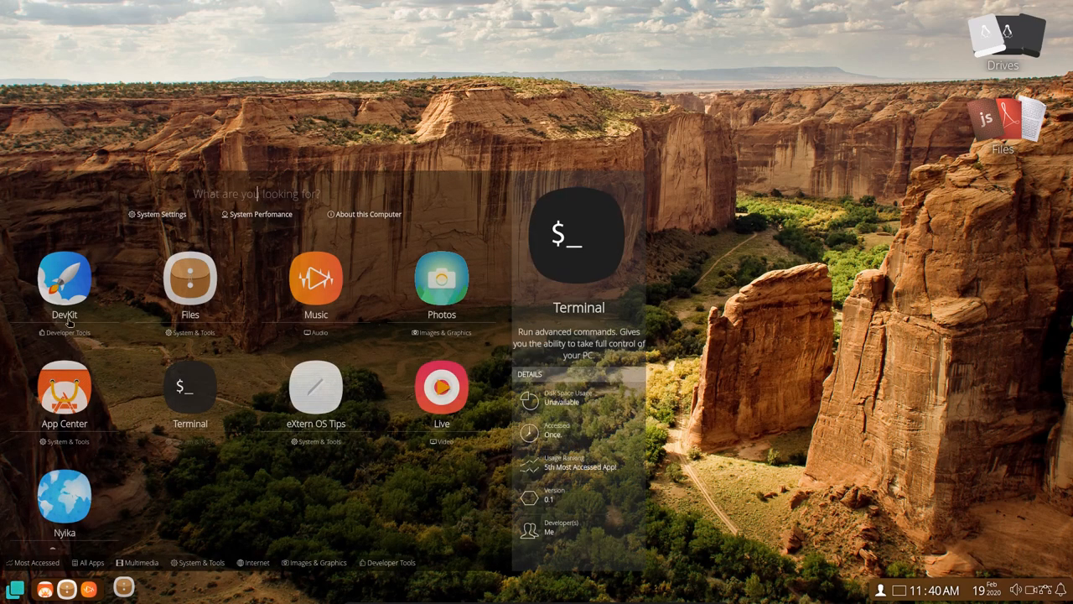
pyautogui.moveTo(189, 281)
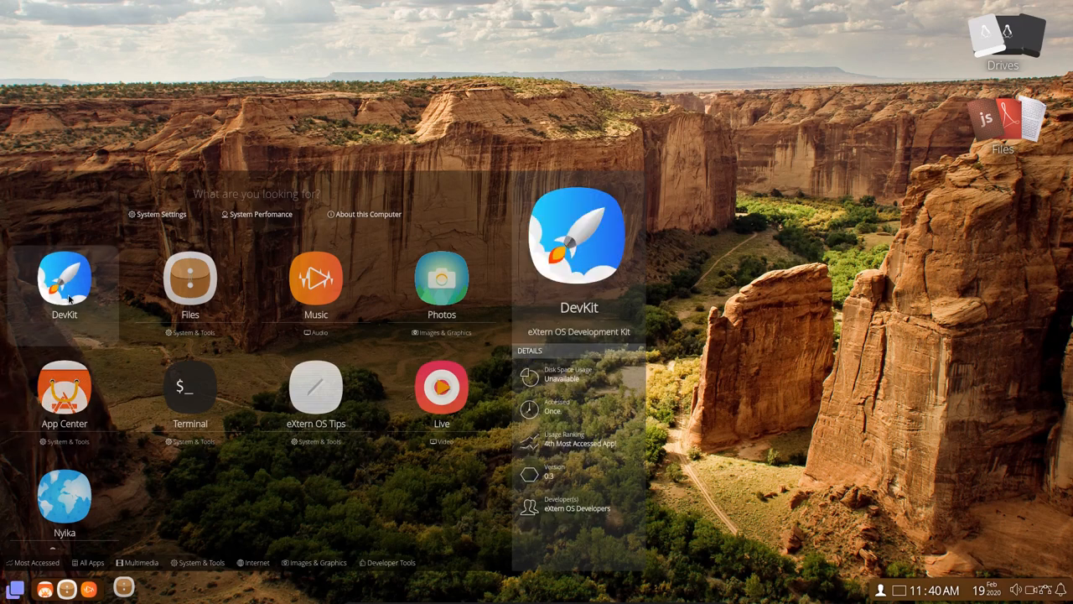
pyautogui.click(65, 281)
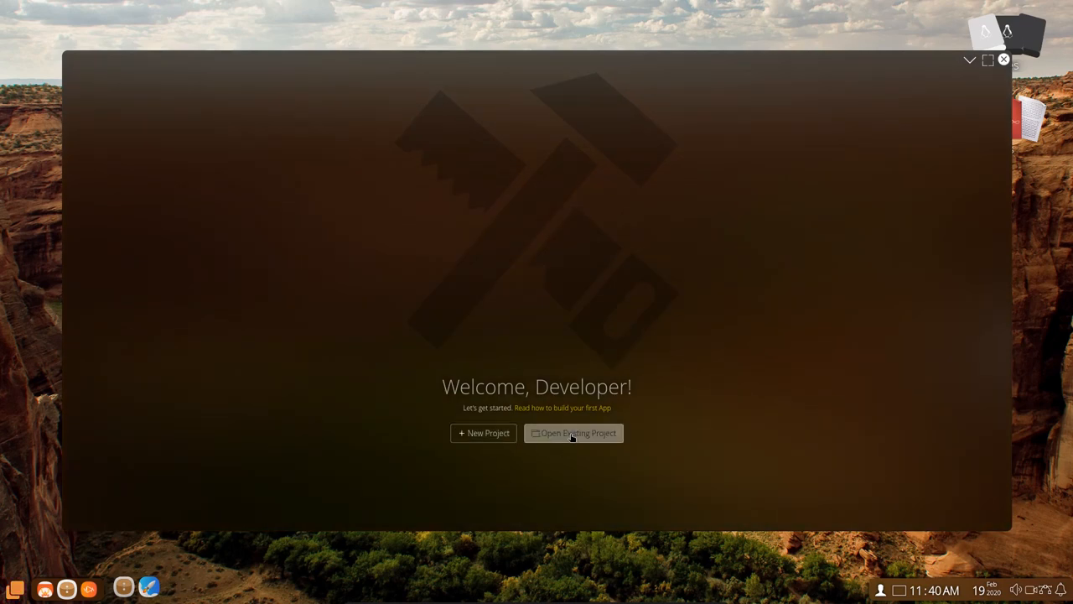
pyautogui.click(484, 433)
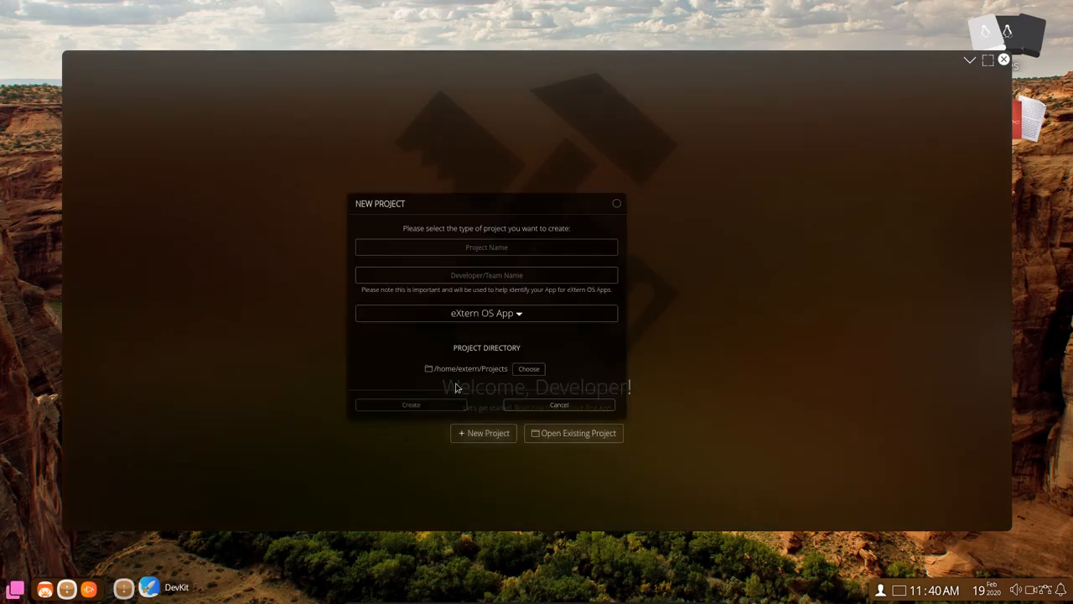
pyautogui.moveTo(411, 262)
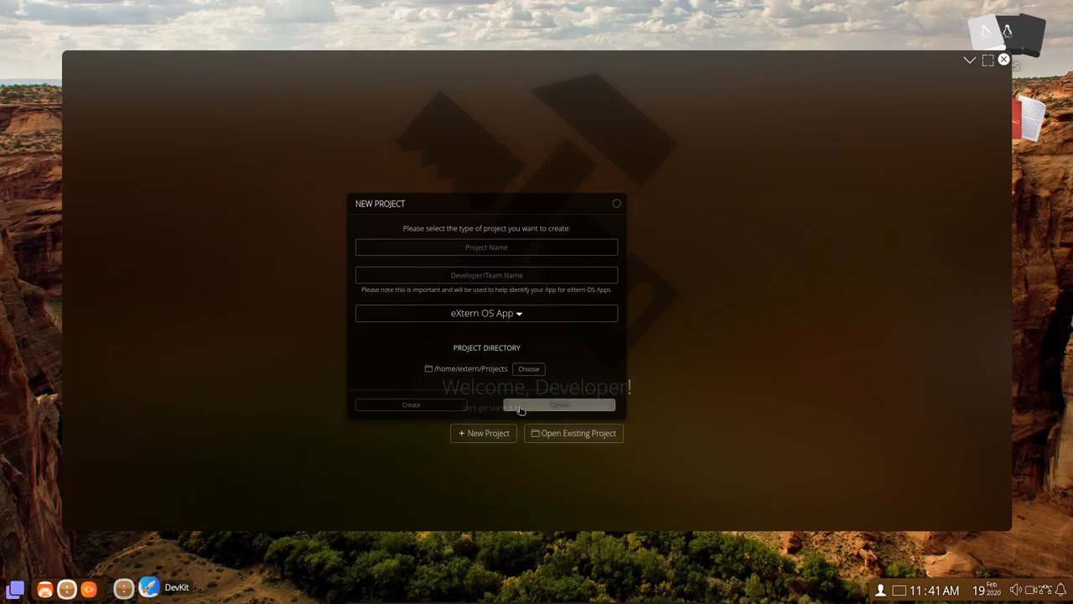
pyautogui.click(559, 405)
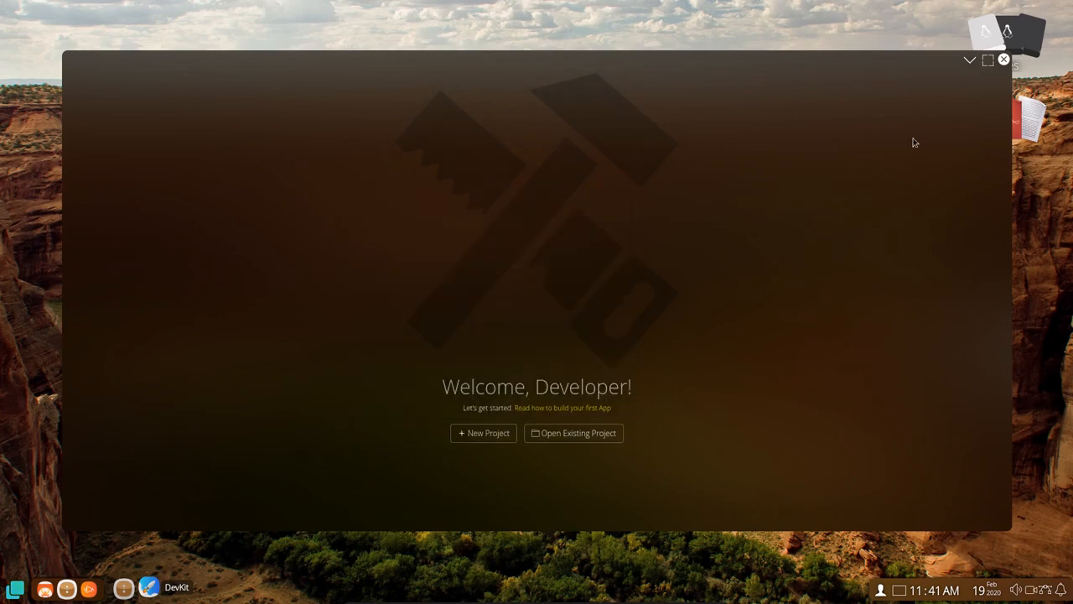
pyautogui.click(1004, 60)
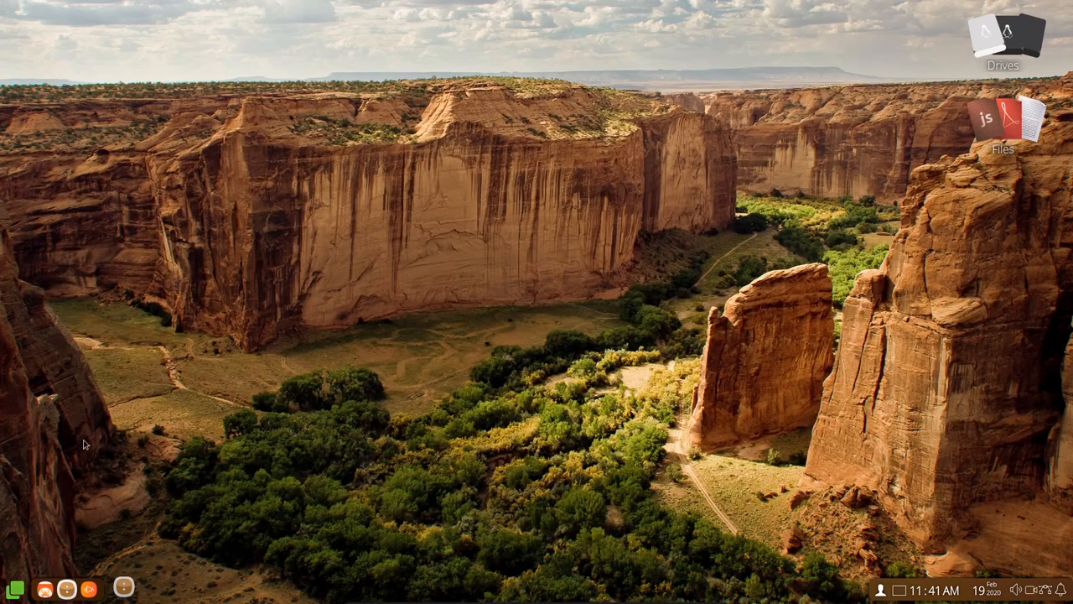
# Launch the Files app from the taskbar launcher to show the home folder
pyautogui.click(15, 588)
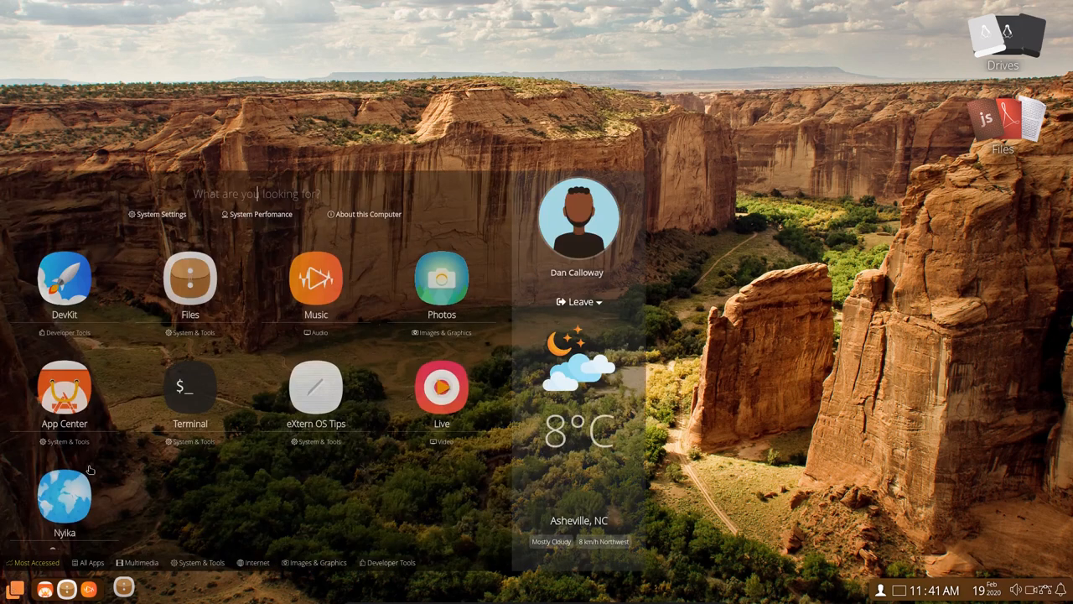
pyautogui.click(190, 279)
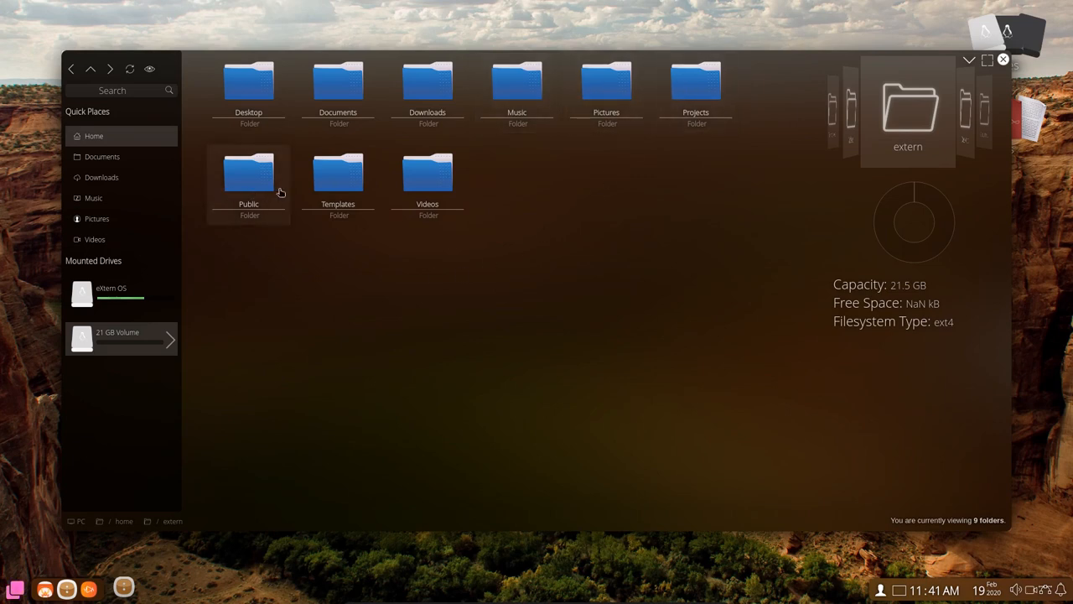
pyautogui.moveTo(427, 181)
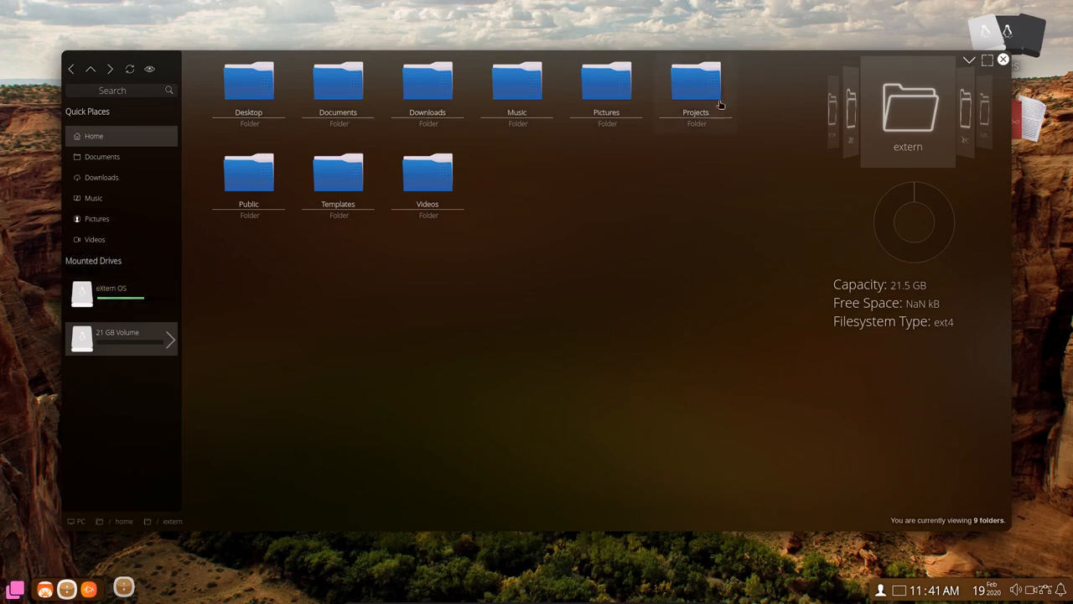
pyautogui.moveTo(1003, 60)
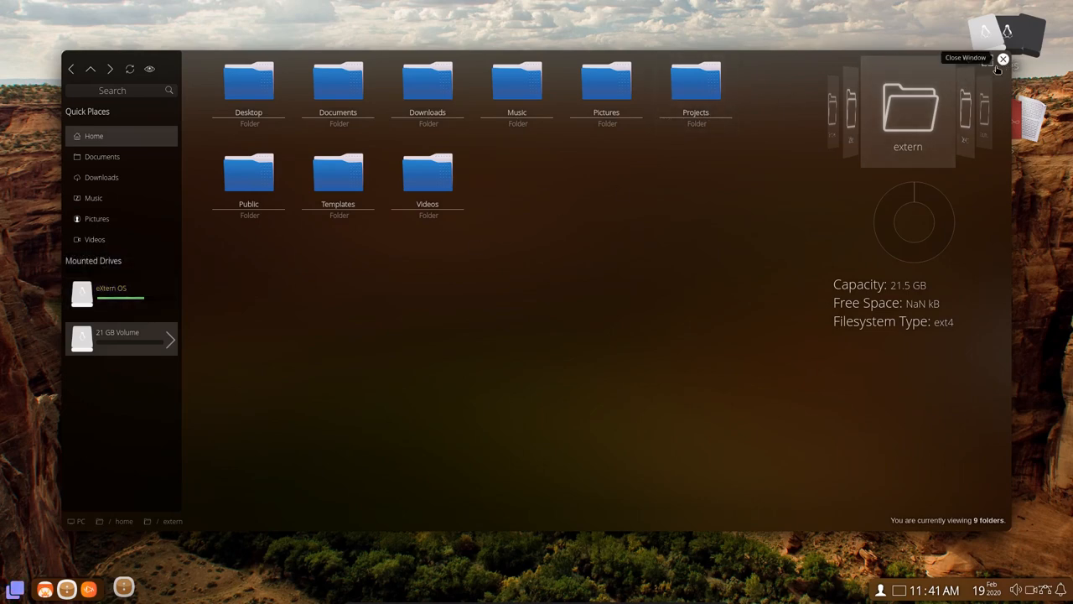
# Close Files, browse Music's featured tracks and trending artists, then close Music
pyautogui.click(1003, 59)
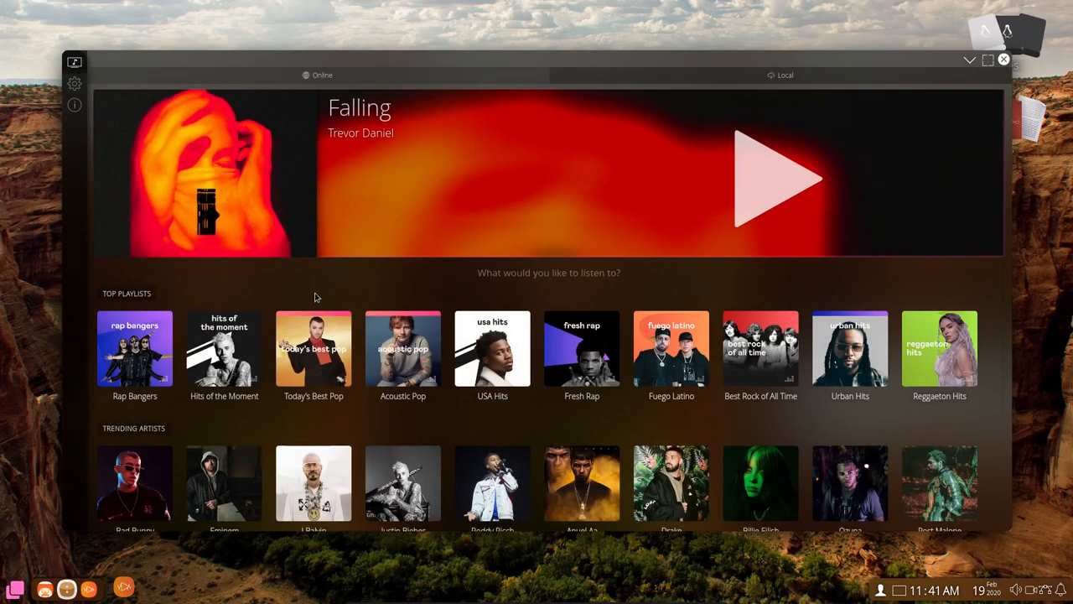
pyautogui.moveTo(304, 305)
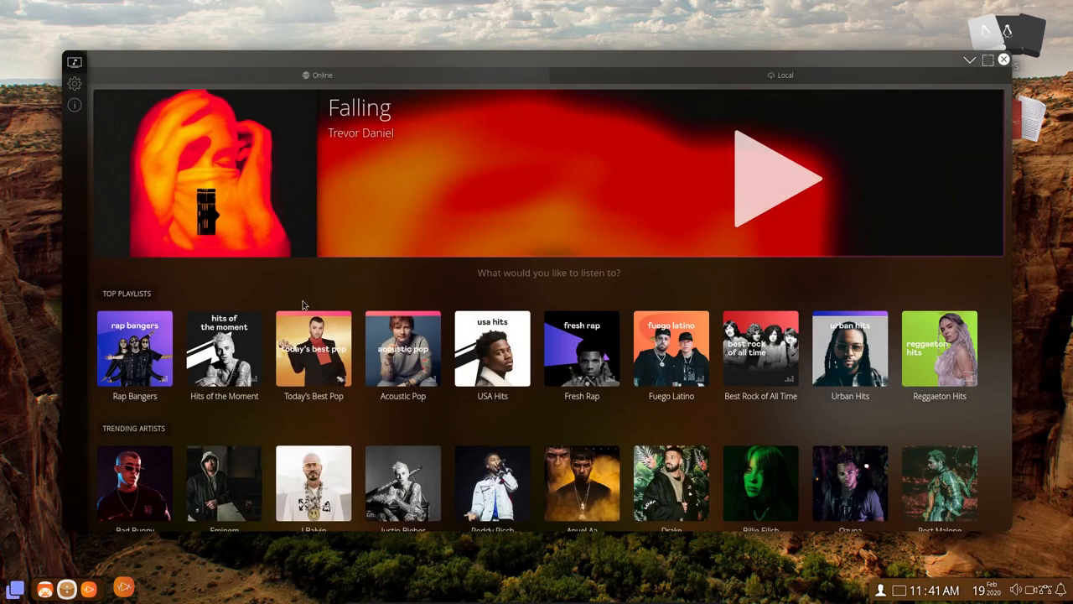
pyautogui.moveTo(288, 421)
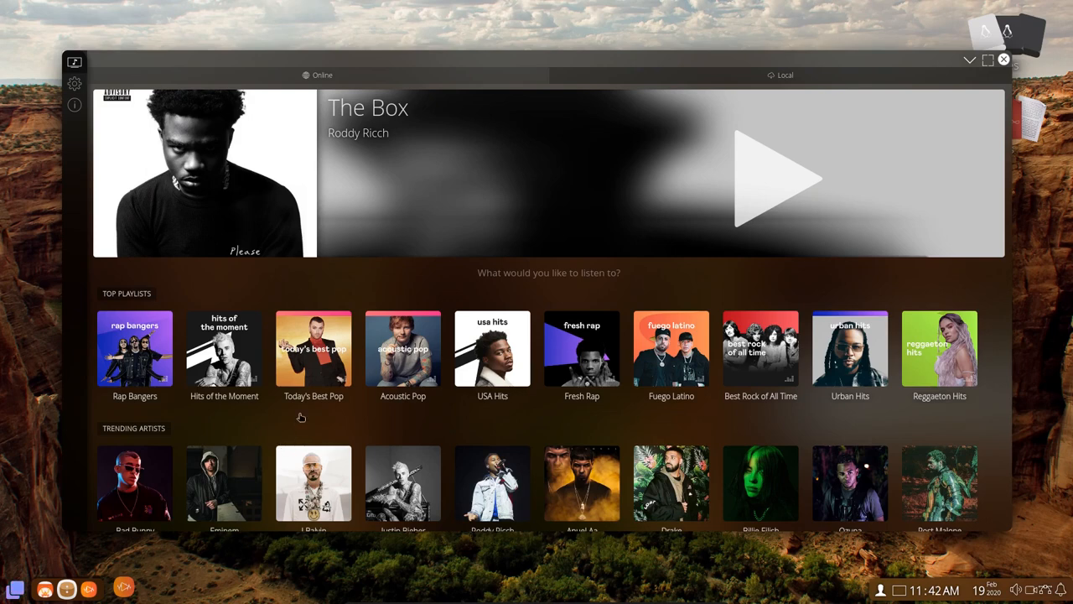
pyautogui.moveTo(294, 394)
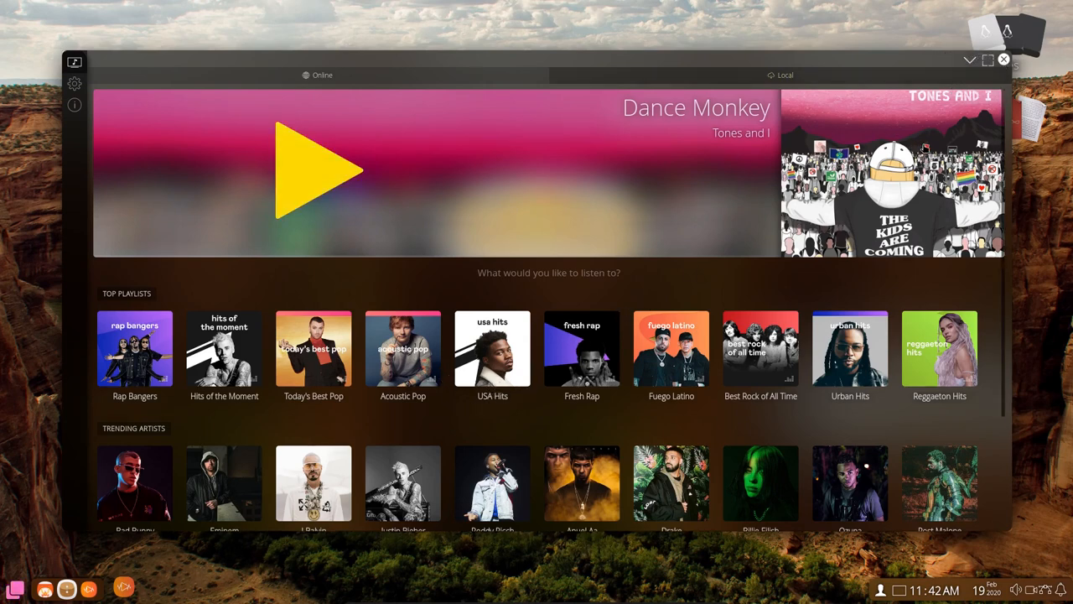
pyautogui.click(1003, 58)
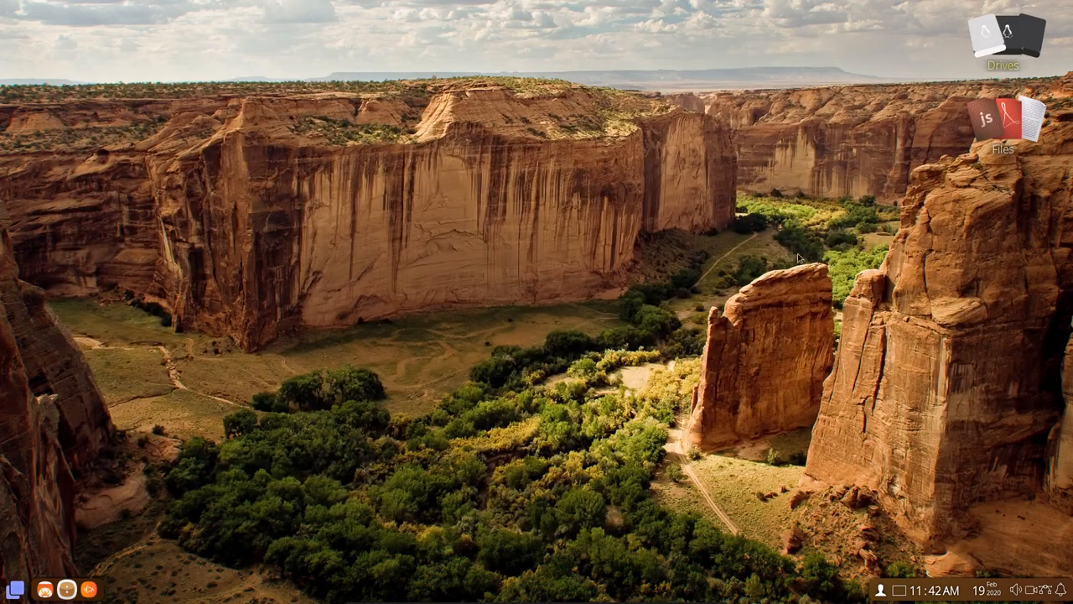
# Open Photos, jump to Files, open the empty Pictures folder, then close Files
pyautogui.click(15, 588)
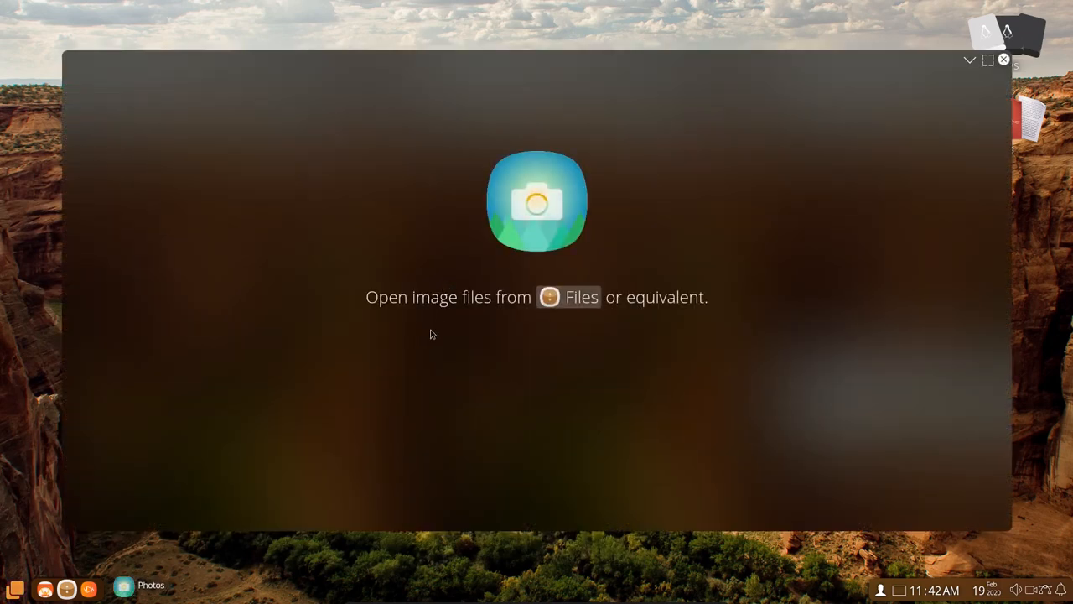
pyautogui.click(1004, 60)
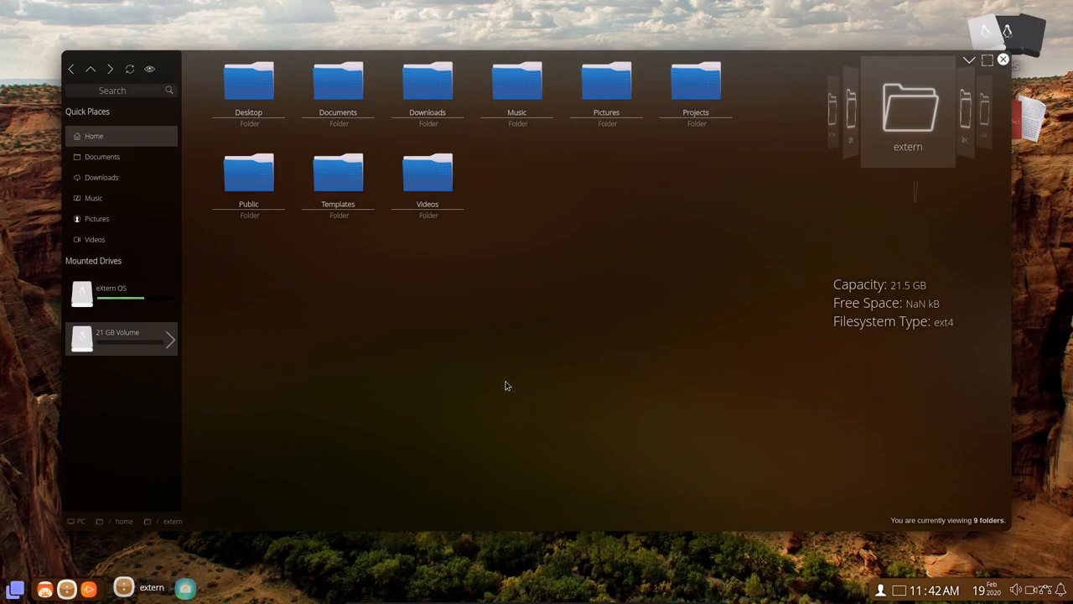
pyautogui.click(606, 83)
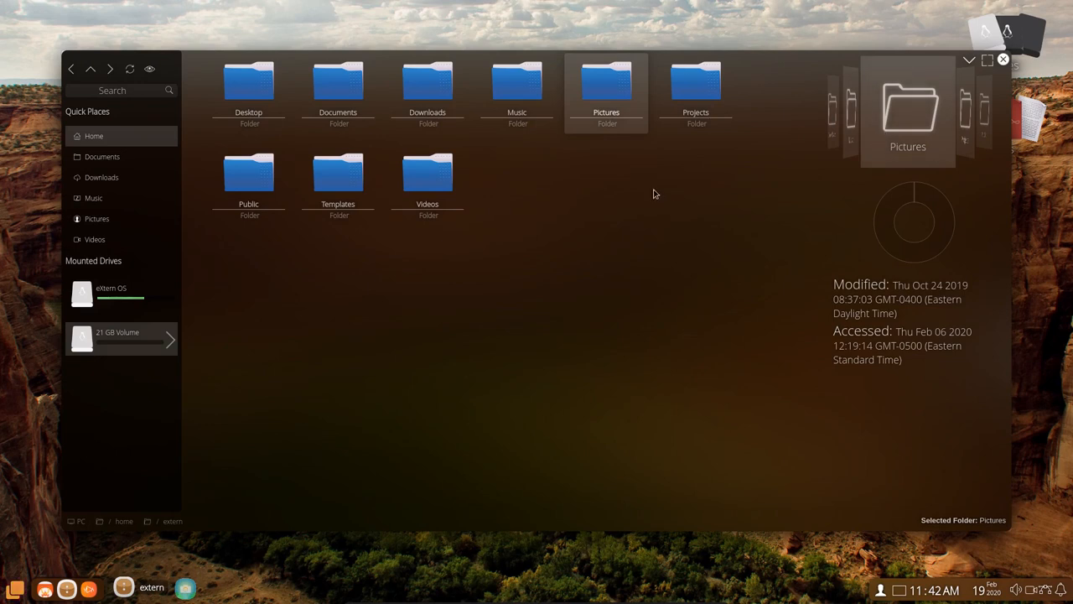
pyautogui.doubleClick(607, 84)
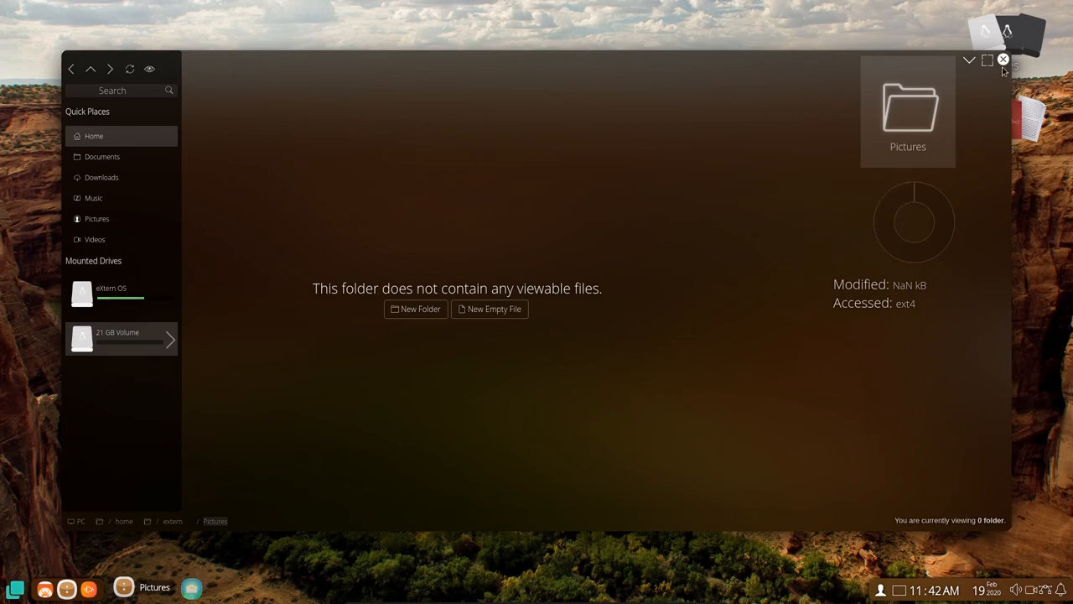
pyautogui.click(1003, 59)
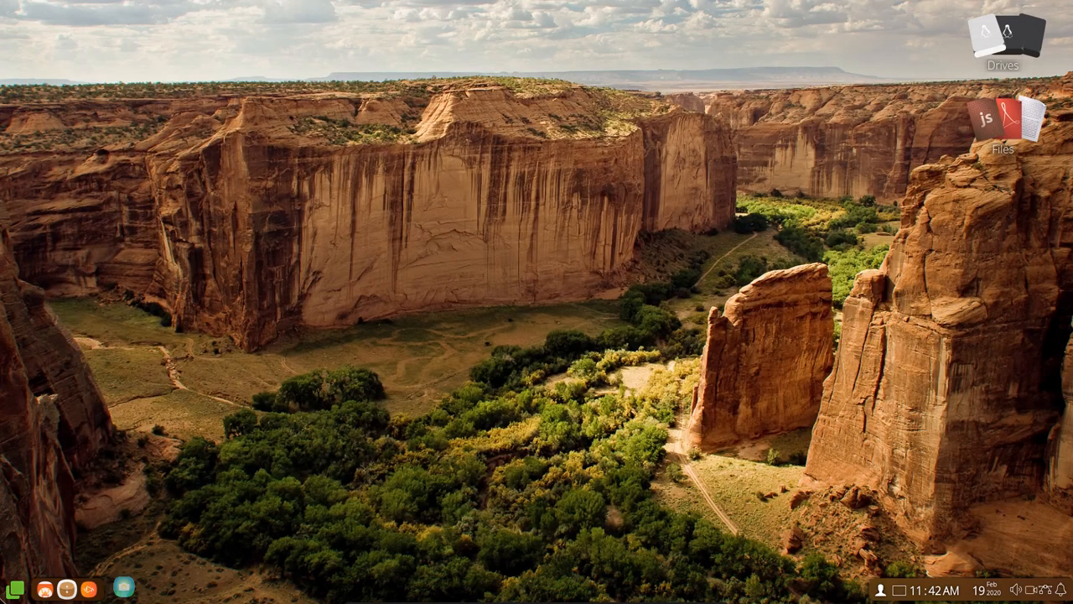
# Check the Updates window offering eXtern OS Beta 2.2.2 with no app updates, then close it
pyautogui.click(15, 589)
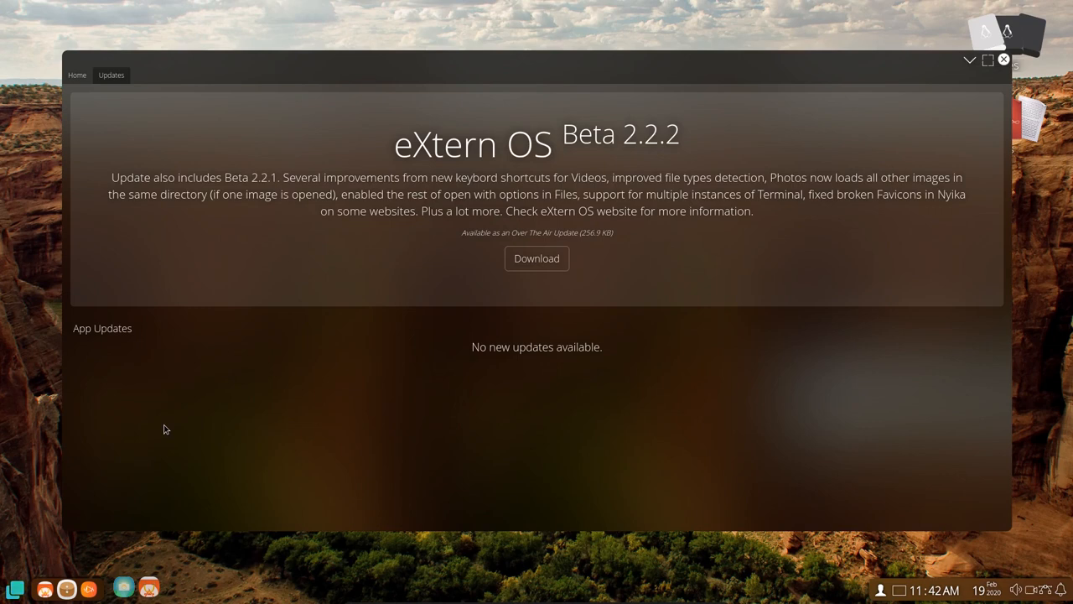
pyautogui.moveTo(677, 162)
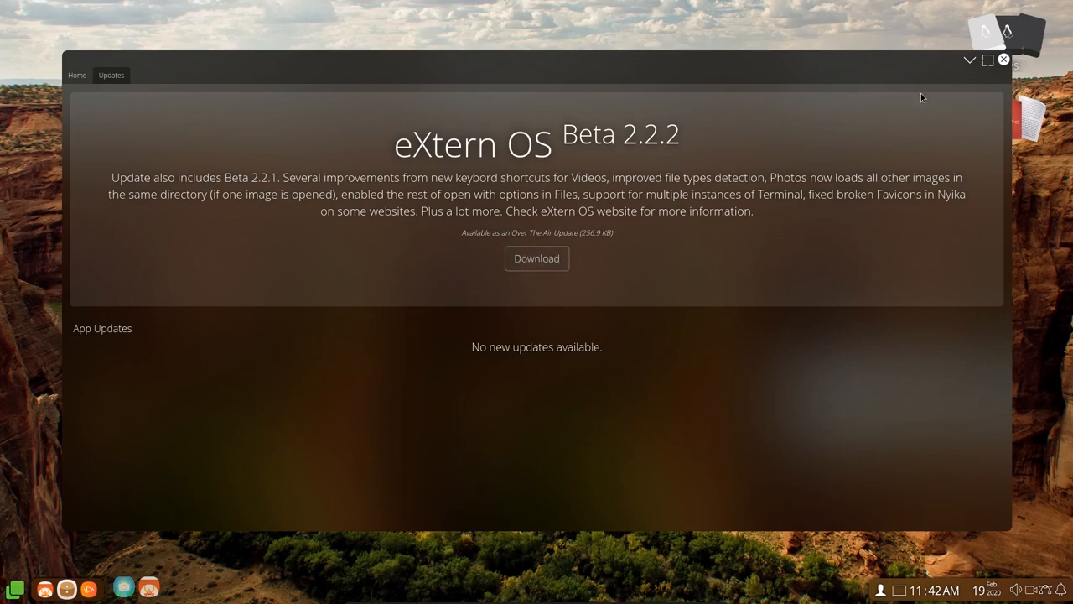
pyautogui.click(1003, 60)
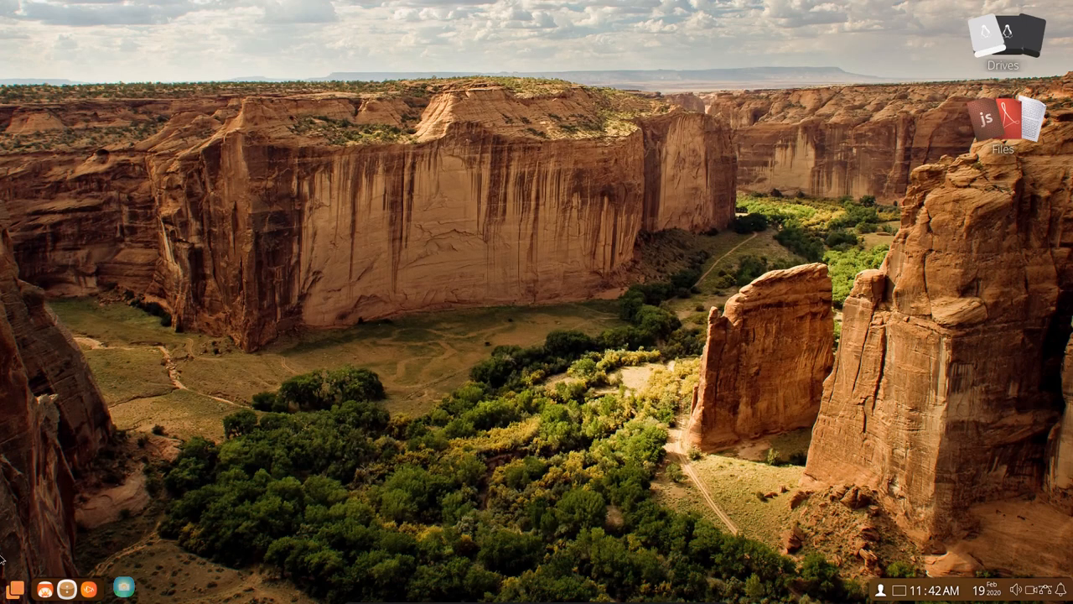
# Launch Terminal from the app launcher and run 'sudo apt update', reporting 32 upgradable packages
pyautogui.click(14, 588)
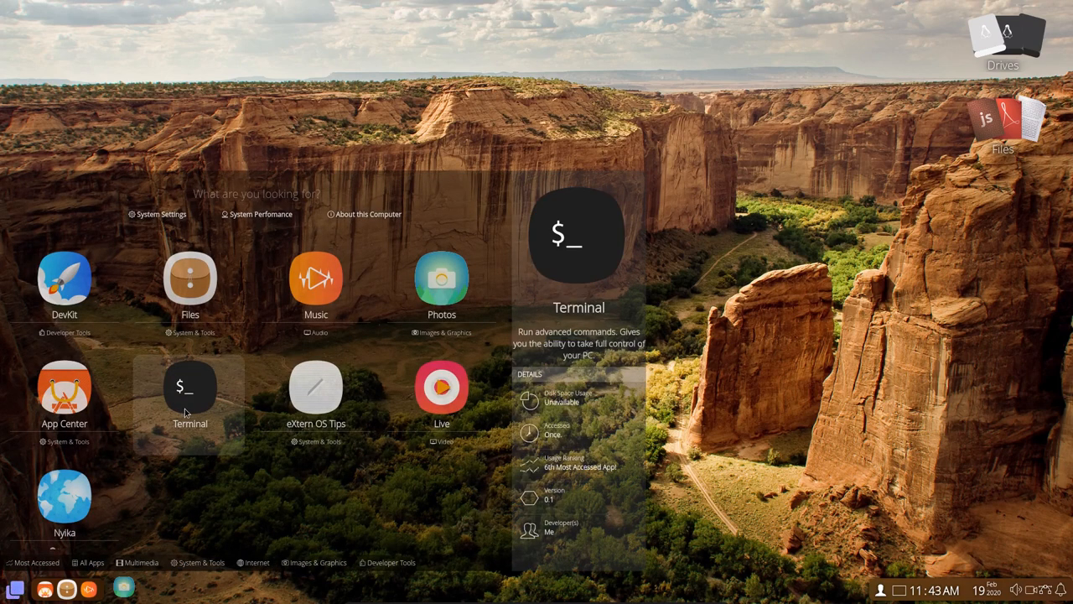
pyautogui.click(190, 388)
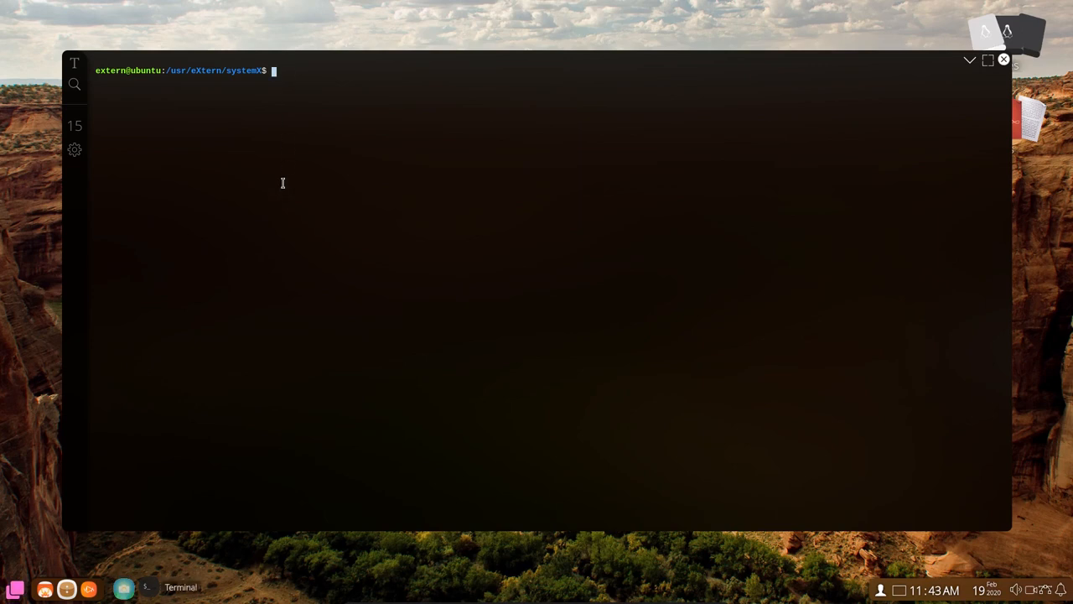
pyautogui.write('sudo apt update')
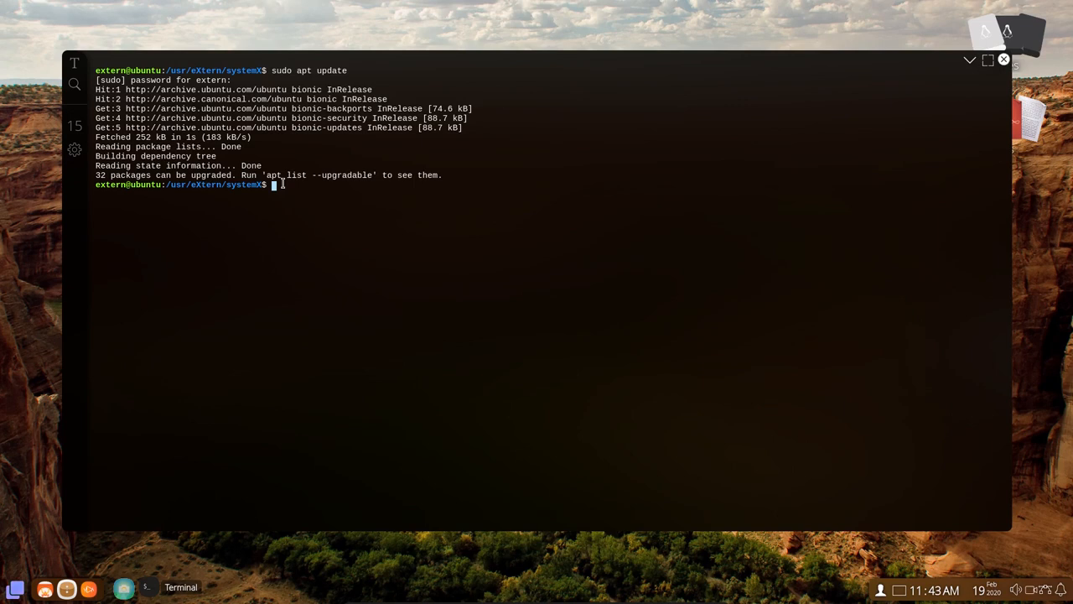
# Run 'sudo apt upgrade' in the Terminal to upgrade the system packages
pyautogui.write('sudo')
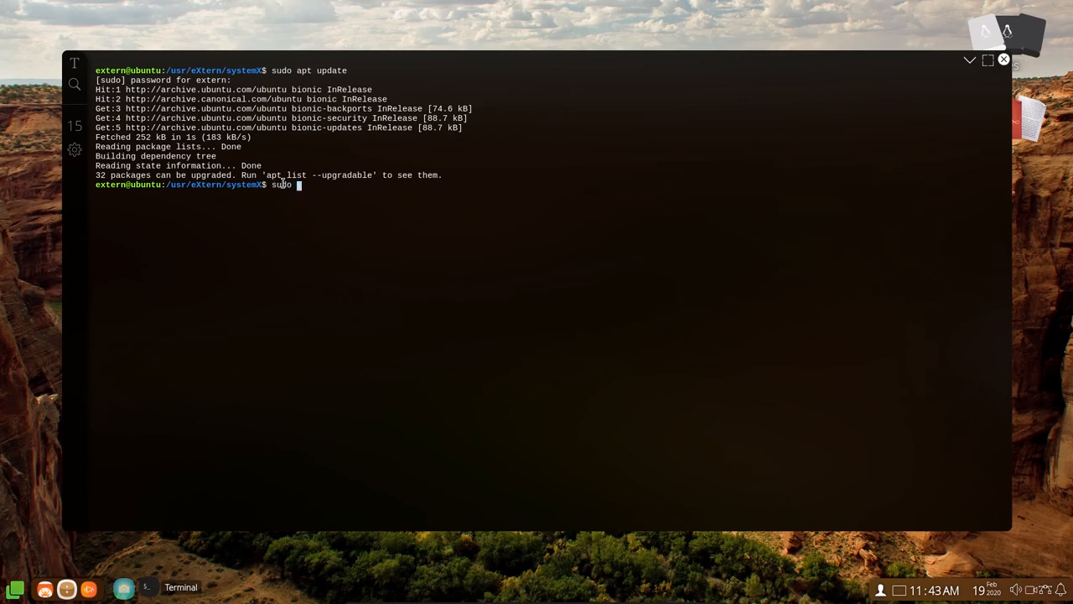
pyautogui.write('apt upgrad')
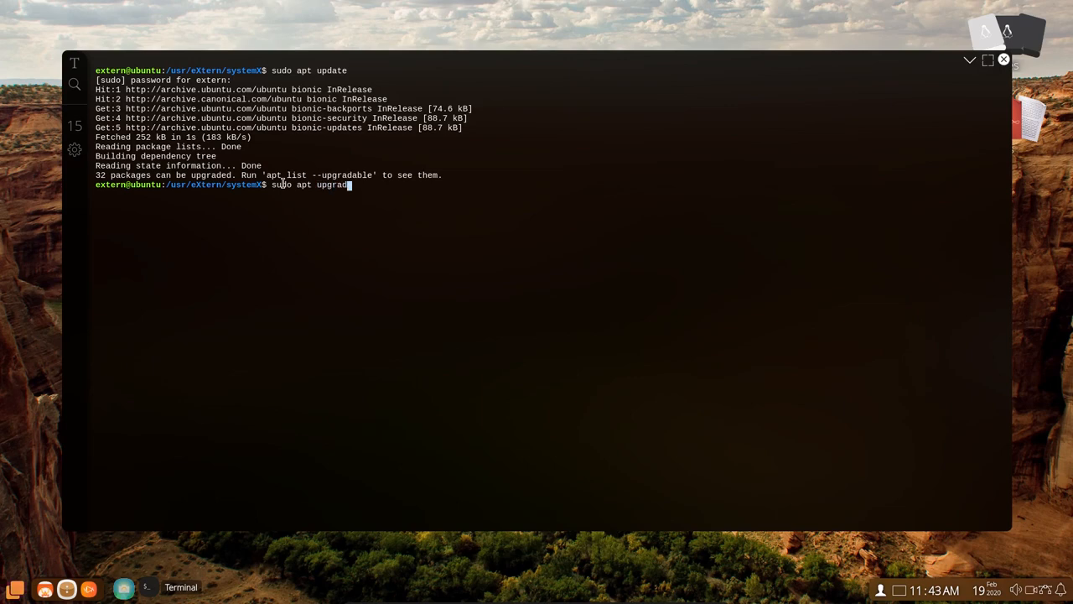
pyautogui.press('Return')
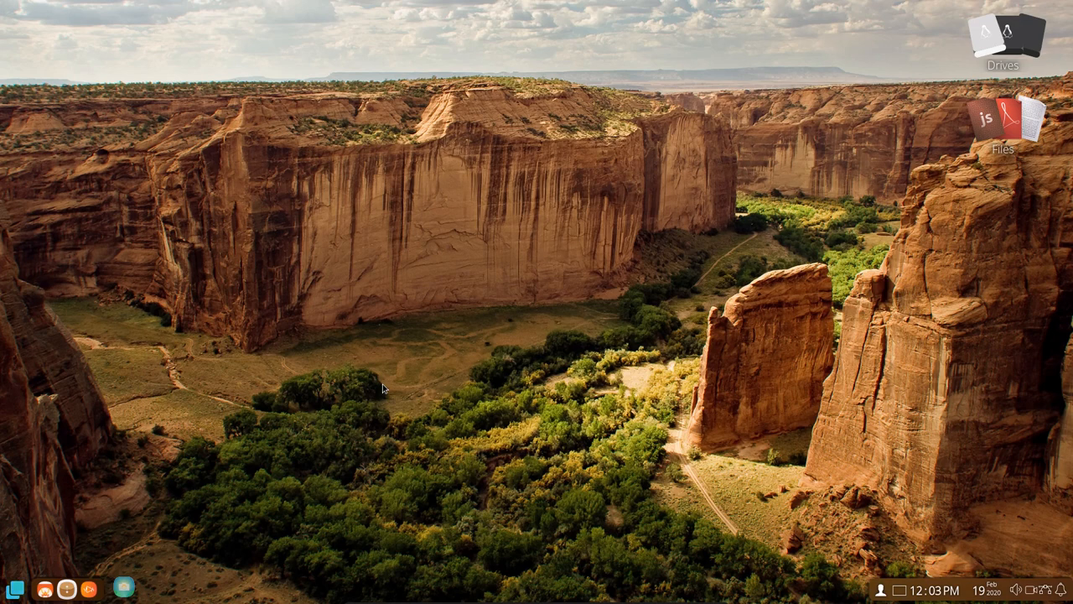
pyautogui.moveTo(367, 397)
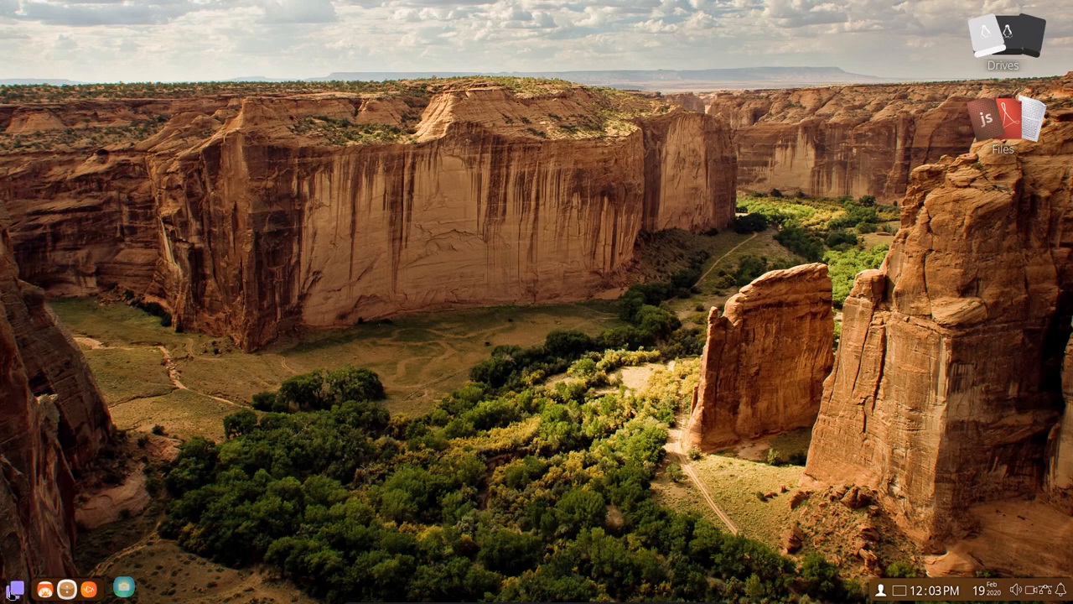
pyautogui.click(14, 588)
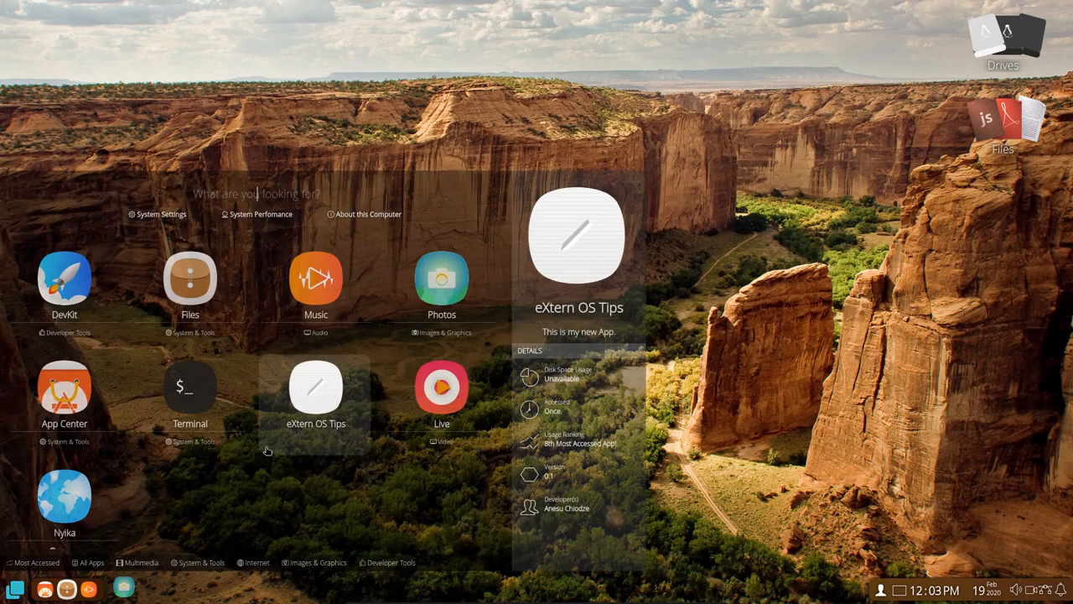
pyautogui.click(442, 285)
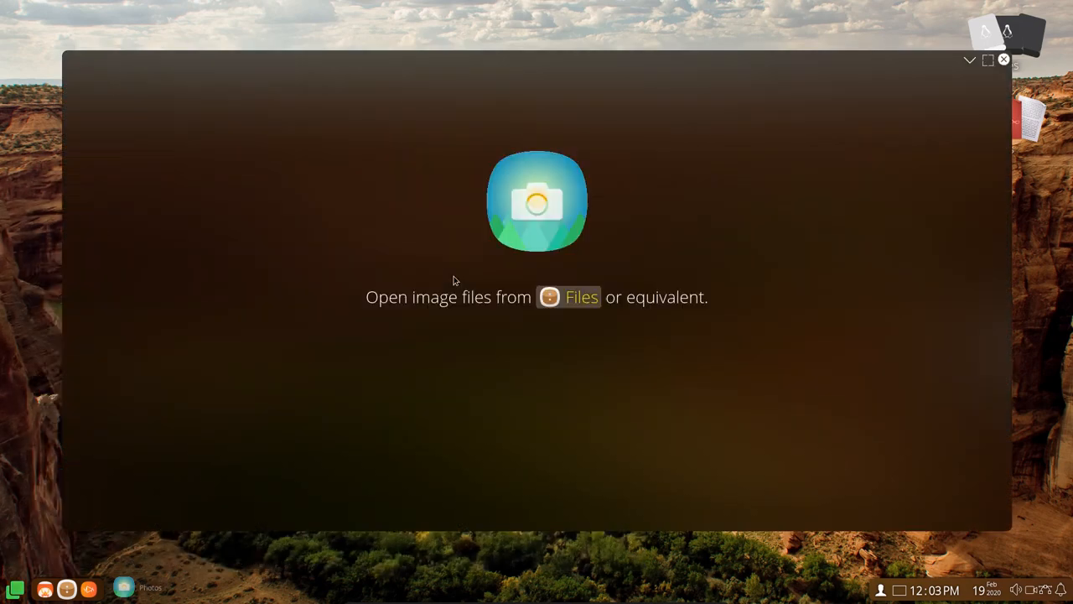
pyautogui.moveTo(1003, 59)
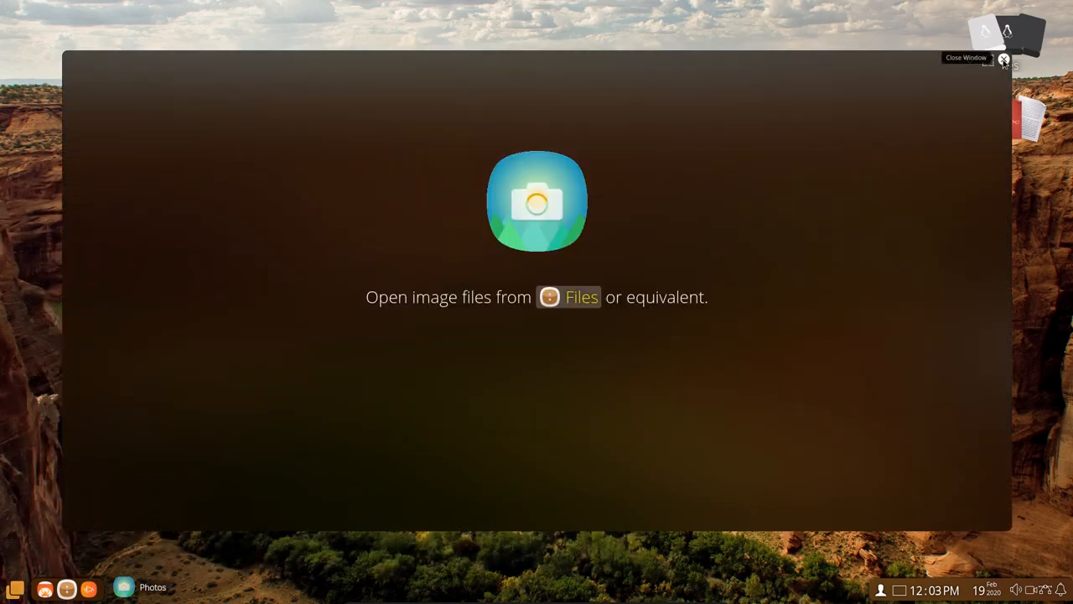
pyautogui.click(1004, 59)
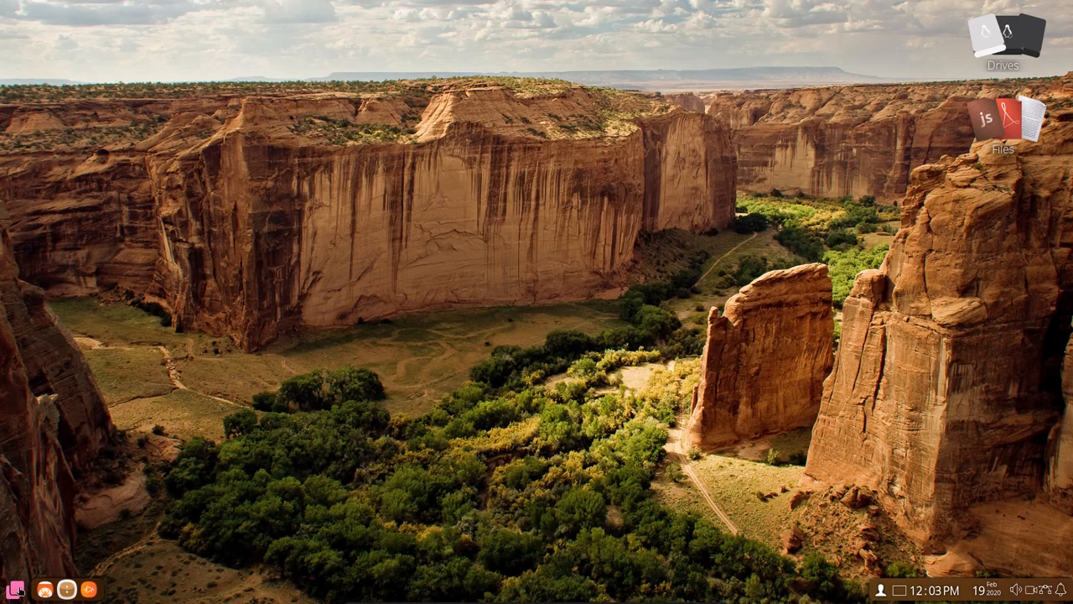
# Launch the Nylka browser from the app launcher
pyautogui.click(15, 589)
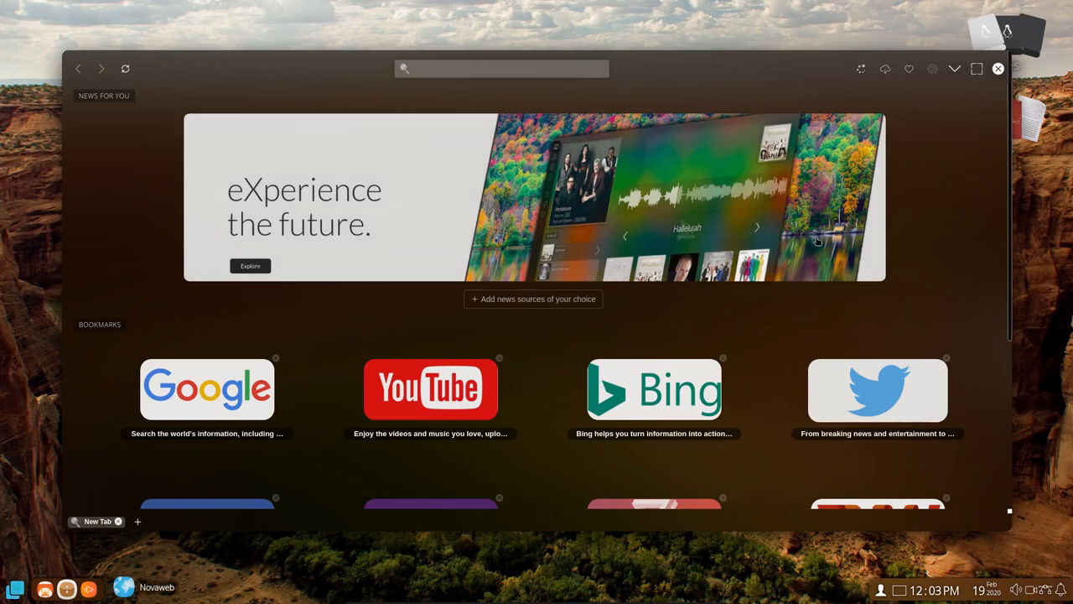
pyautogui.moveTo(715, 338)
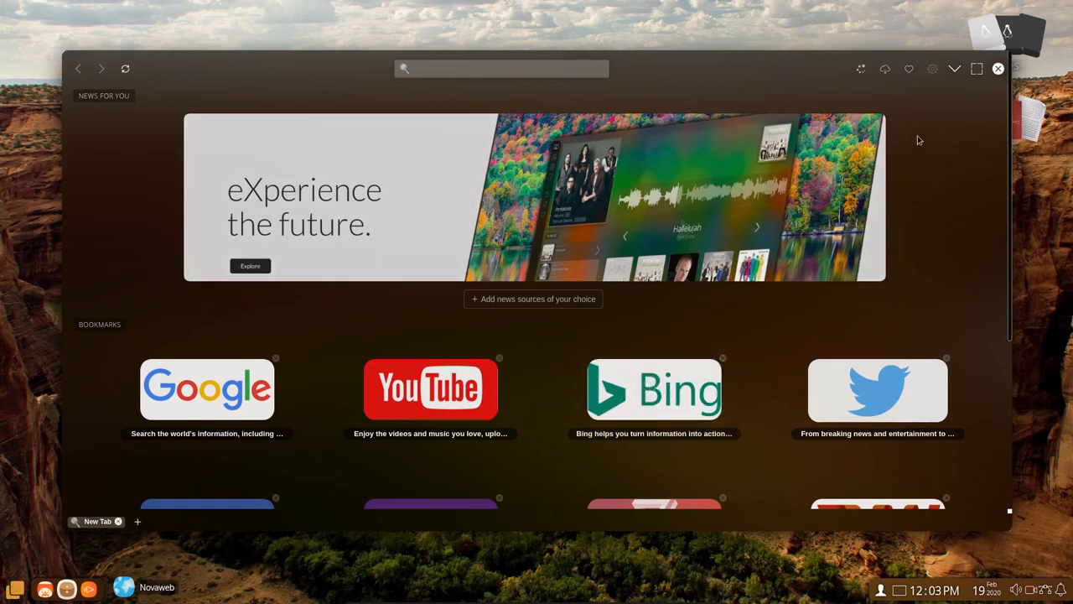
pyautogui.moveTo(428, 98)
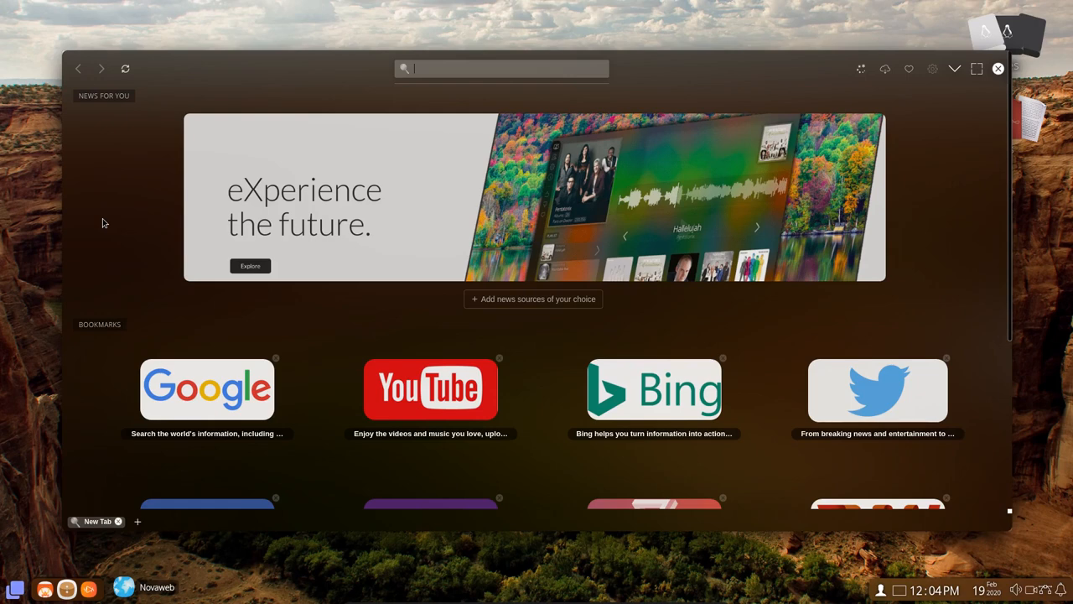
pyautogui.write('www')
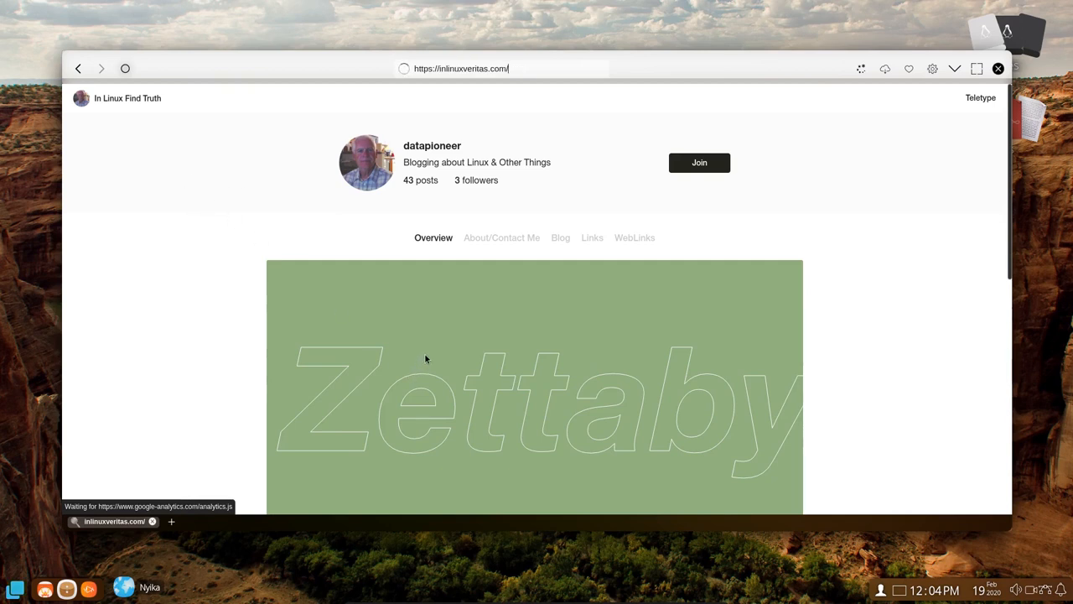
pyautogui.moveTo(146, 119)
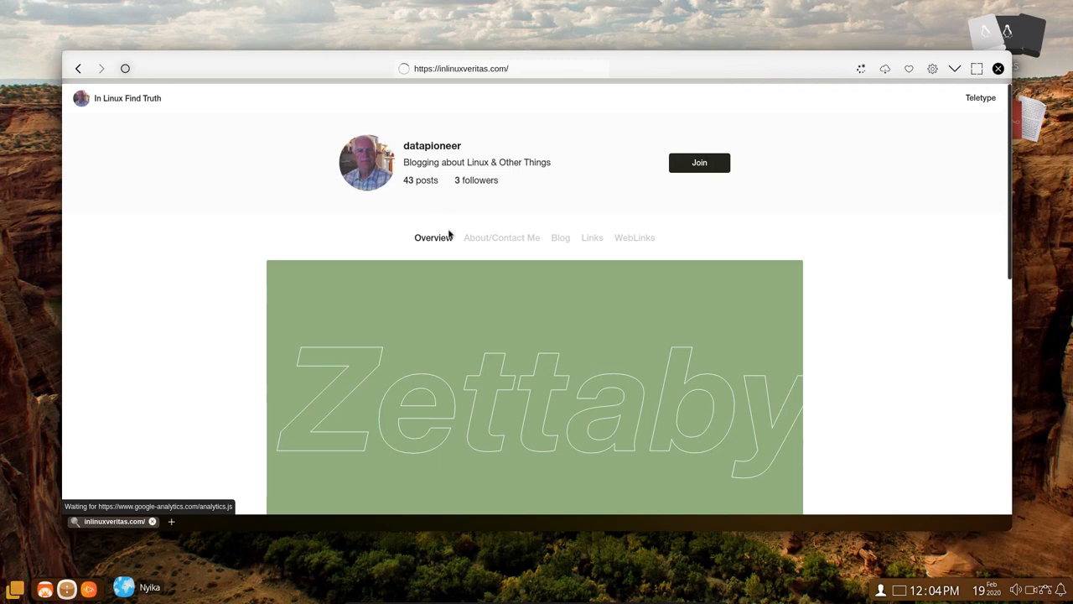
pyautogui.moveTo(670, 324)
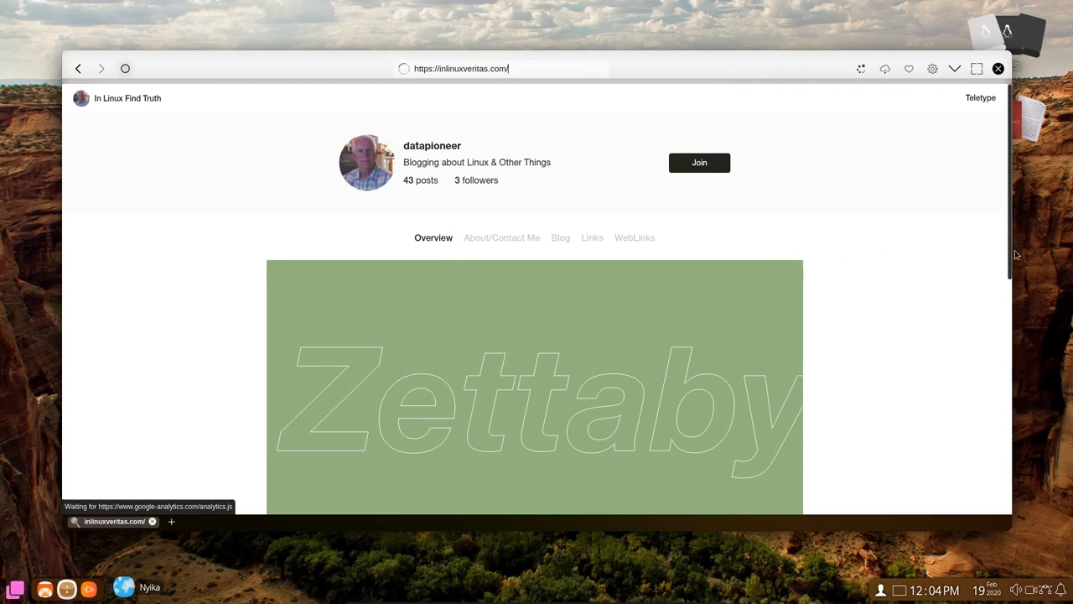
# Scroll the blog posts down to the RAIDZ in Debian 10 'Buster' article
pyautogui.scroll(-3)
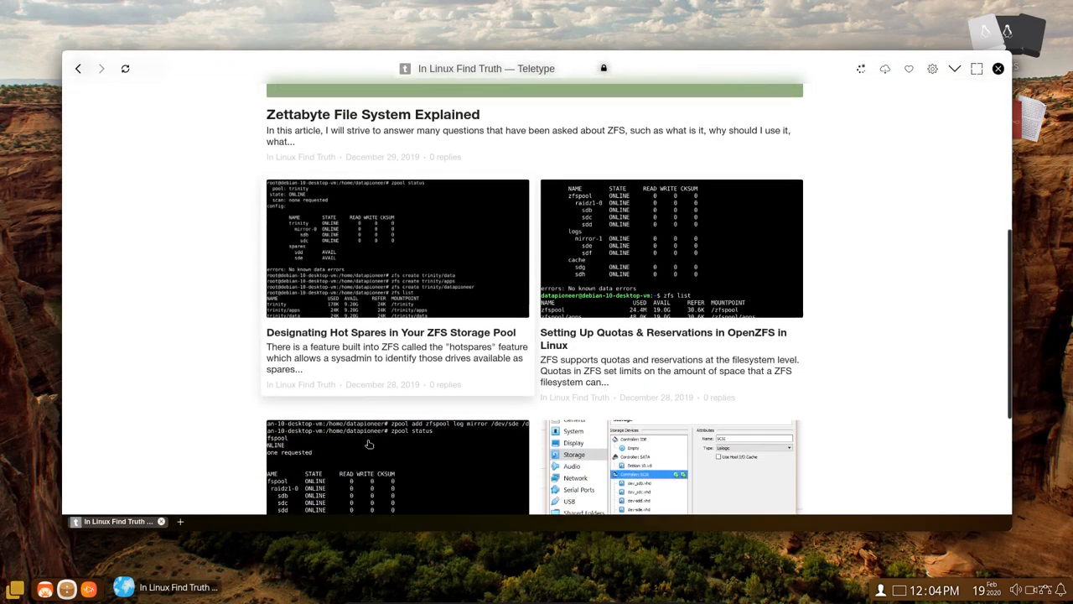
pyautogui.scroll(-3)
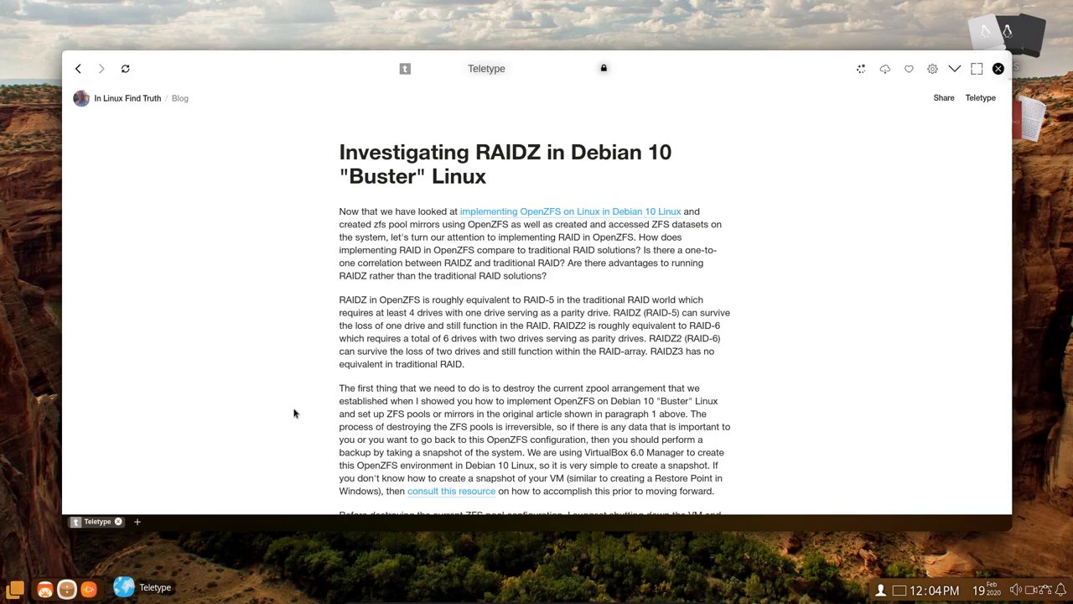
pyautogui.moveTo(361, 410)
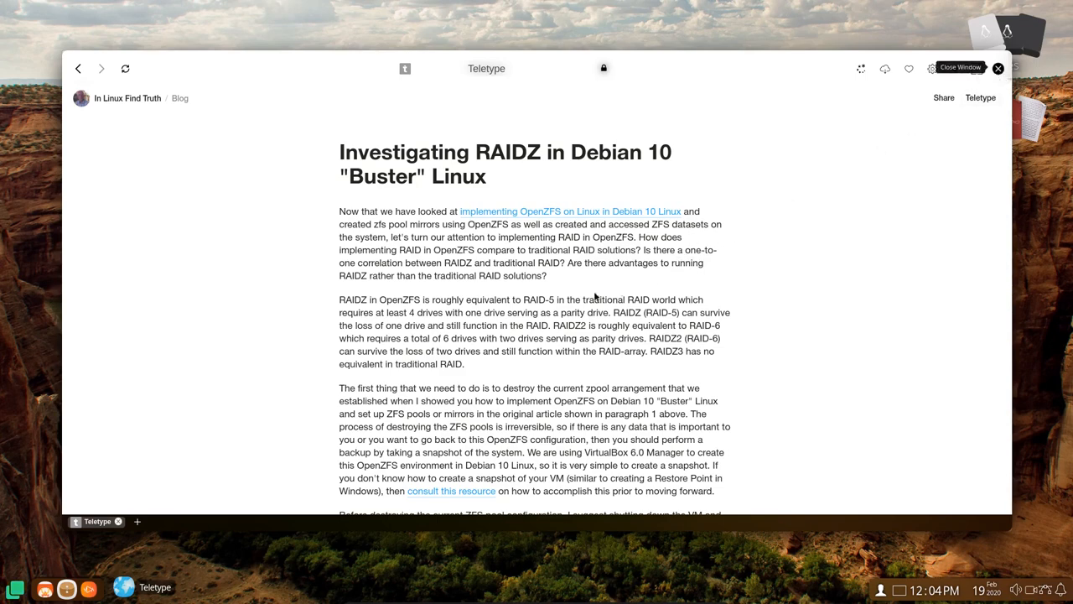
pyautogui.moveTo(176, 530)
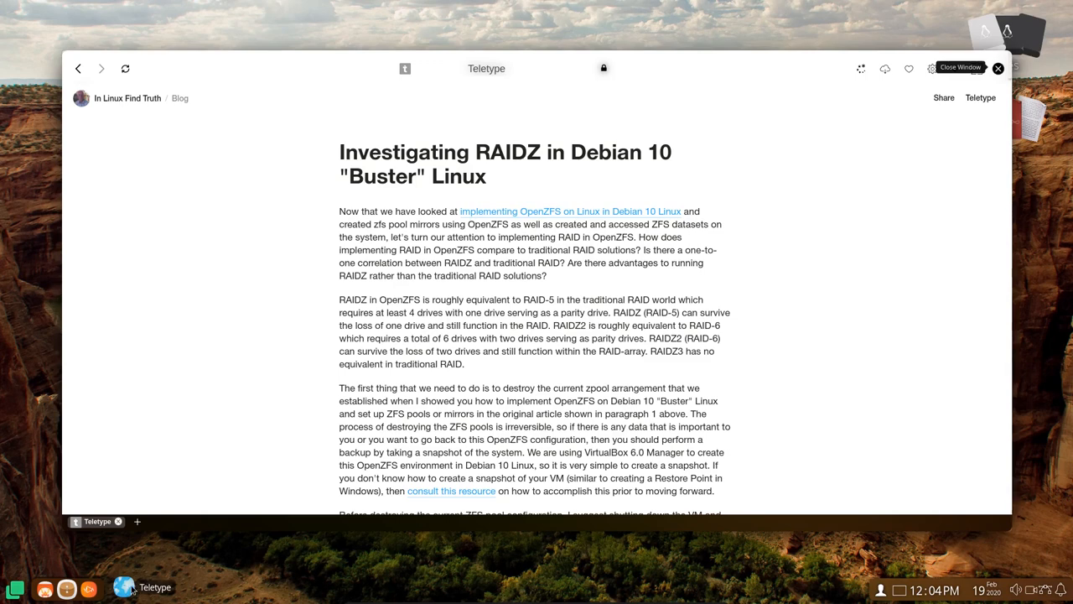
# Close Nylka and filter the app launcher to System & Tools apps
pyautogui.click(998, 68)
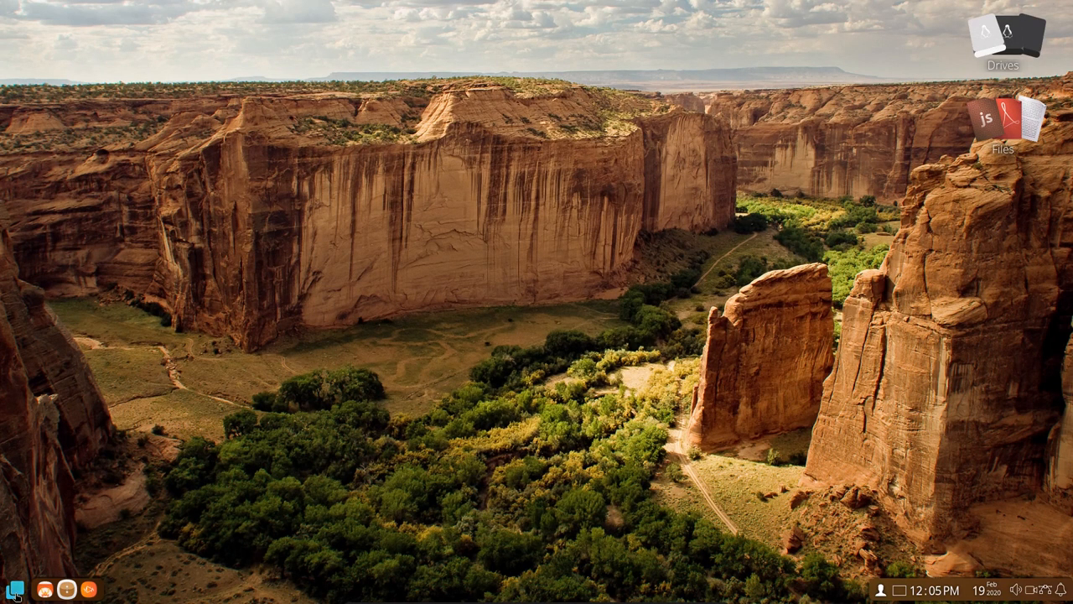
pyautogui.click(15, 589)
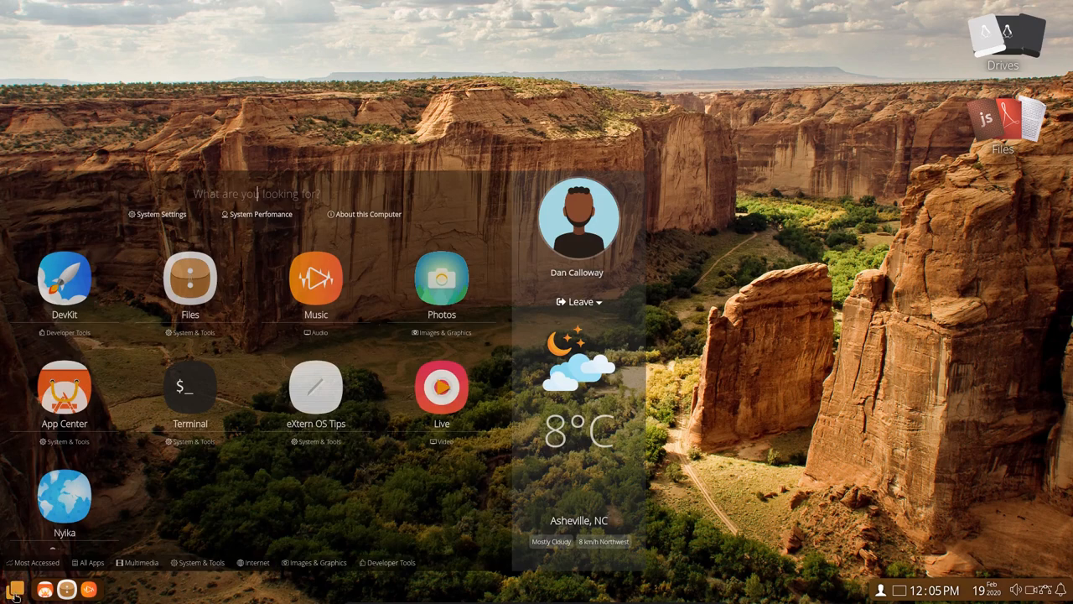
pyautogui.click(200, 563)
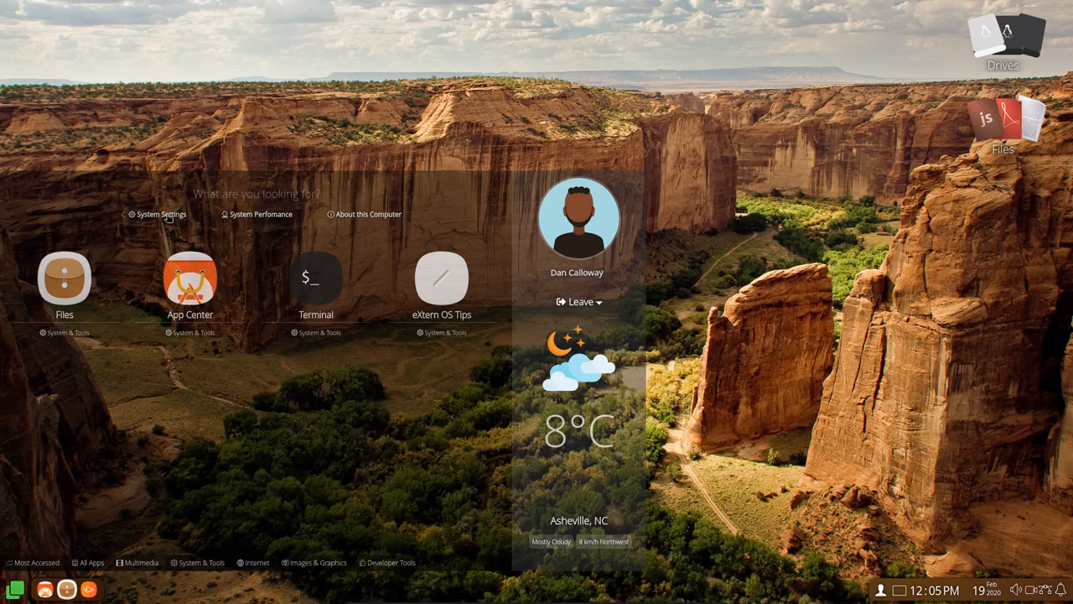
pyautogui.click(161, 214)
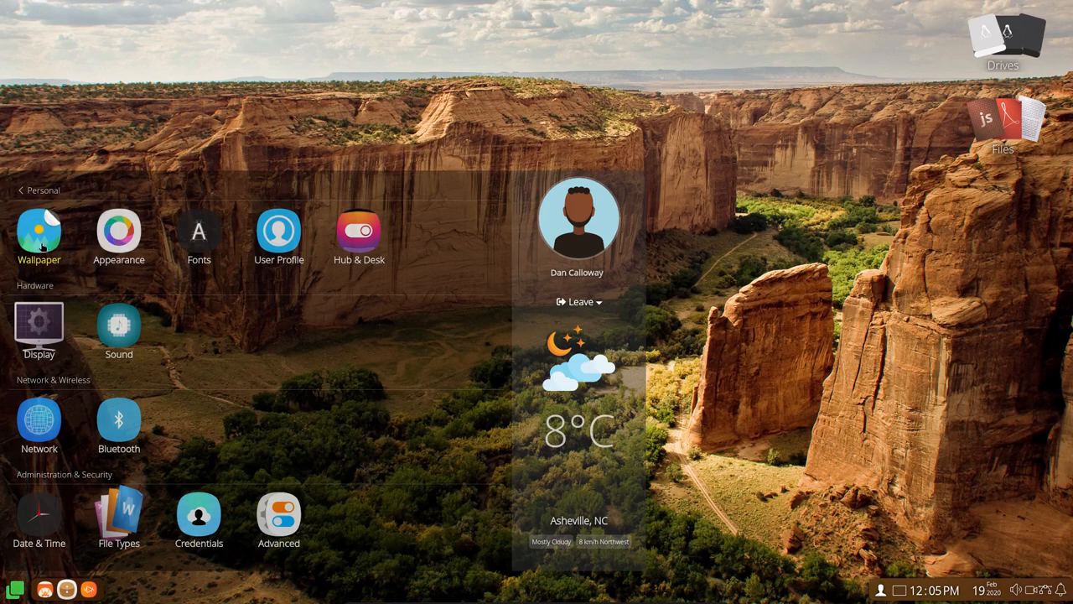
pyautogui.moveTo(278, 237)
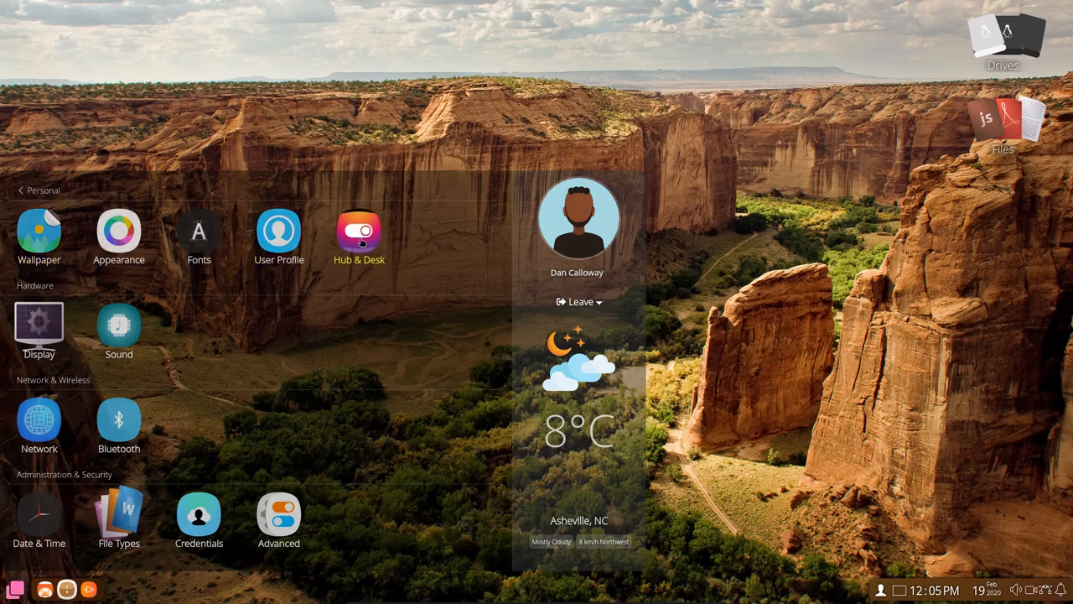
pyautogui.moveTo(39, 327)
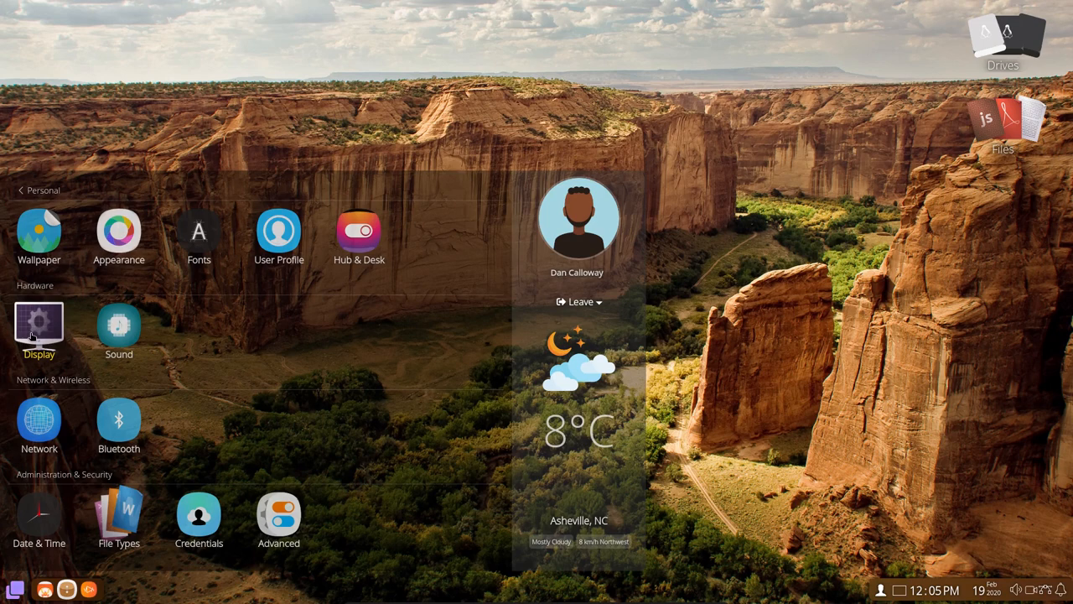
pyautogui.moveTo(118, 424)
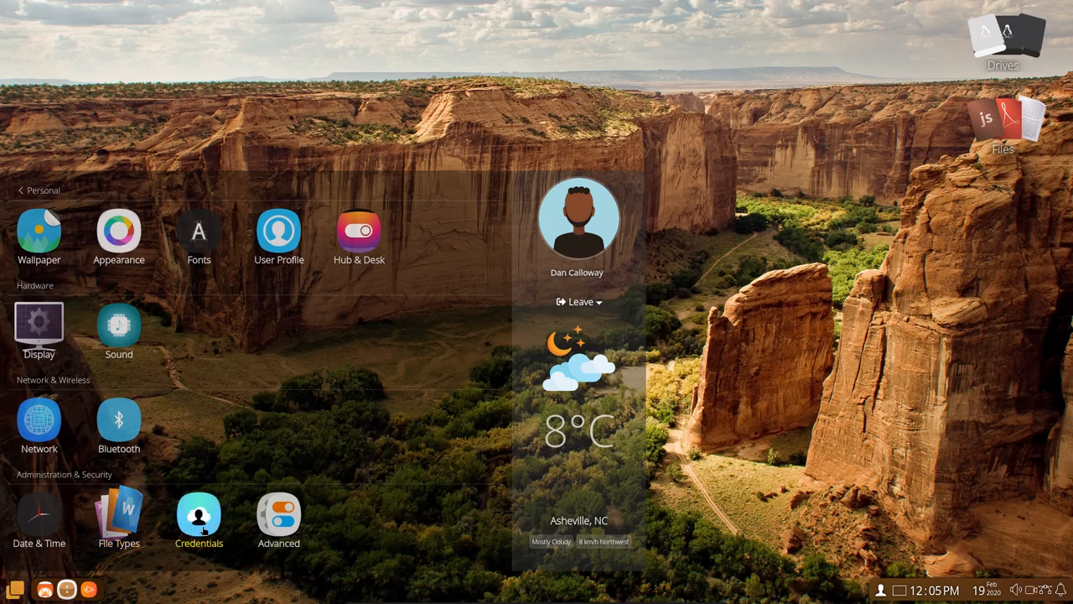
pyautogui.moveTo(38, 237)
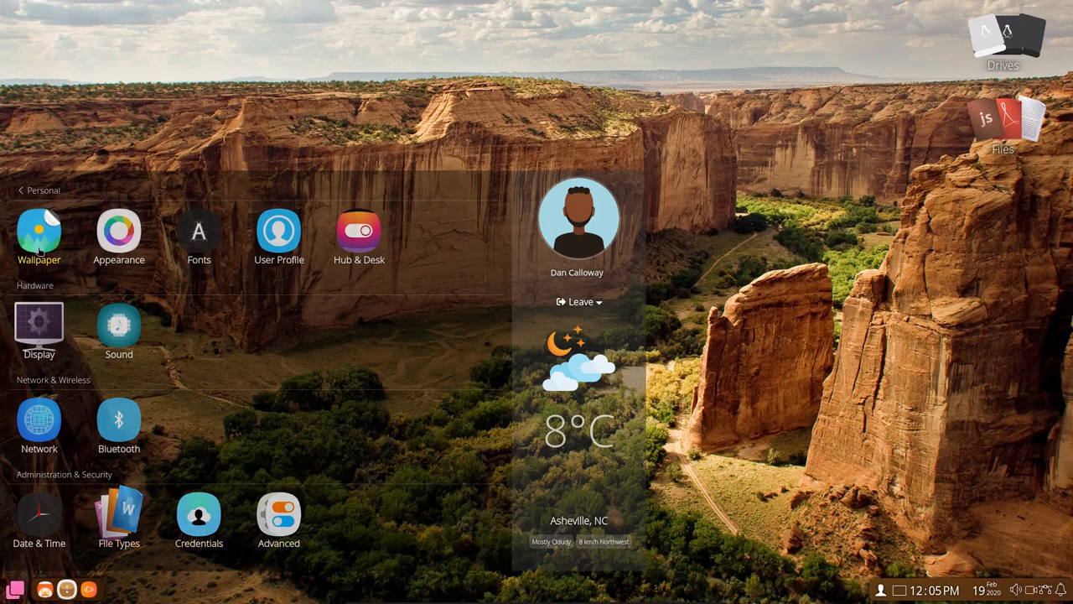
# Set the Frankfurt am Main skyline wallpaper and return to the full Settings overview
pyautogui.click(39, 237)
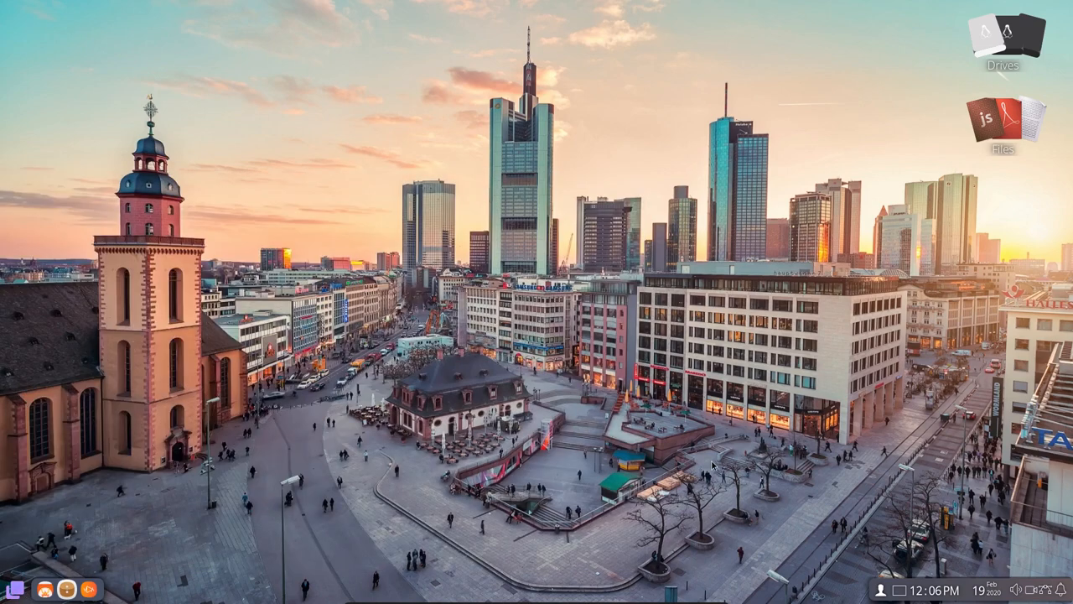
pyautogui.click(10, 588)
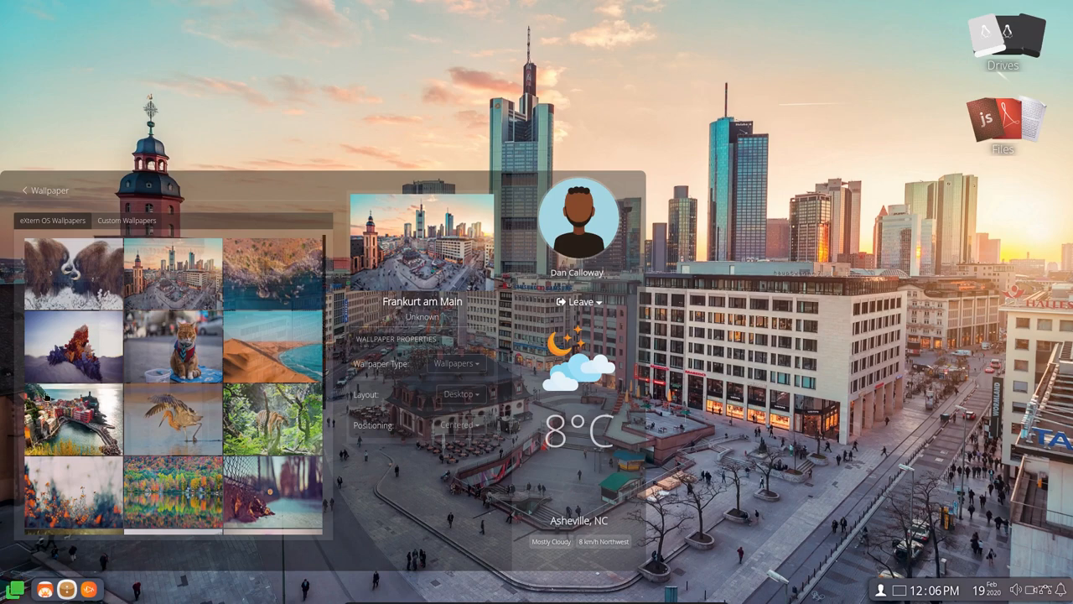
pyautogui.click(46, 191)
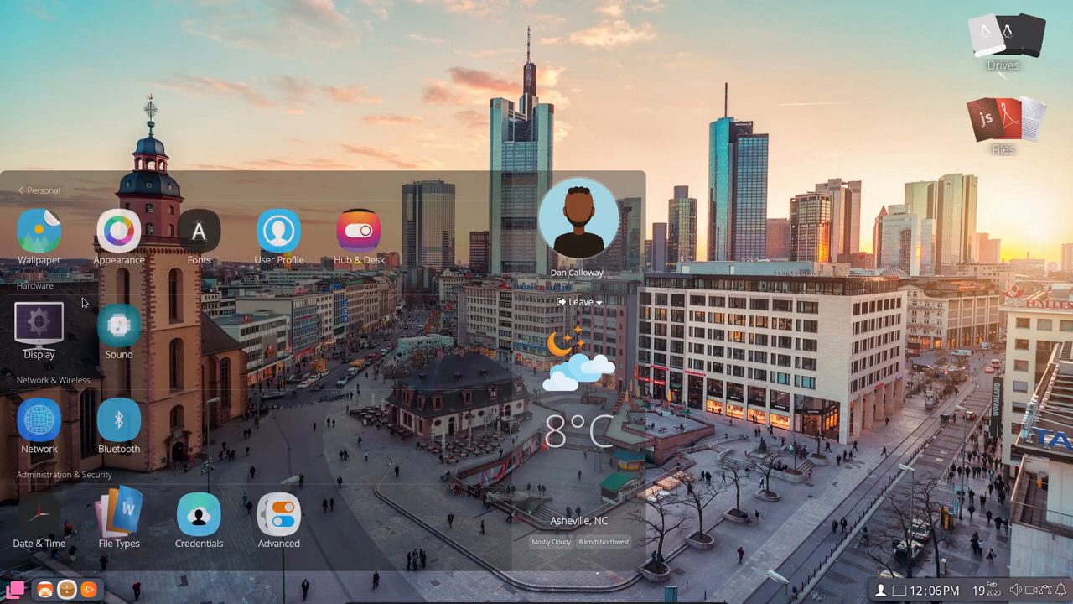
pyautogui.click(118, 230)
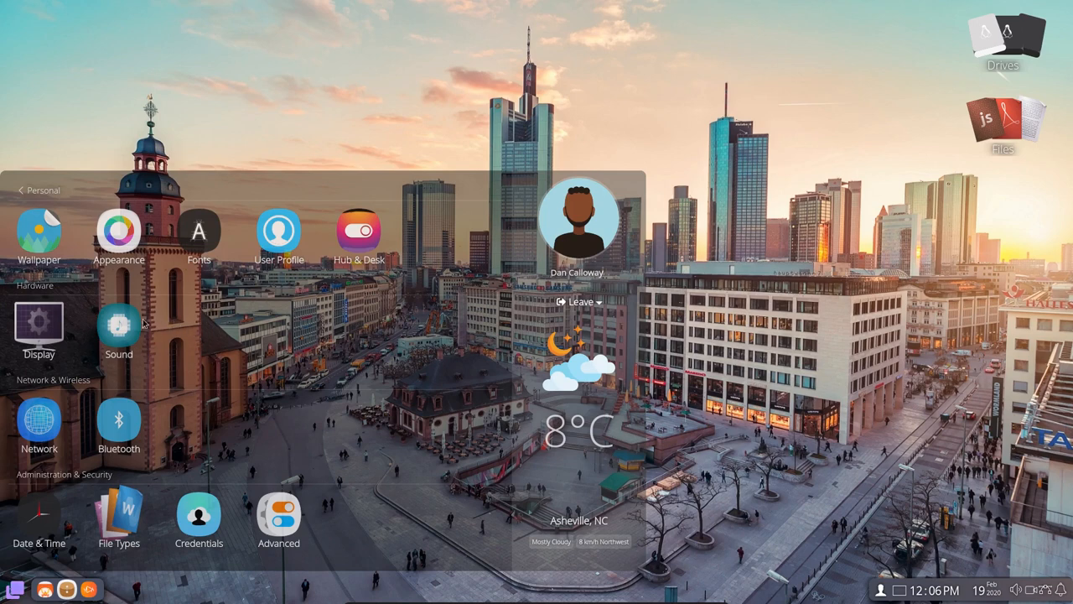
pyautogui.click(38, 327)
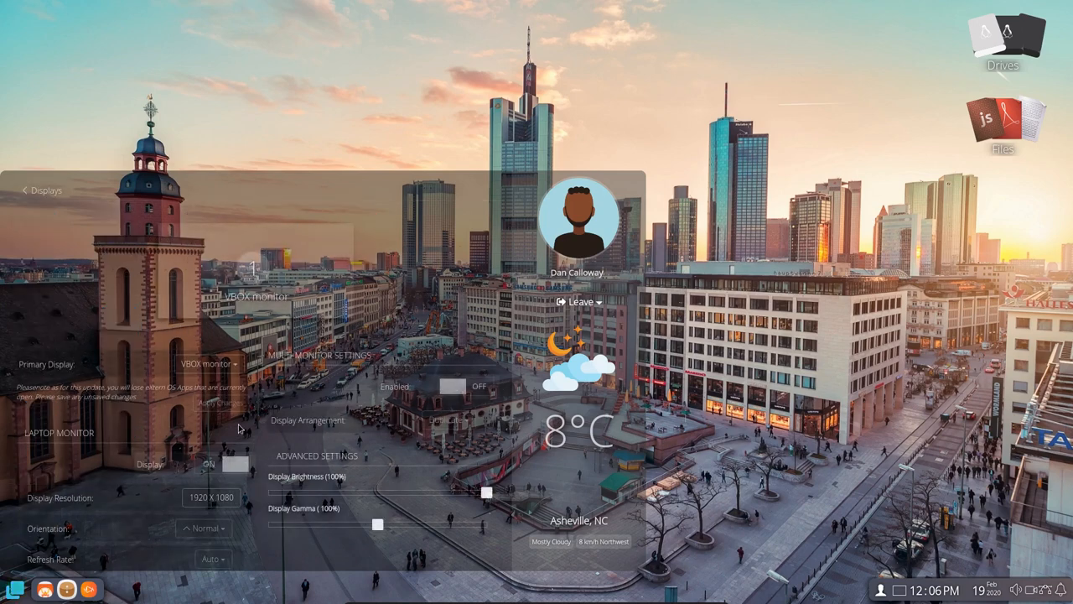
pyautogui.moveTo(264, 502)
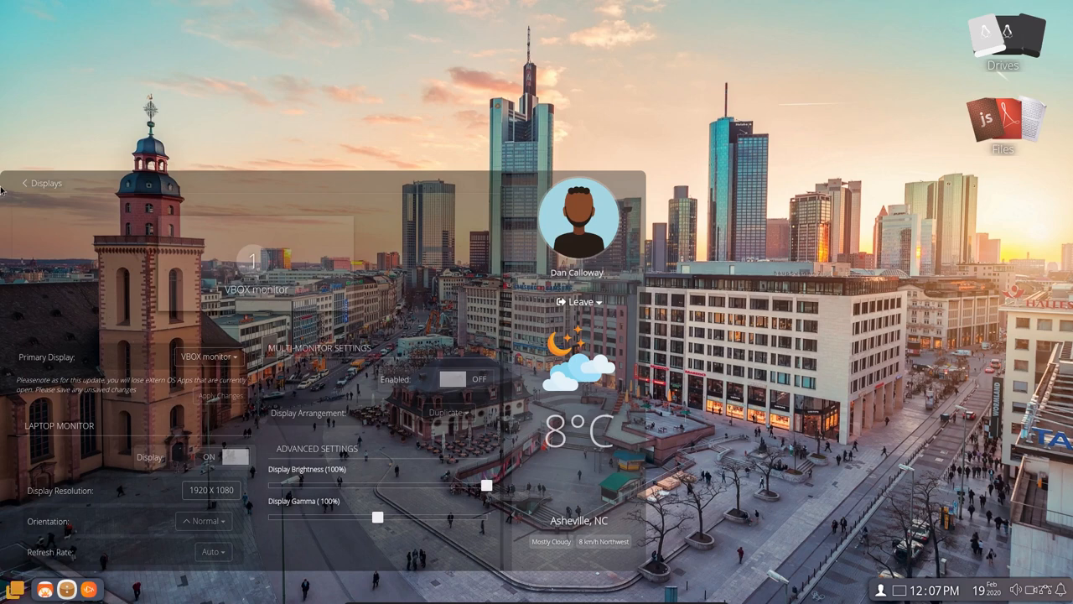
pyautogui.moveTo(48, 383)
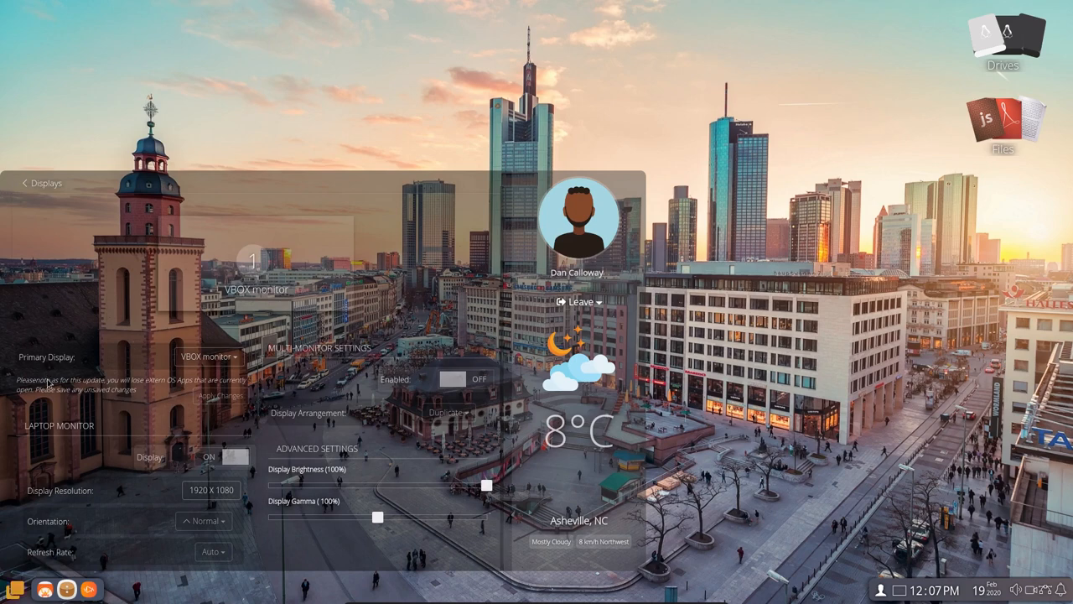
pyautogui.click(40, 183)
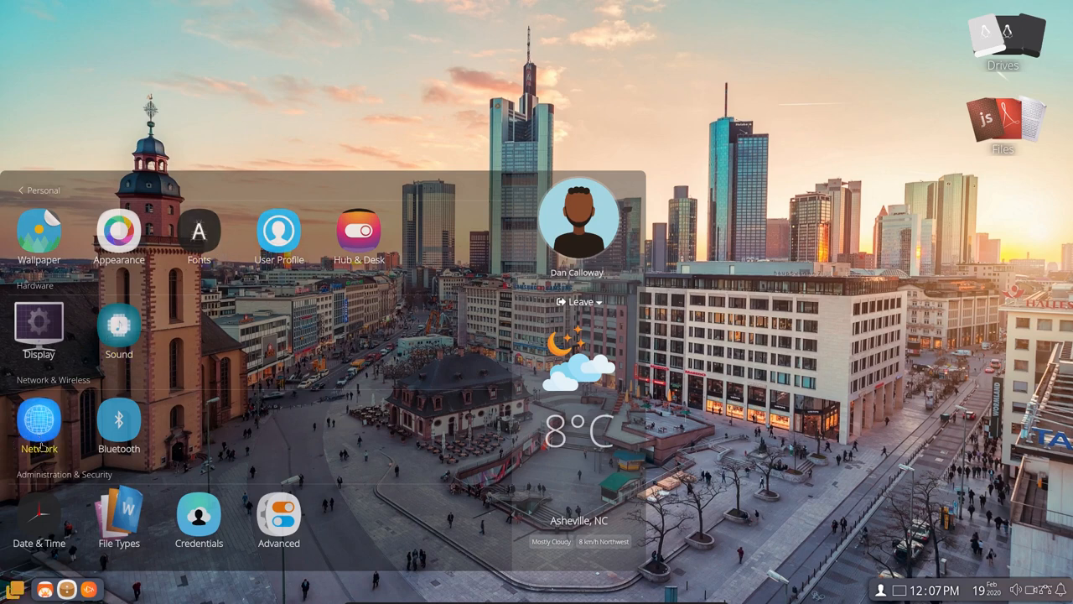
# Open Date & Time settings showing Asheville, NC as the current location
pyautogui.click(38, 518)
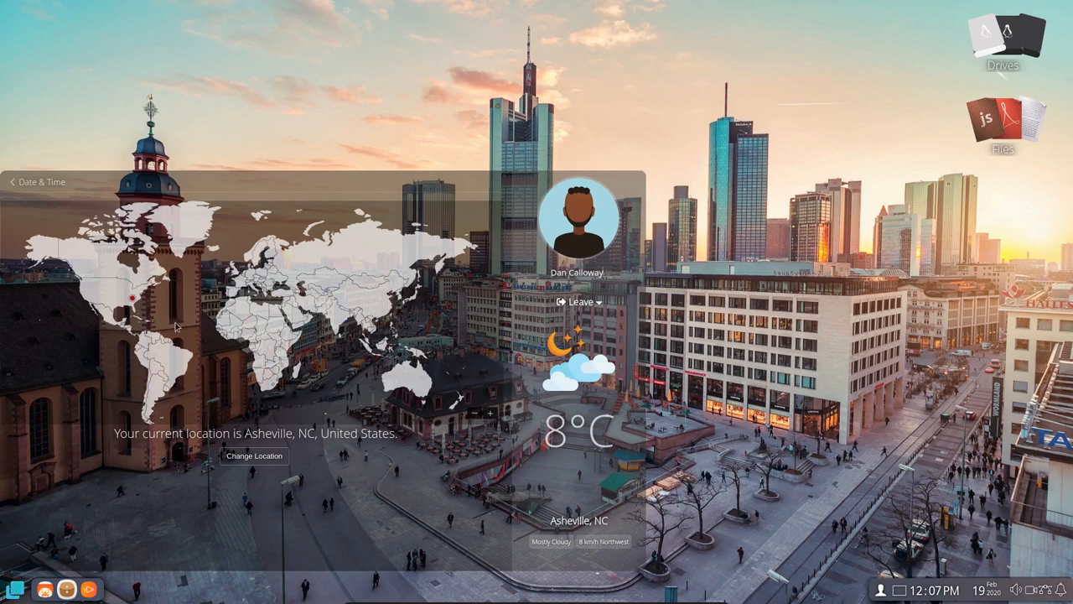
pyautogui.moveTo(35, 182)
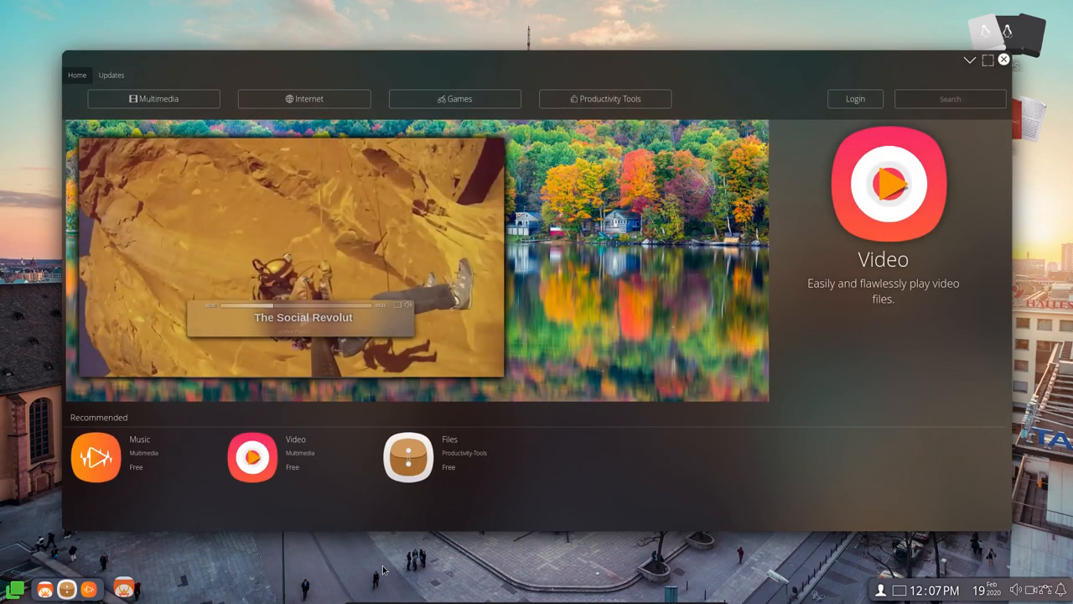
pyautogui.moveTo(394, 558)
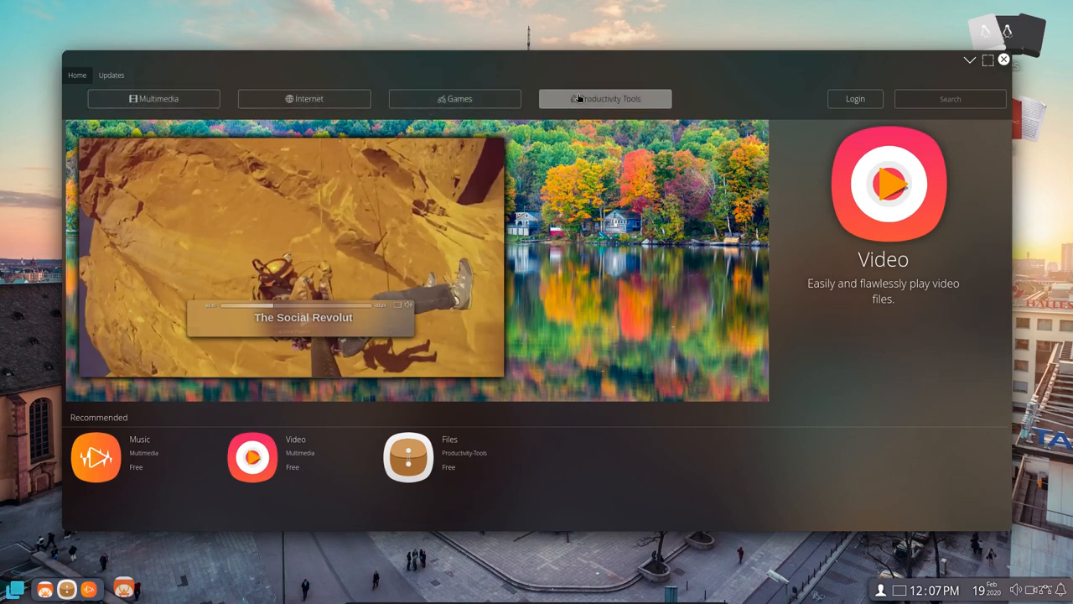
# Browse App Center's Internet category, return to its recommended apps home, then switch to Files
pyautogui.click(303, 98)
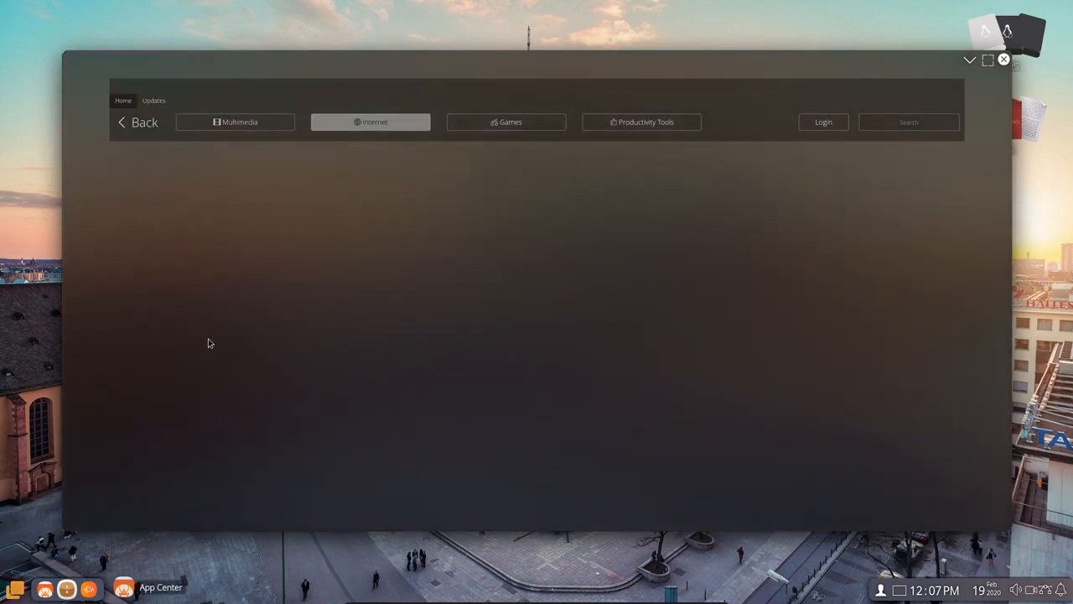
pyautogui.moveTo(245, 308)
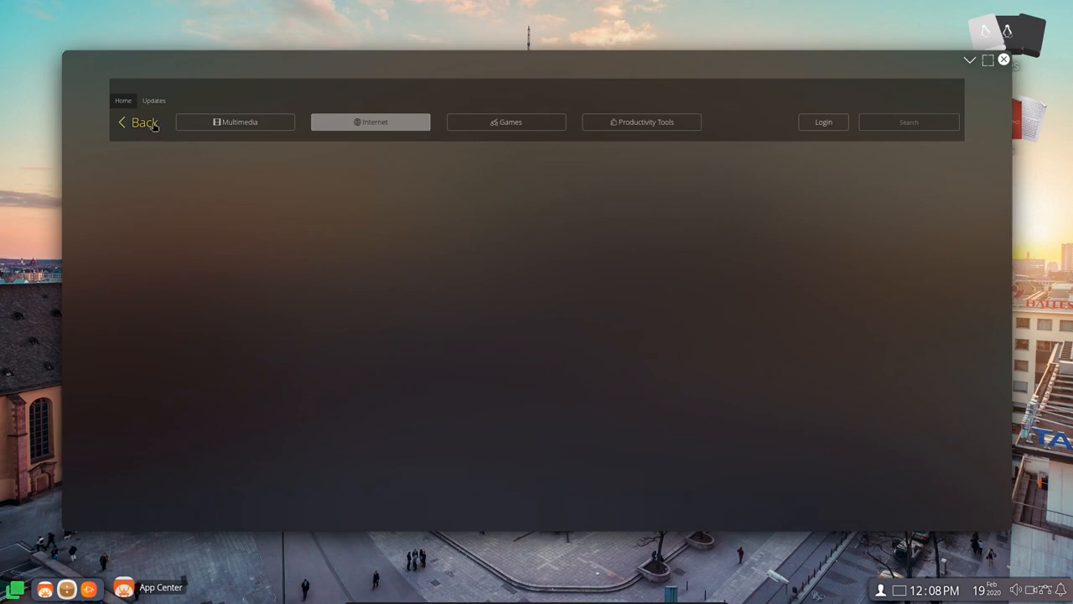
pyautogui.click(138, 122)
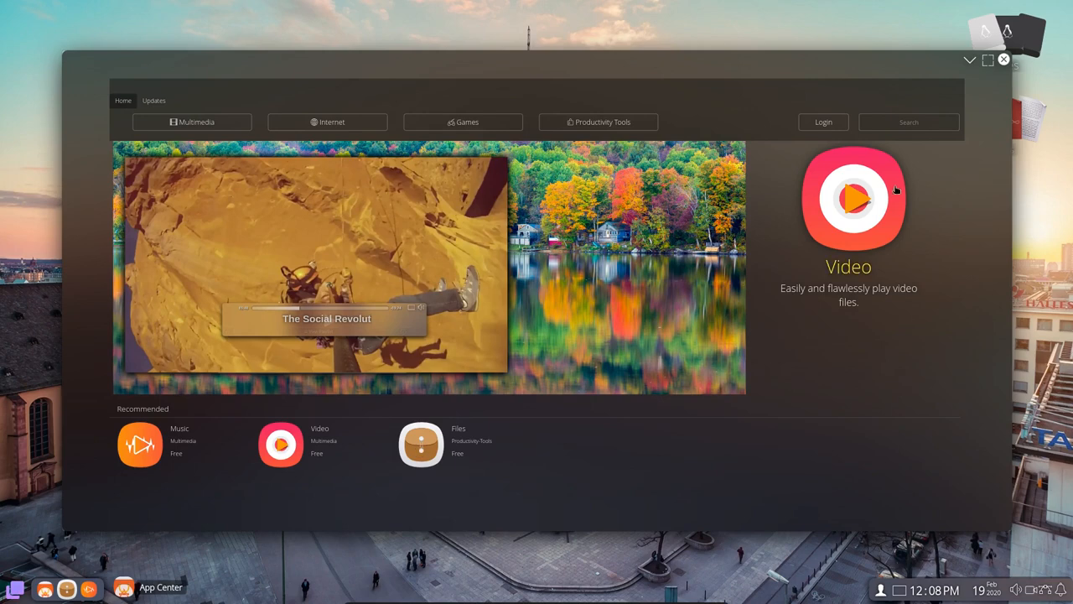
pyautogui.click(1003, 59)
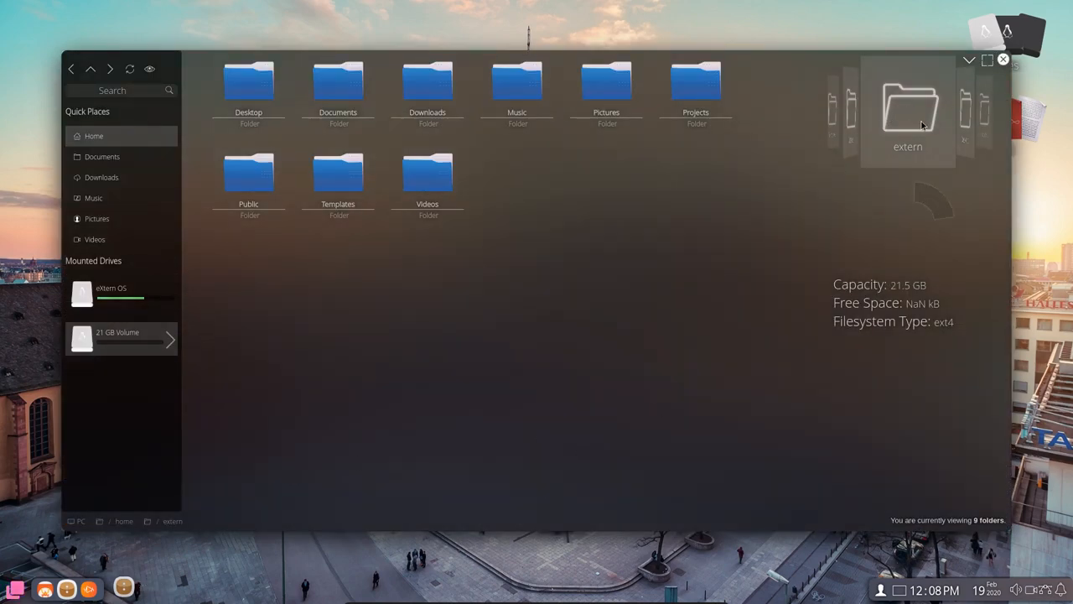
pyautogui.moveTo(966, 122)
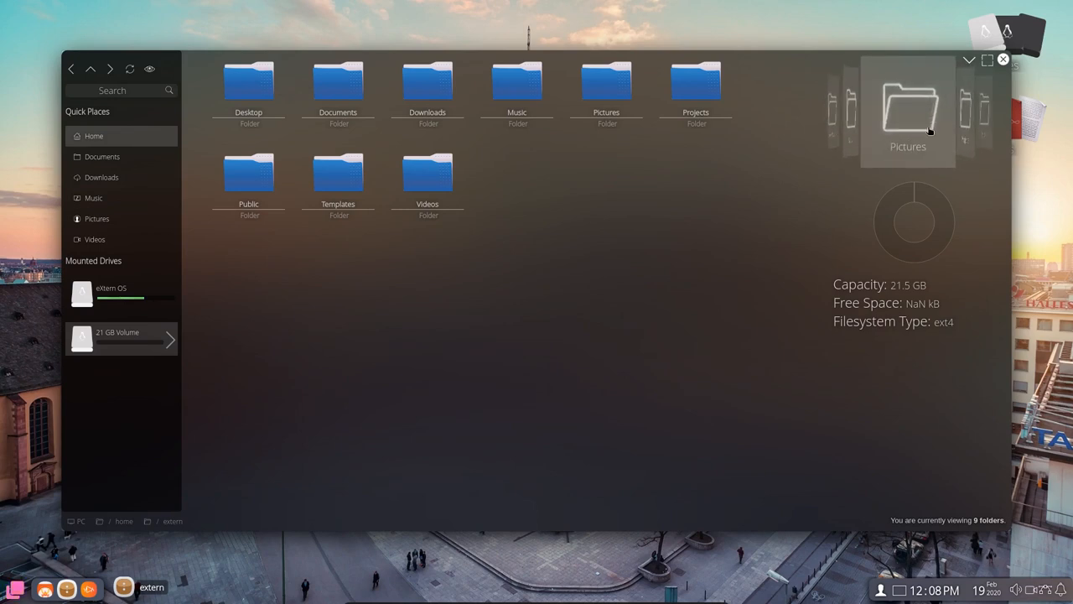
pyautogui.moveTo(669, 269)
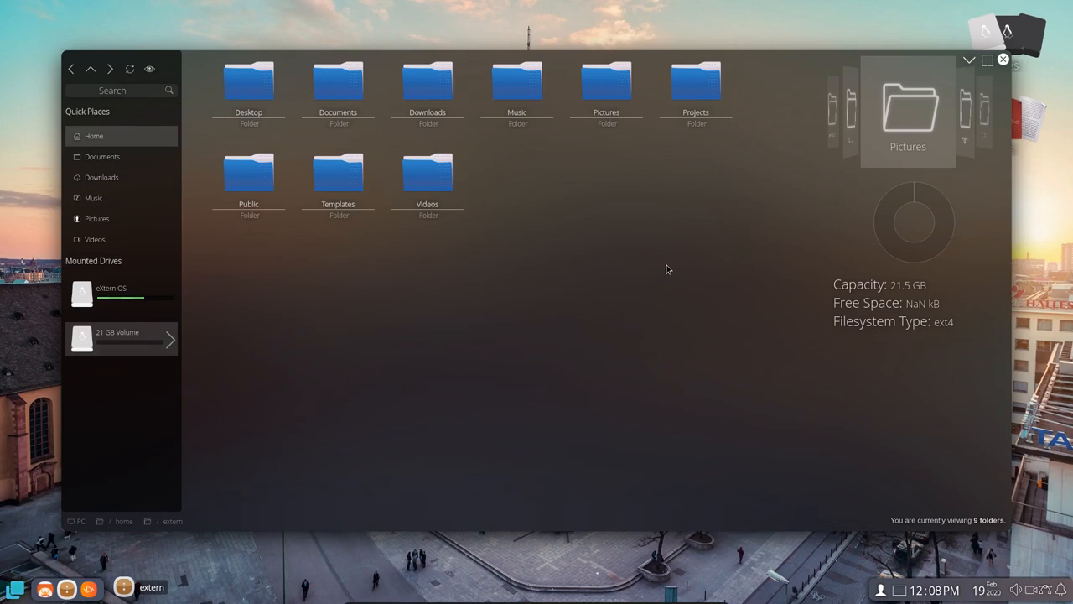
# Open the empty Pictures folder in the home folder, then close the Files window
pyautogui.click(606, 84)
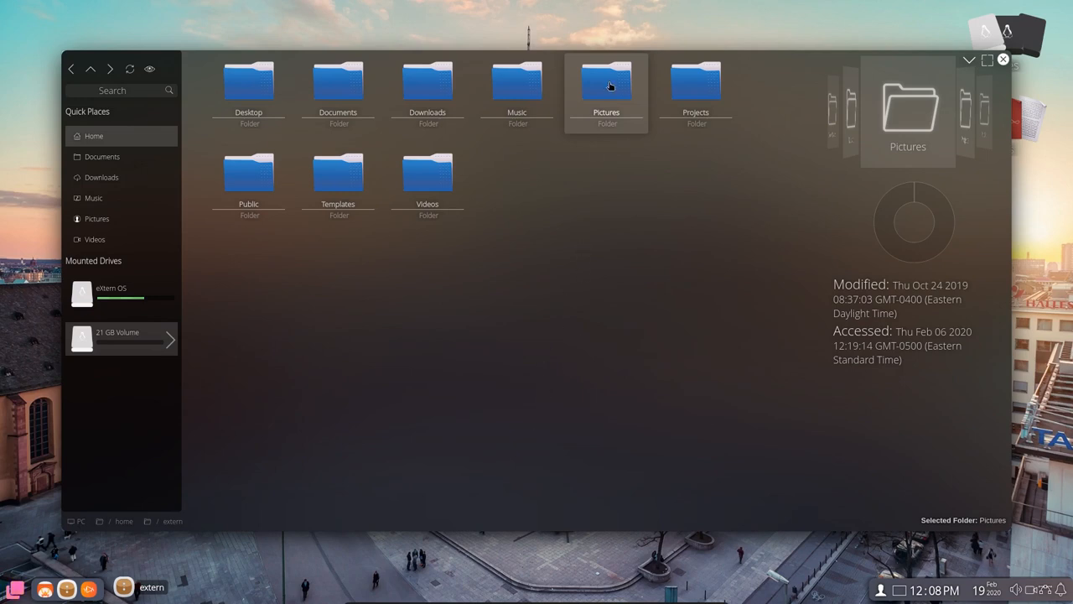
pyautogui.doubleClick(606, 84)
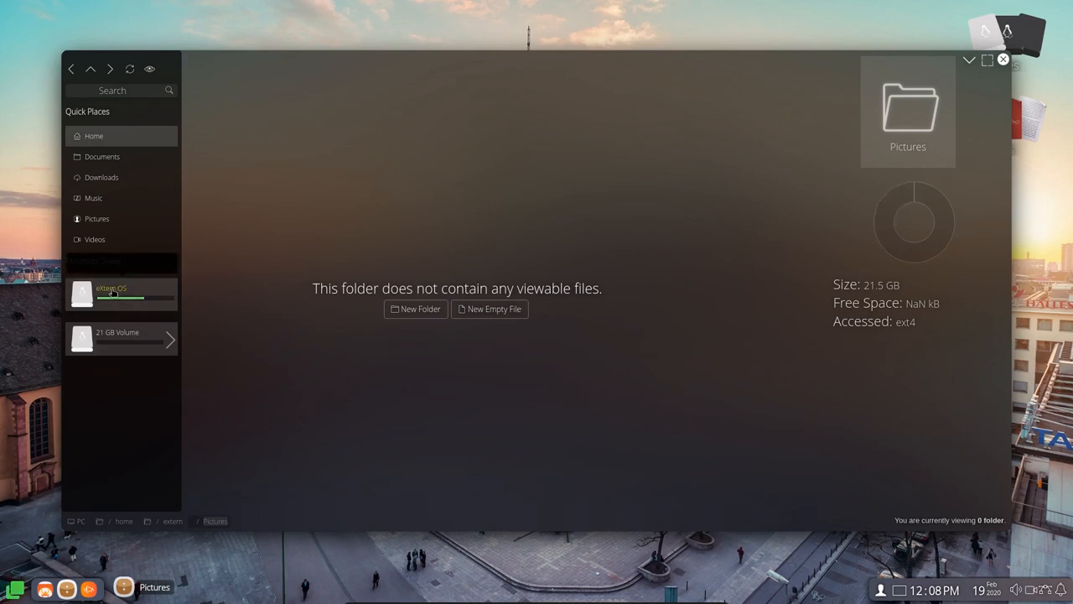
pyautogui.moveTo(109, 293)
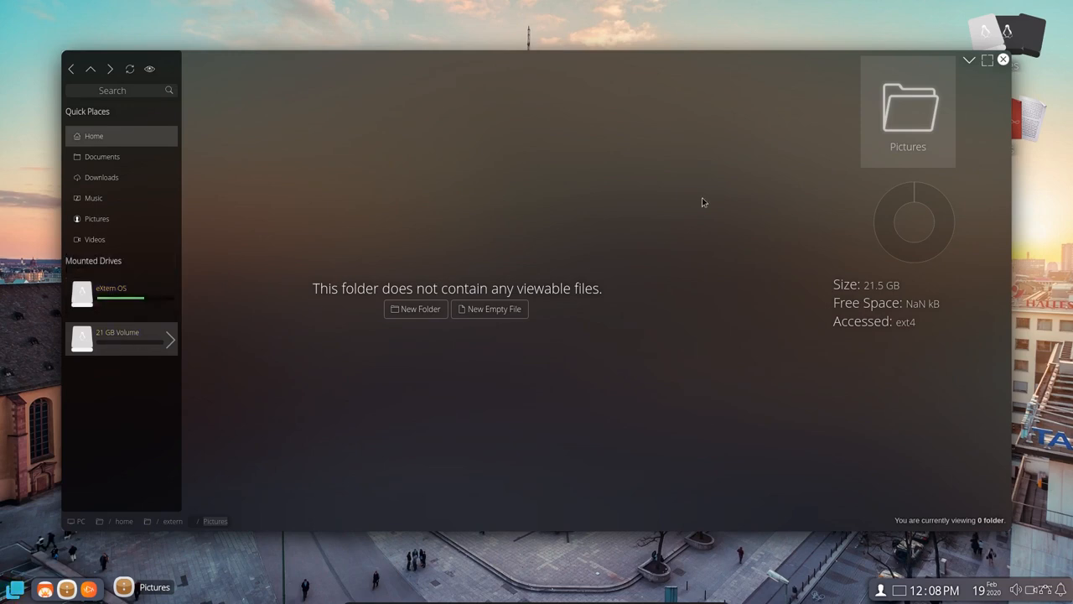
pyautogui.moveTo(1003, 59)
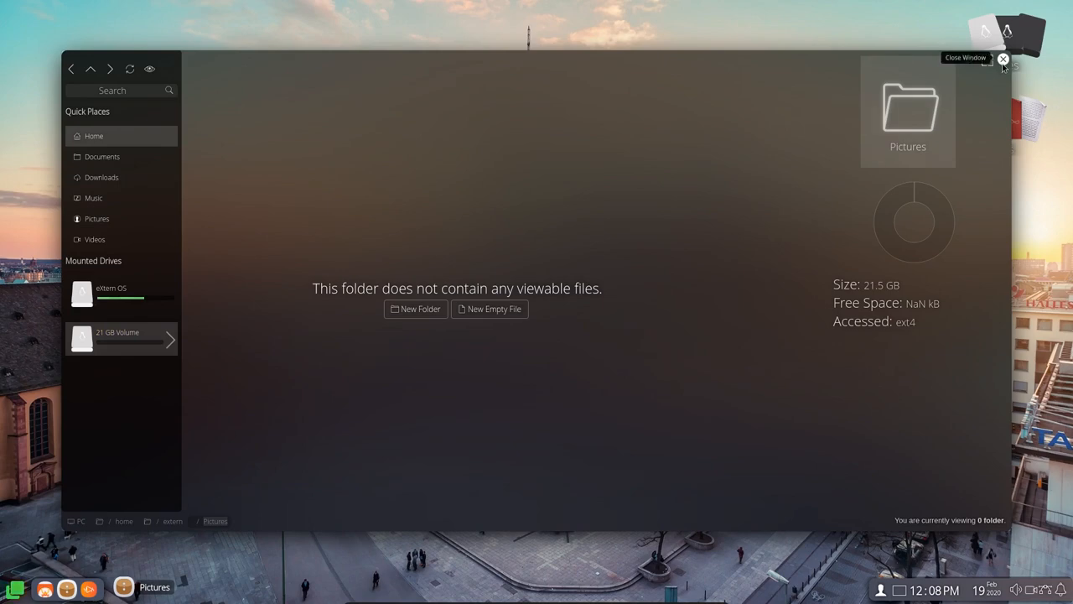
pyautogui.click(1003, 60)
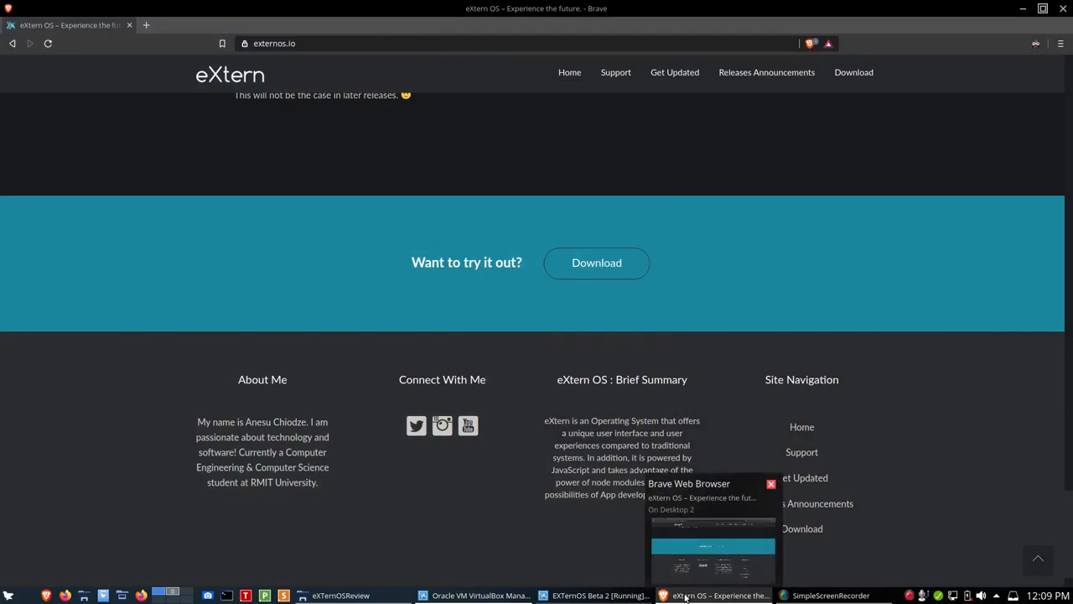
# Return to Brave and go back to the externos.io Home page
pyautogui.click(480, 596)
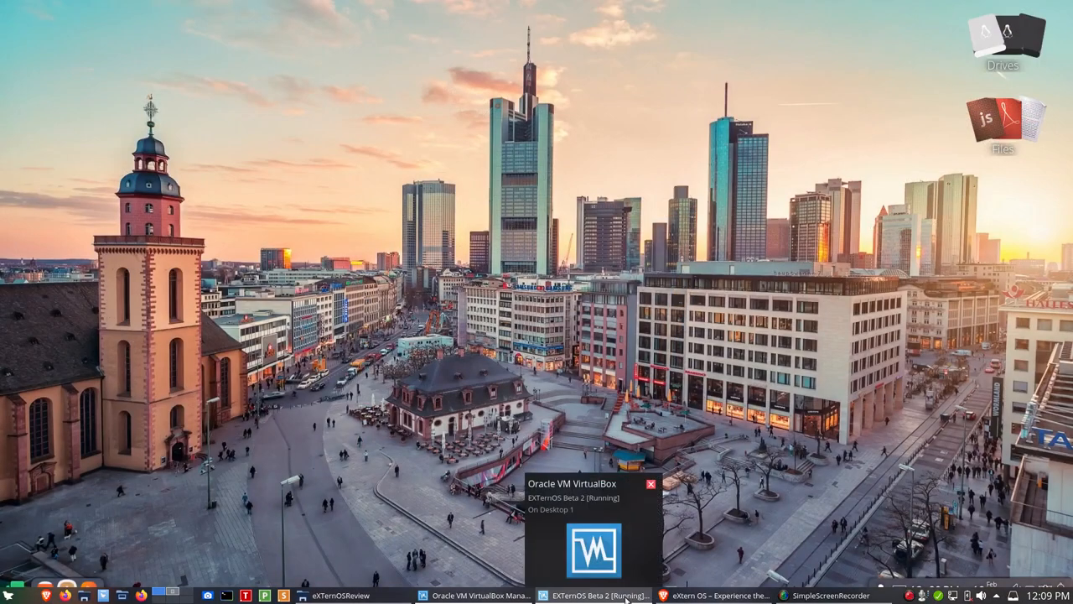
pyautogui.click(720, 596)
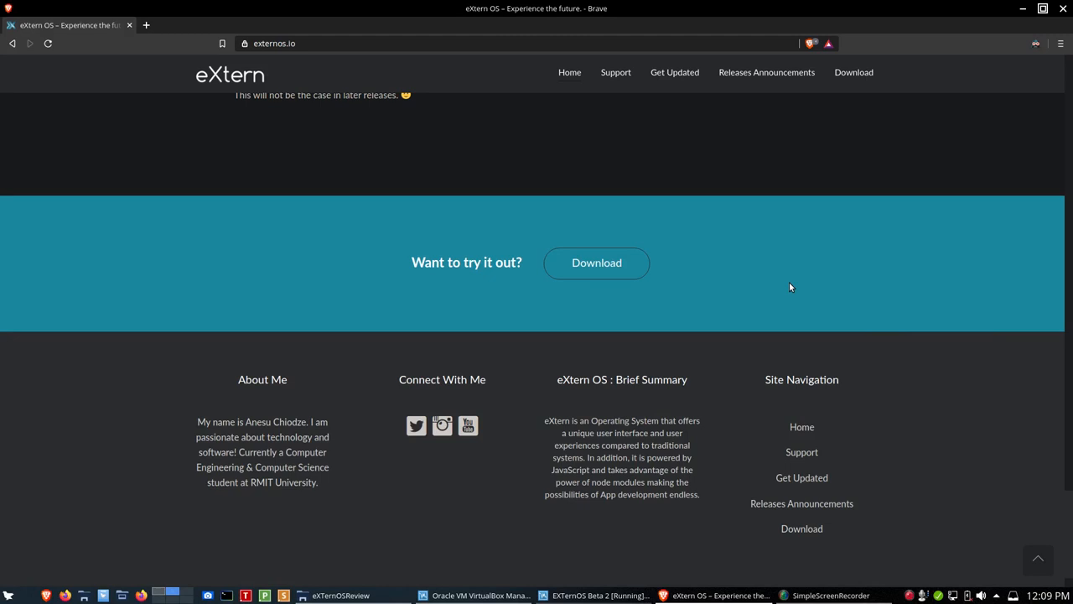
pyautogui.moveTo(569, 72)
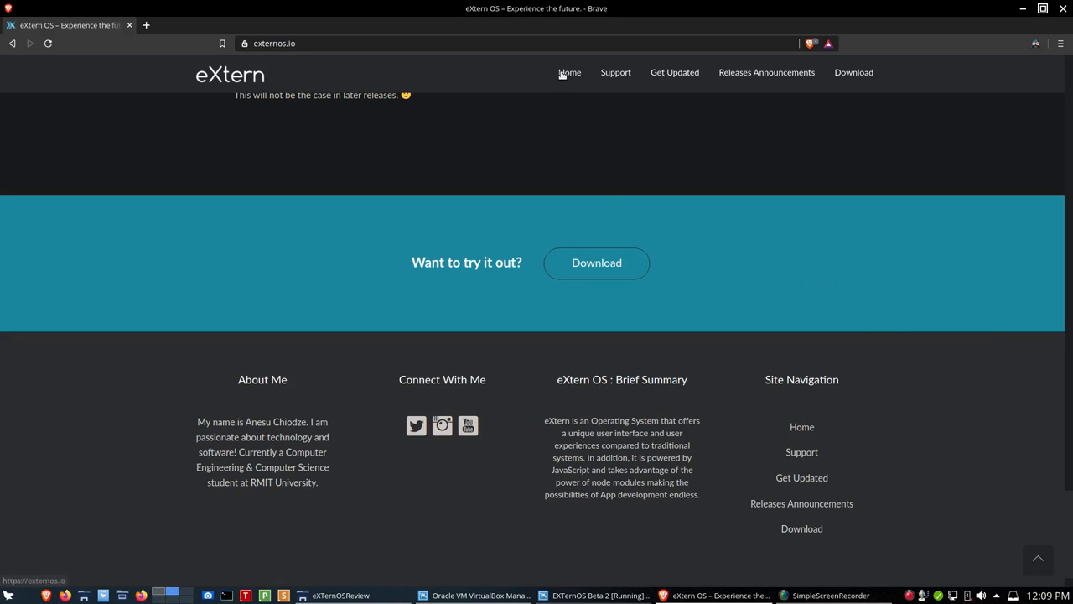
pyautogui.click(569, 72)
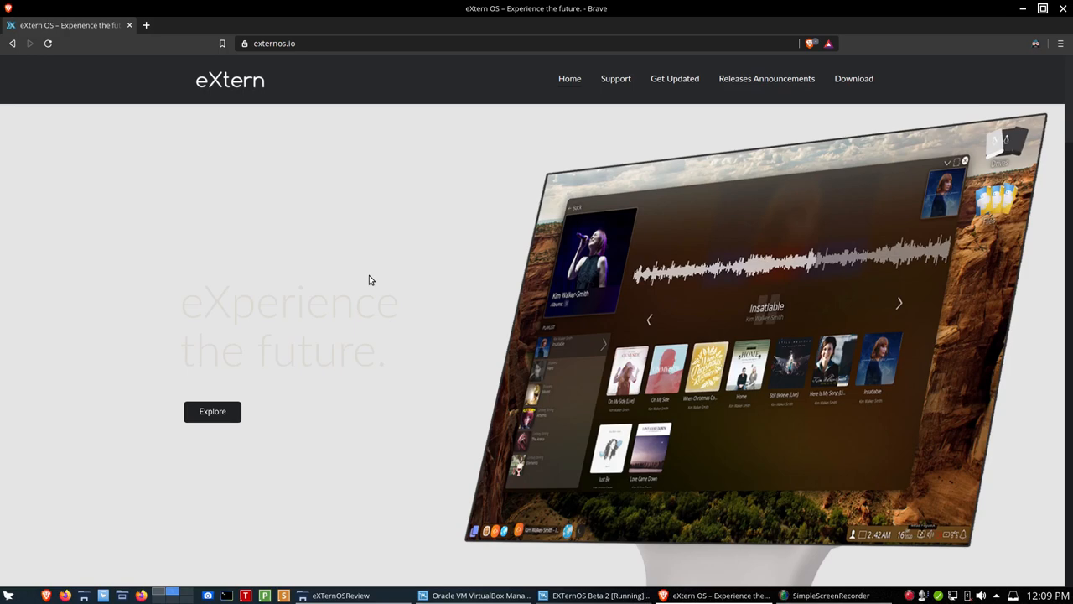
pyautogui.moveTo(817, 562)
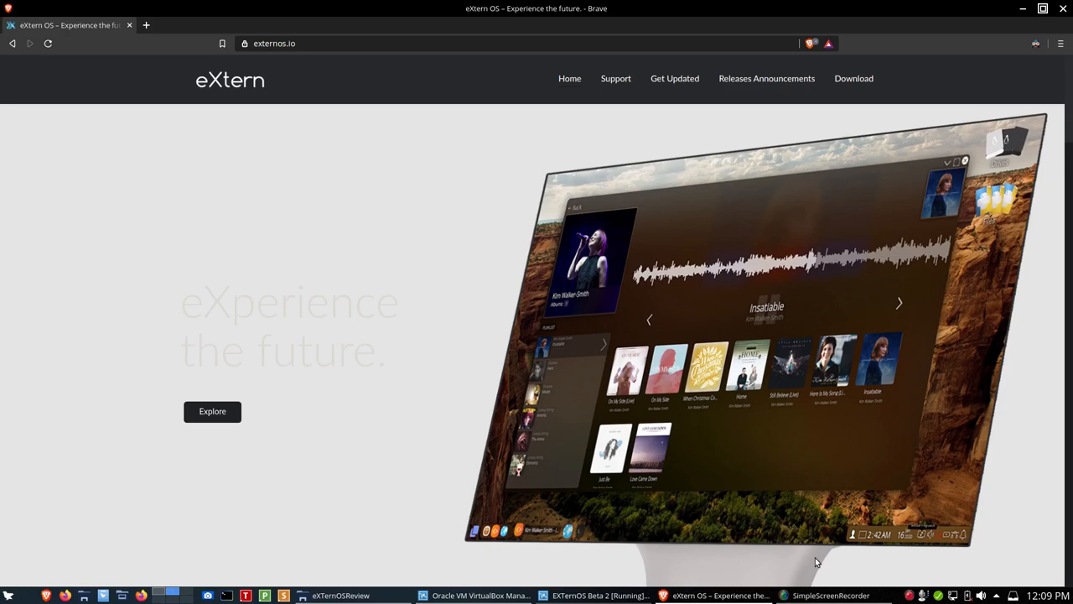